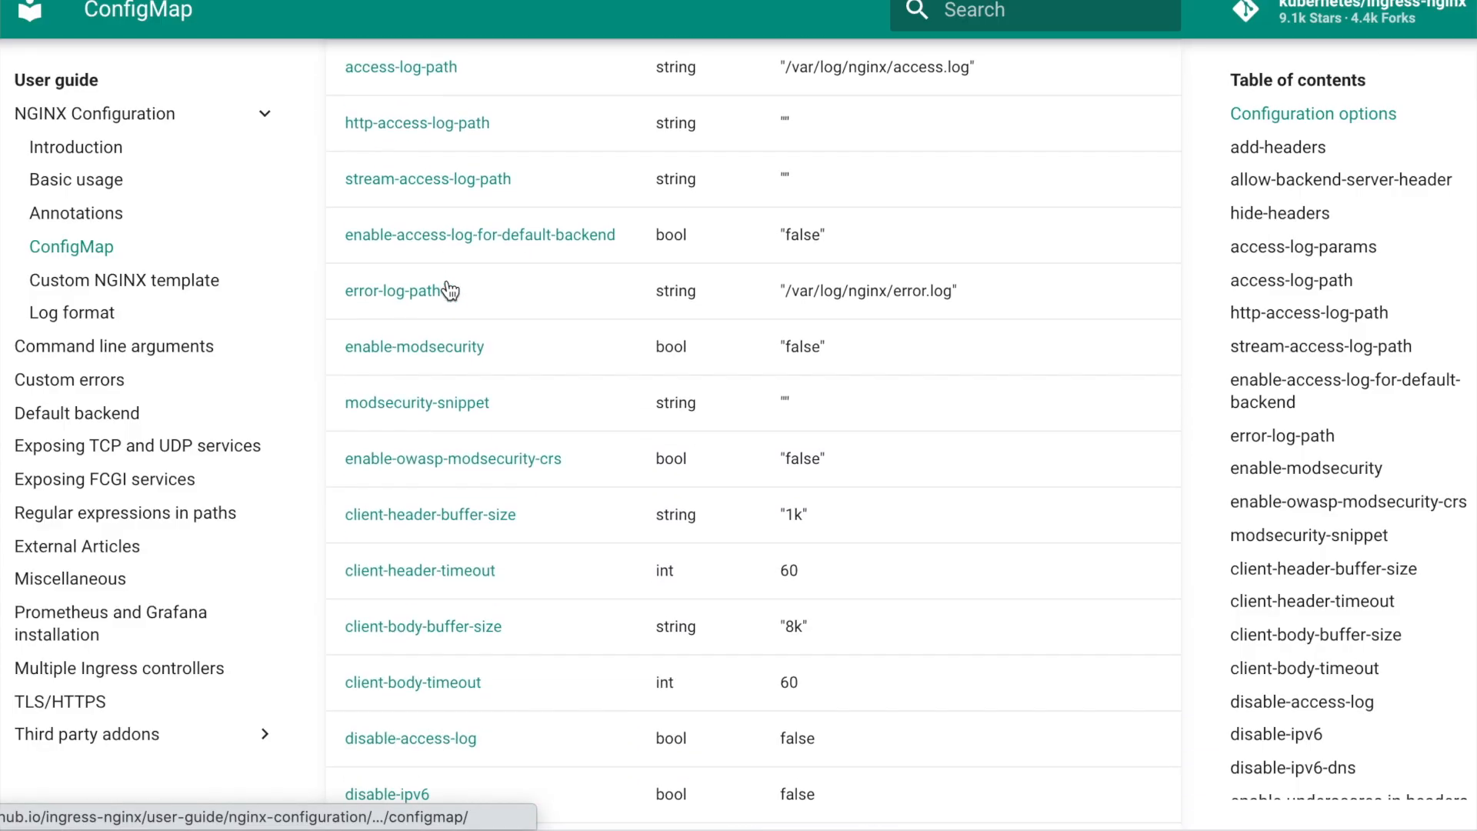
Step: Scroll through the Explorer to reach the drone chart's v1.4.0 folder
{"action": "scroll", "scroll_direction": "down", "scroll_amount": 3}
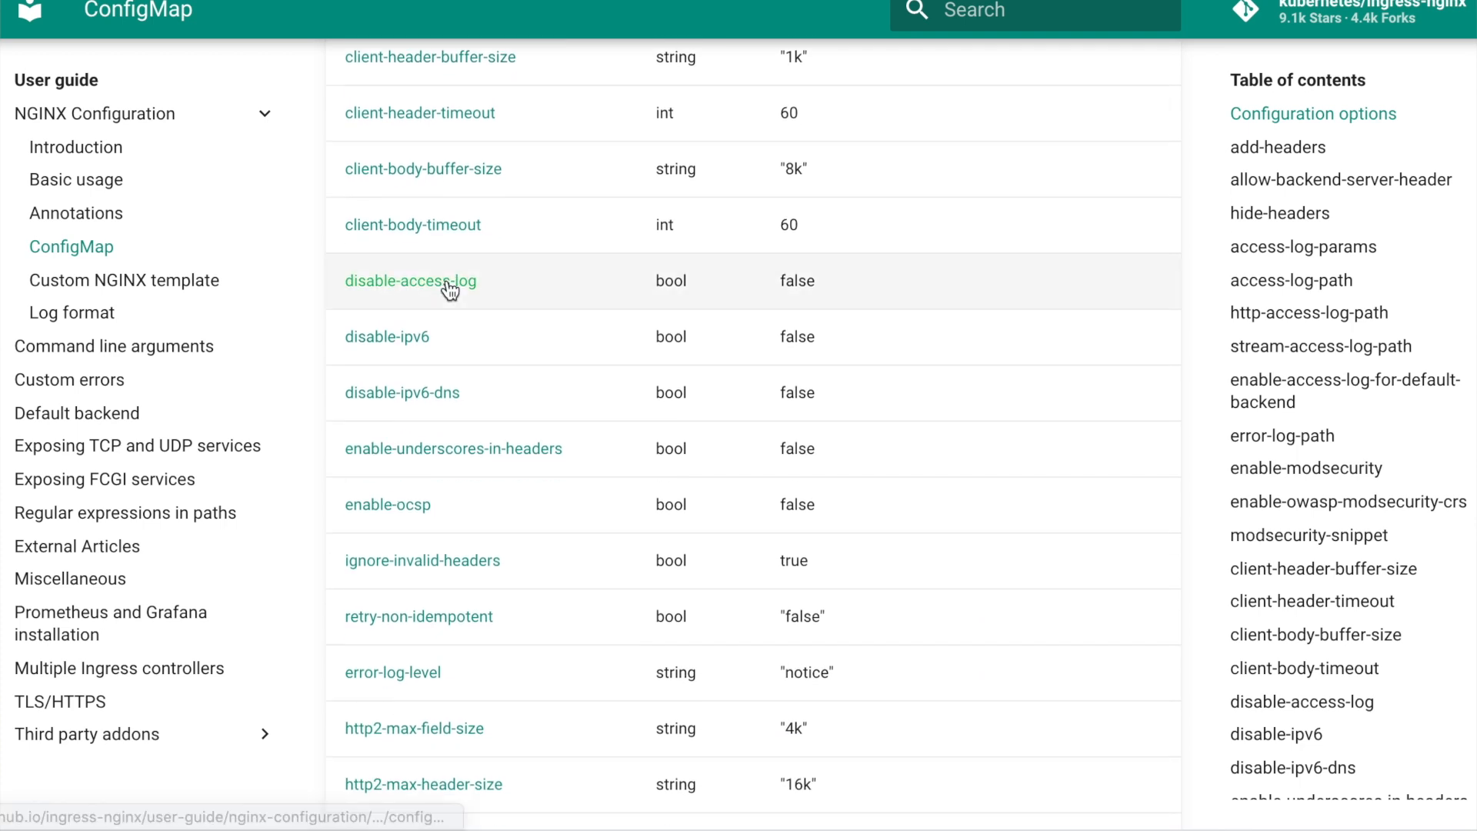
{"action": "scroll", "scroll_direction": "down", "scroll_amount": 3}
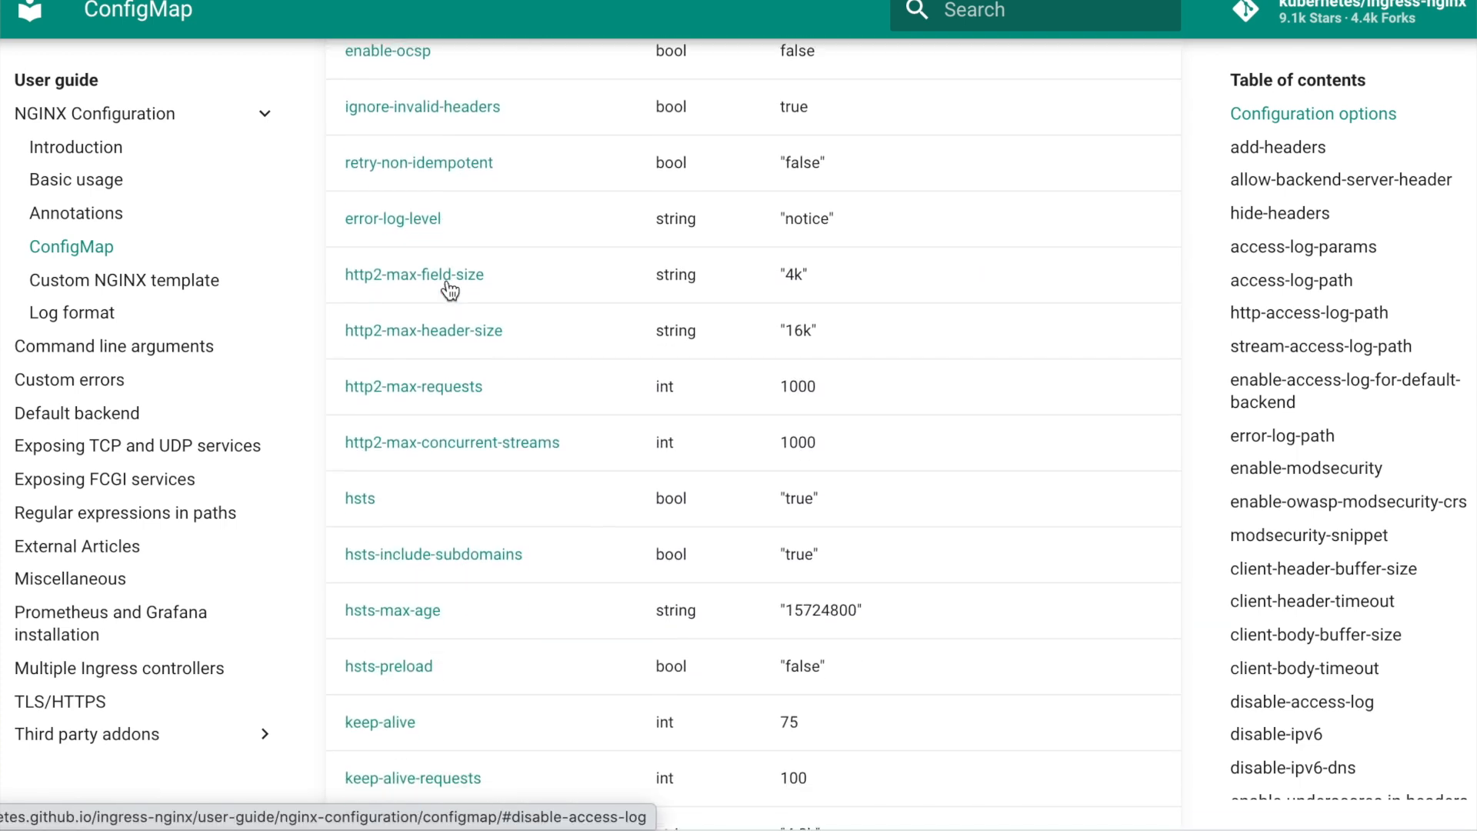
{"action": "scroll", "scroll_direction": "down", "scroll_amount": 3}
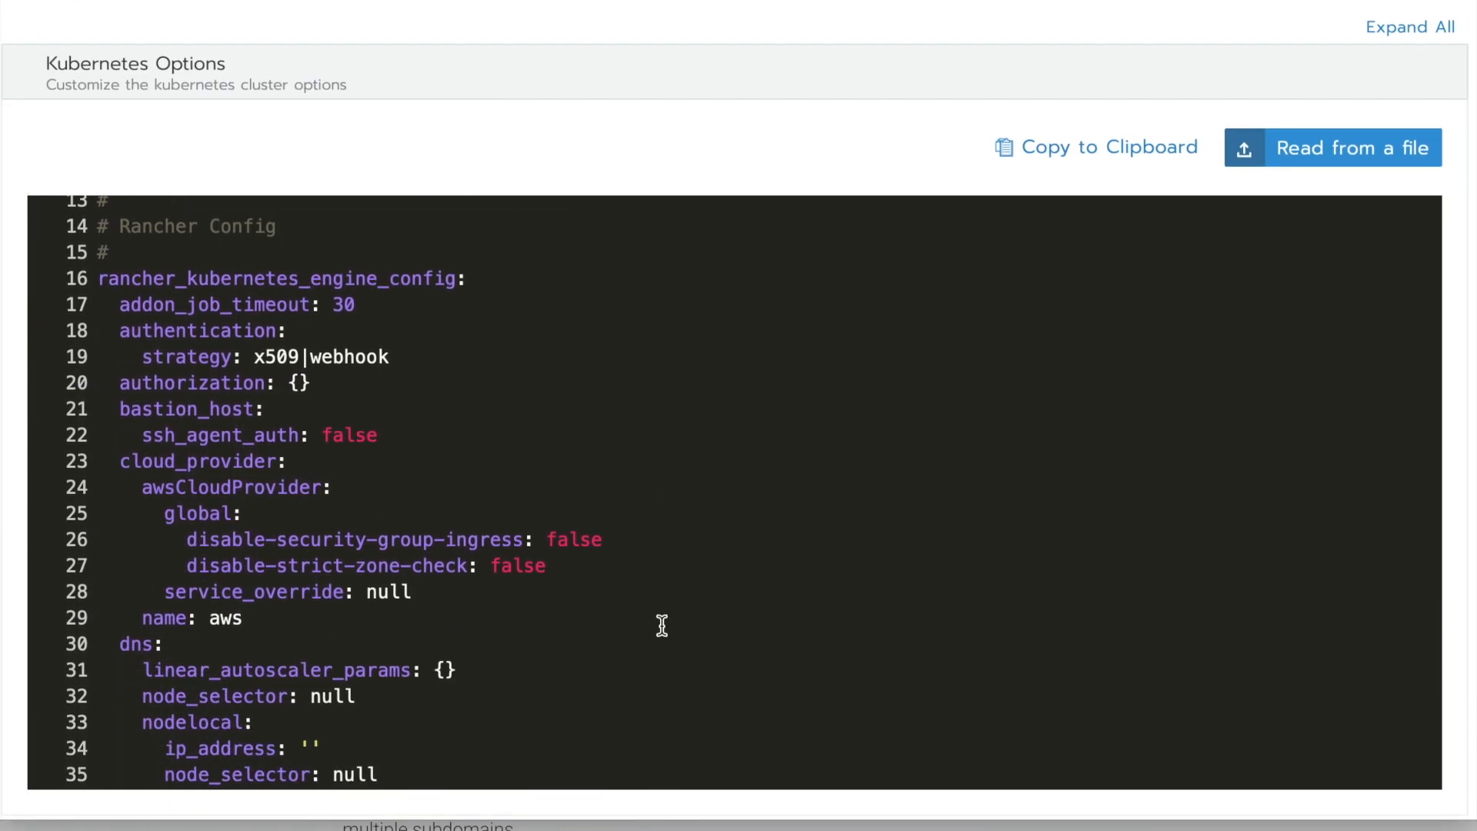
{"action": "scroll", "scroll_direction": "down", "scroll_amount": 3}
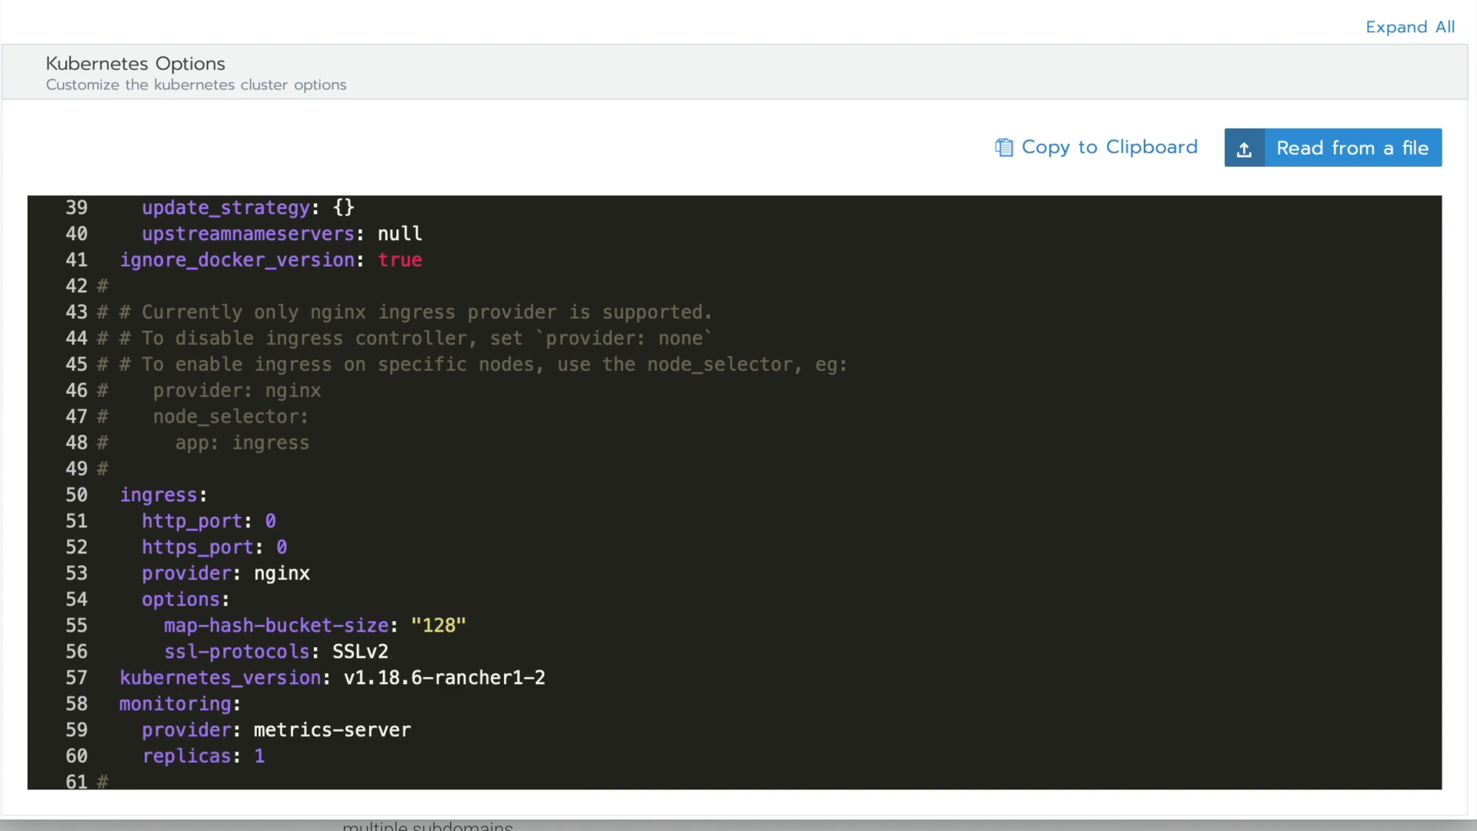
{"action": "scroll", "scroll_direction": "down", "scroll_amount": 3}
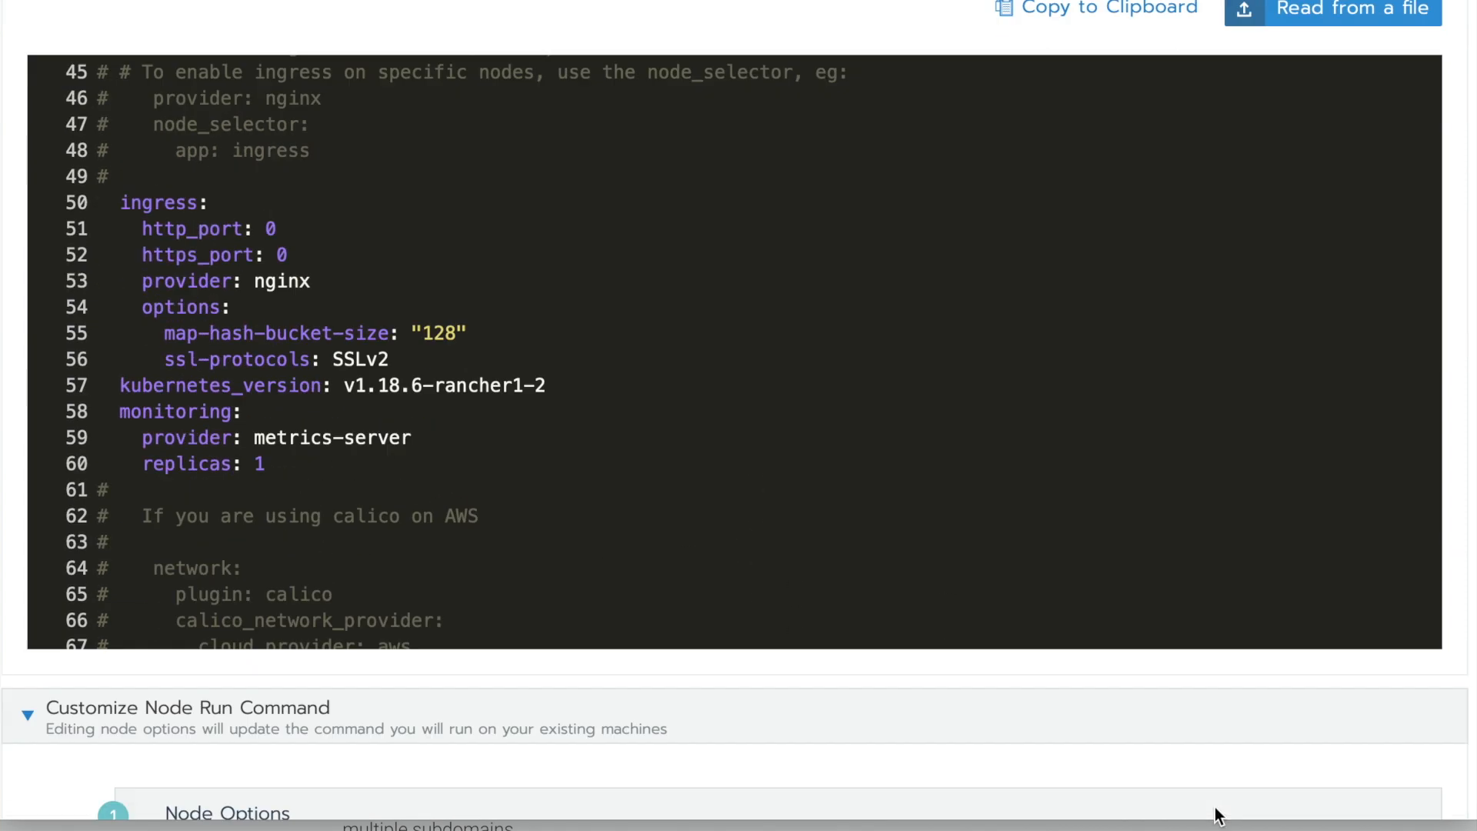
{"action": "scroll", "scroll_direction": "down", "scroll_amount": 3}
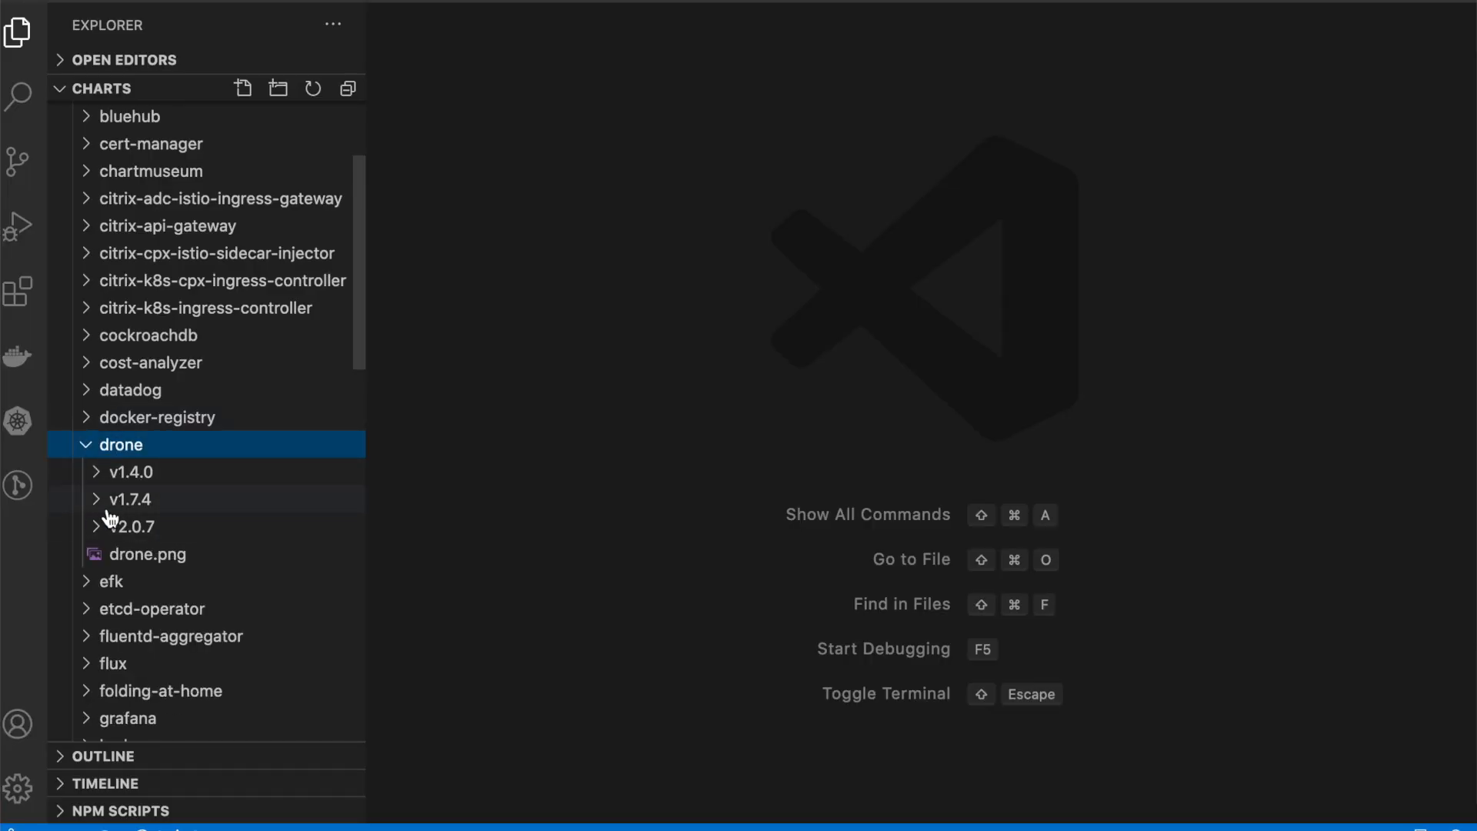
Step: View the drone v1.4.0 Chart.yaml and list the files in its templates folder
{"action": "left_click", "coordinate": [129, 472]}
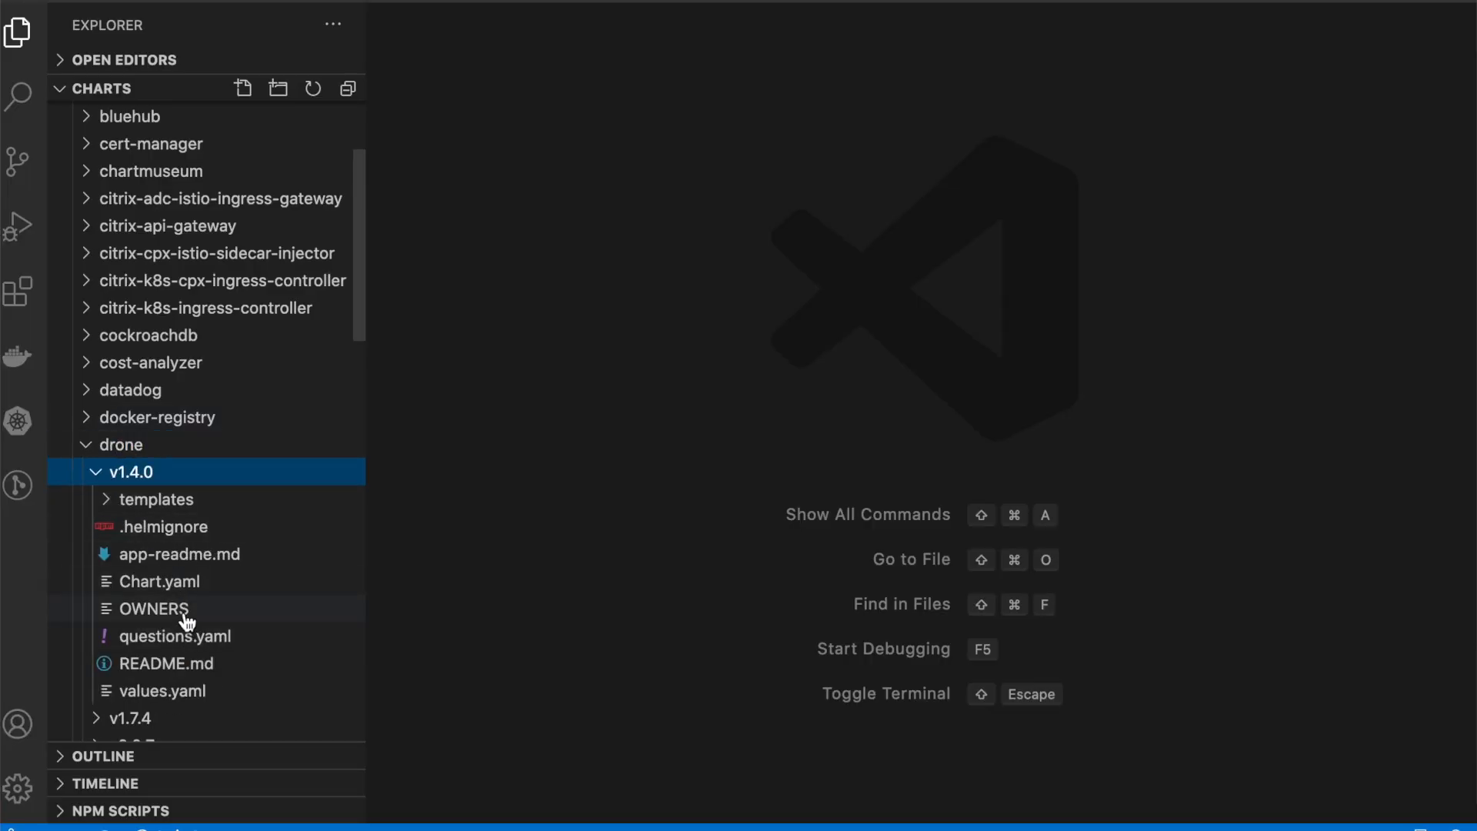
{"action": "left_click", "coordinate": [159, 582]}
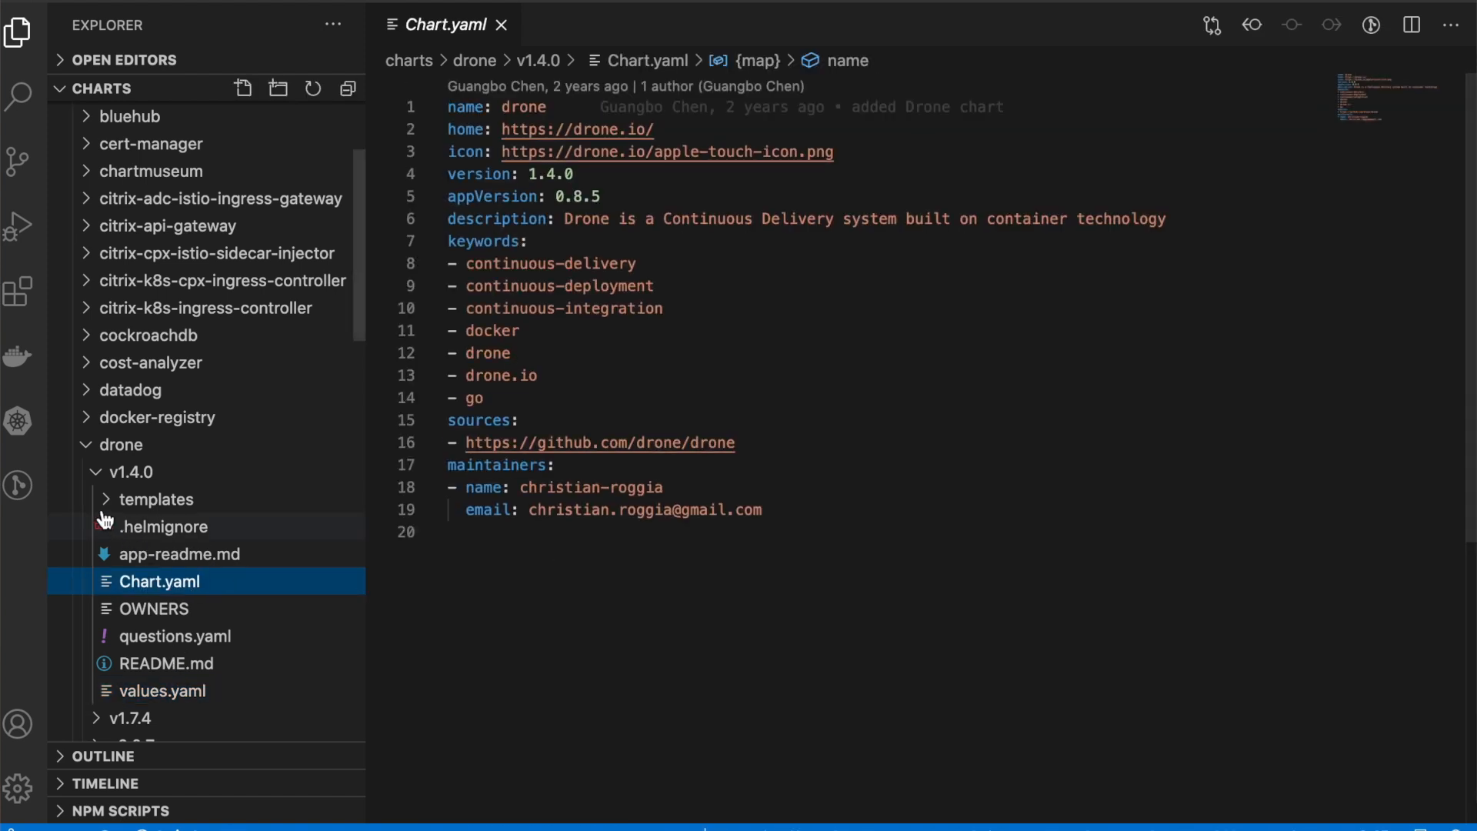
{"action": "left_click", "coordinate": [155, 498]}
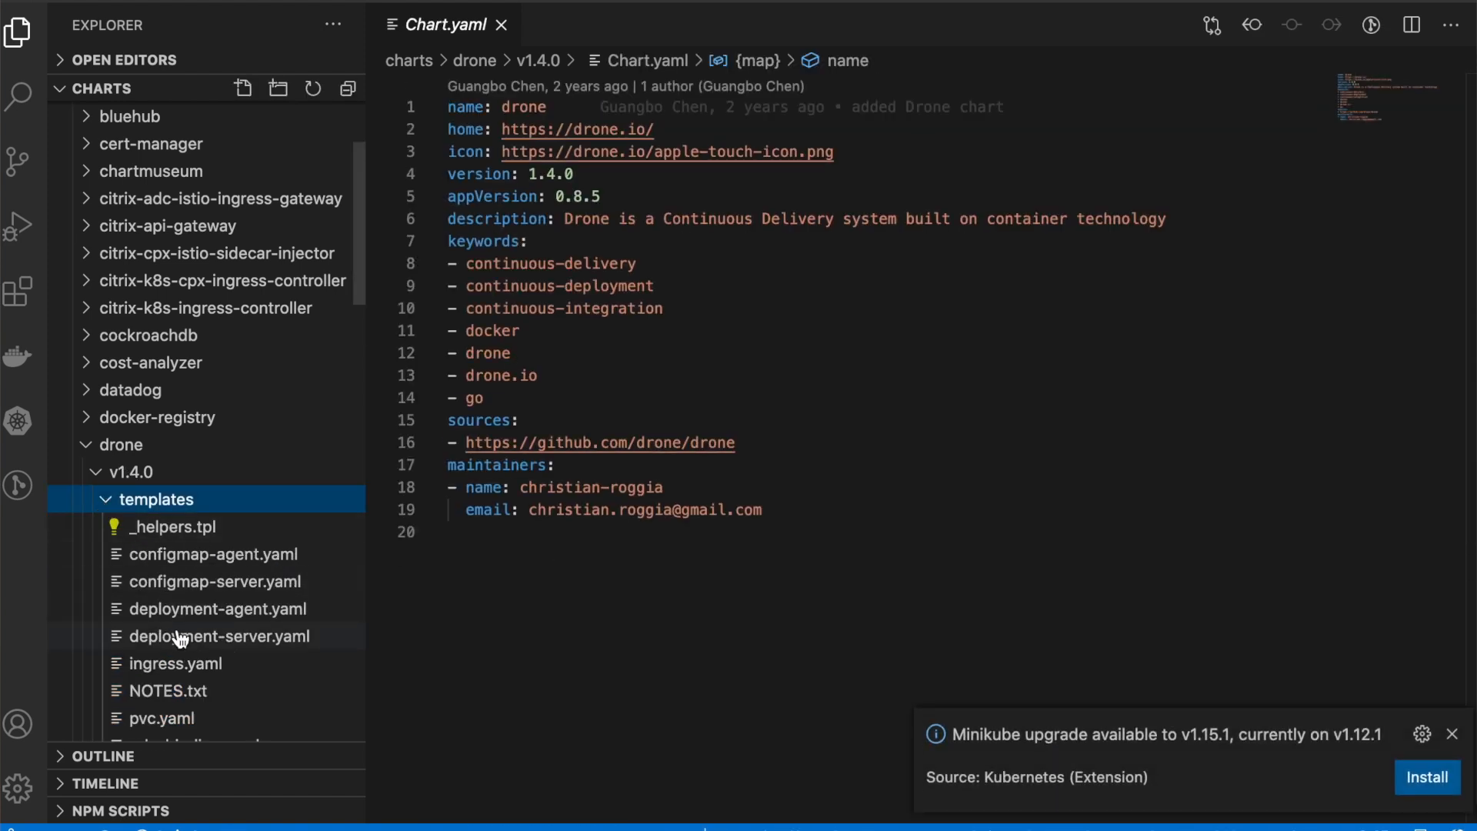
{"action": "scroll", "scroll_direction": "down", "scroll_amount": 3}
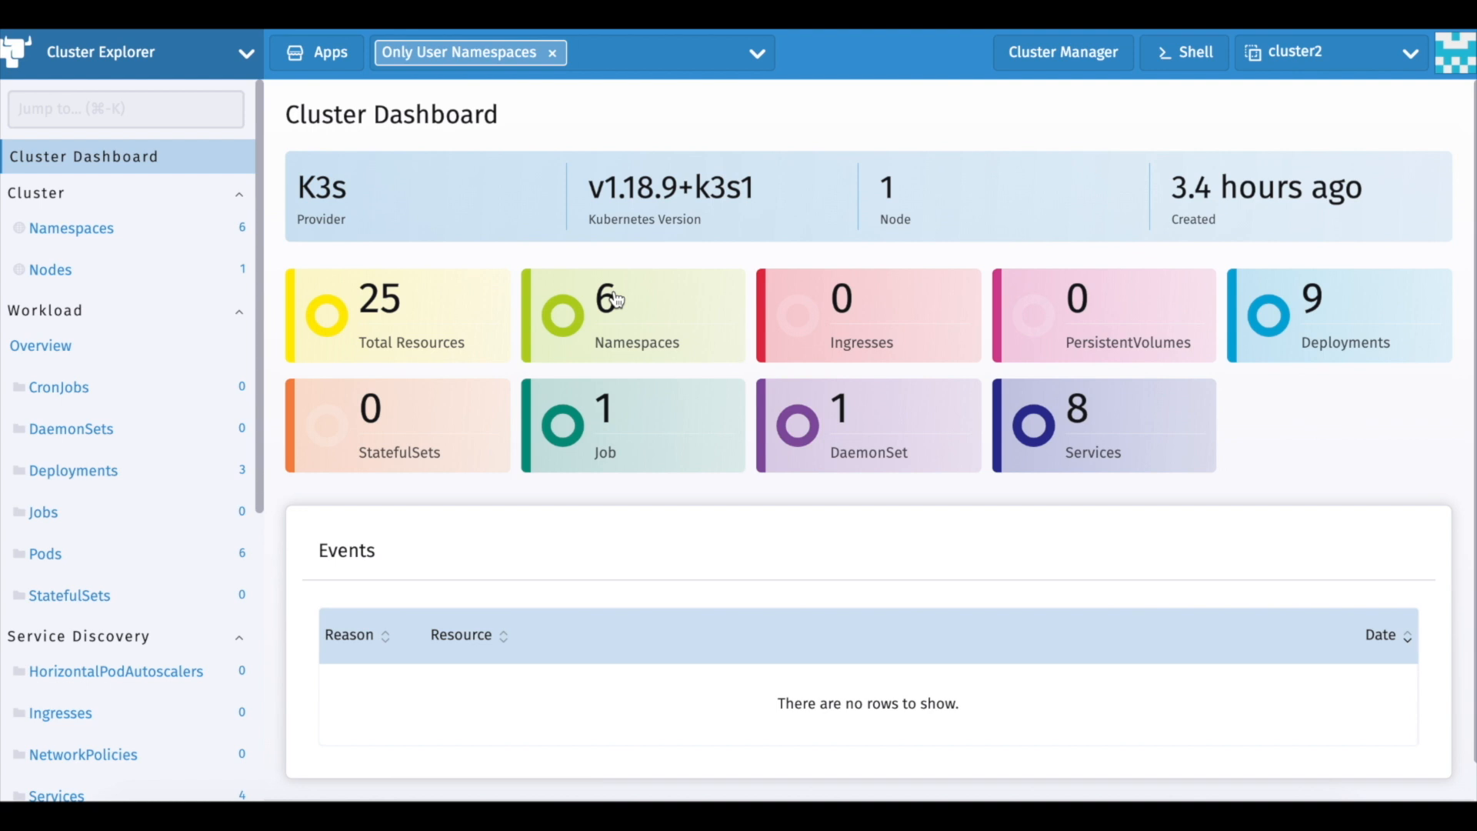
{"action": "mouse_move", "coordinate": [708, 220]}
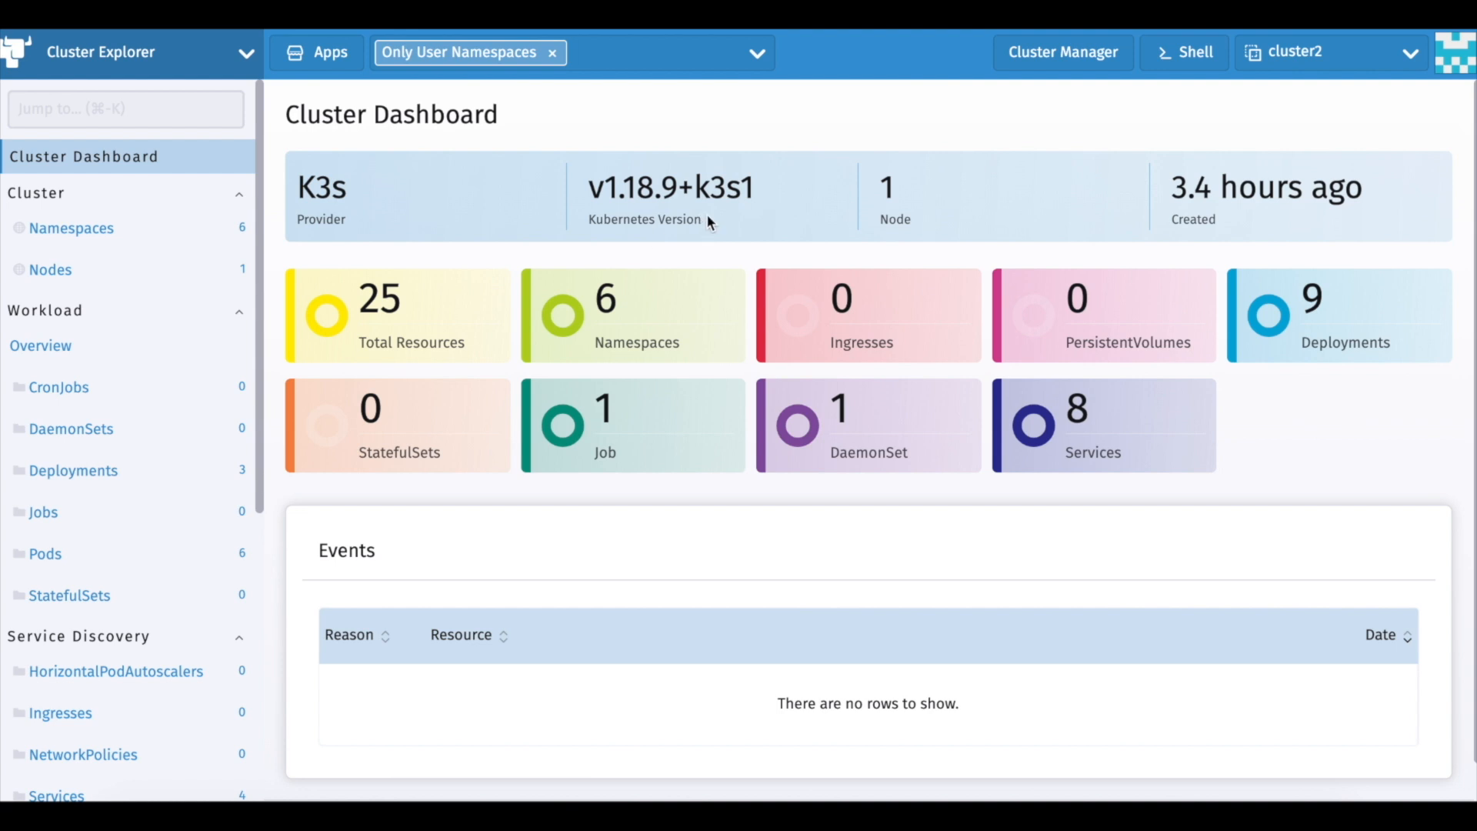
{"action": "mouse_move", "coordinate": [223, 63]}
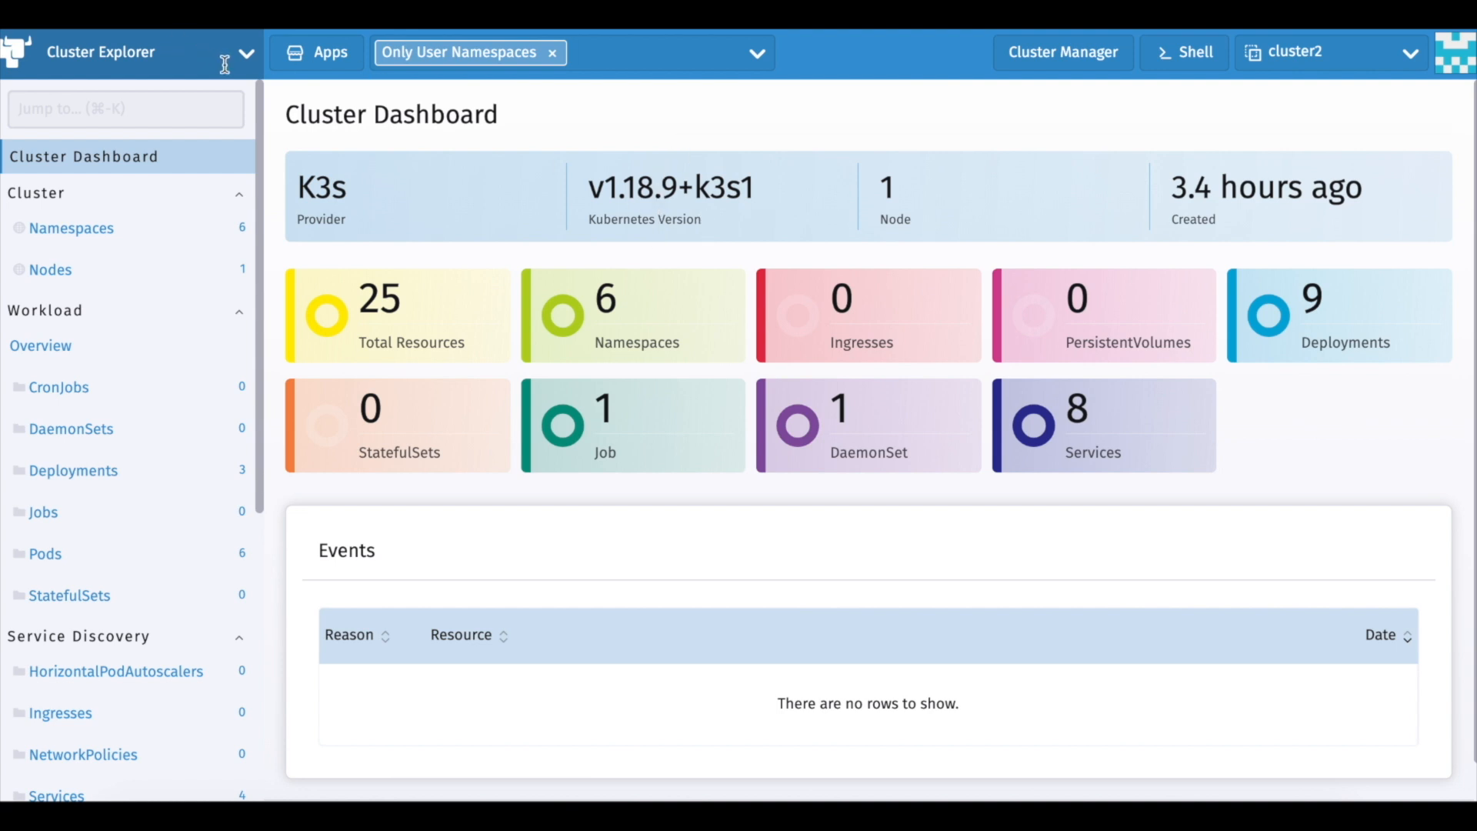
Step: Switch Rancher to Continuous Delivery and show the empty Cluster Groups list
{"action": "left_click", "coordinate": [243, 53]}
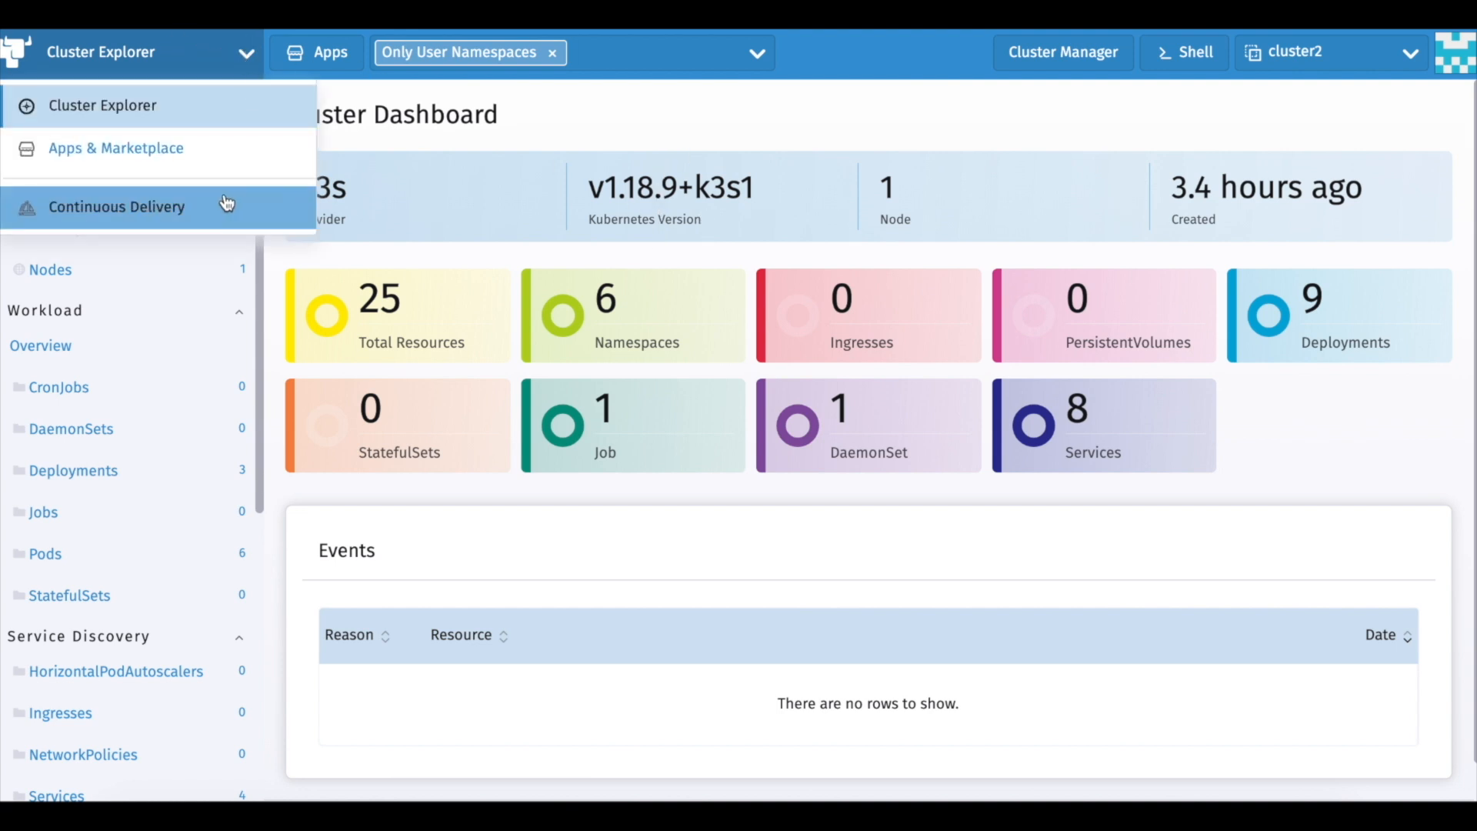
{"action": "left_click", "coordinate": [117, 206]}
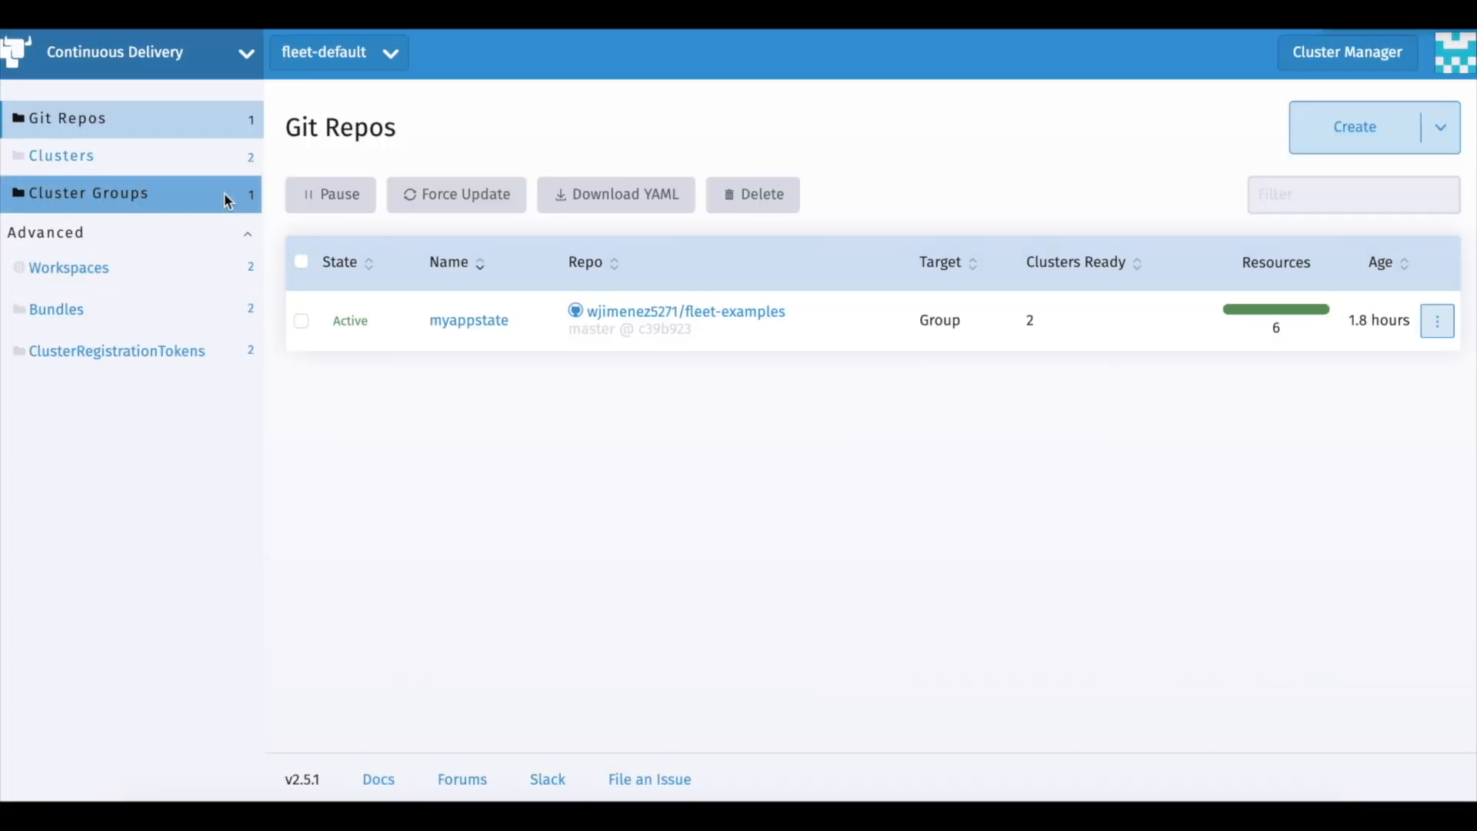
{"action": "mouse_move", "coordinate": [737, 198]}
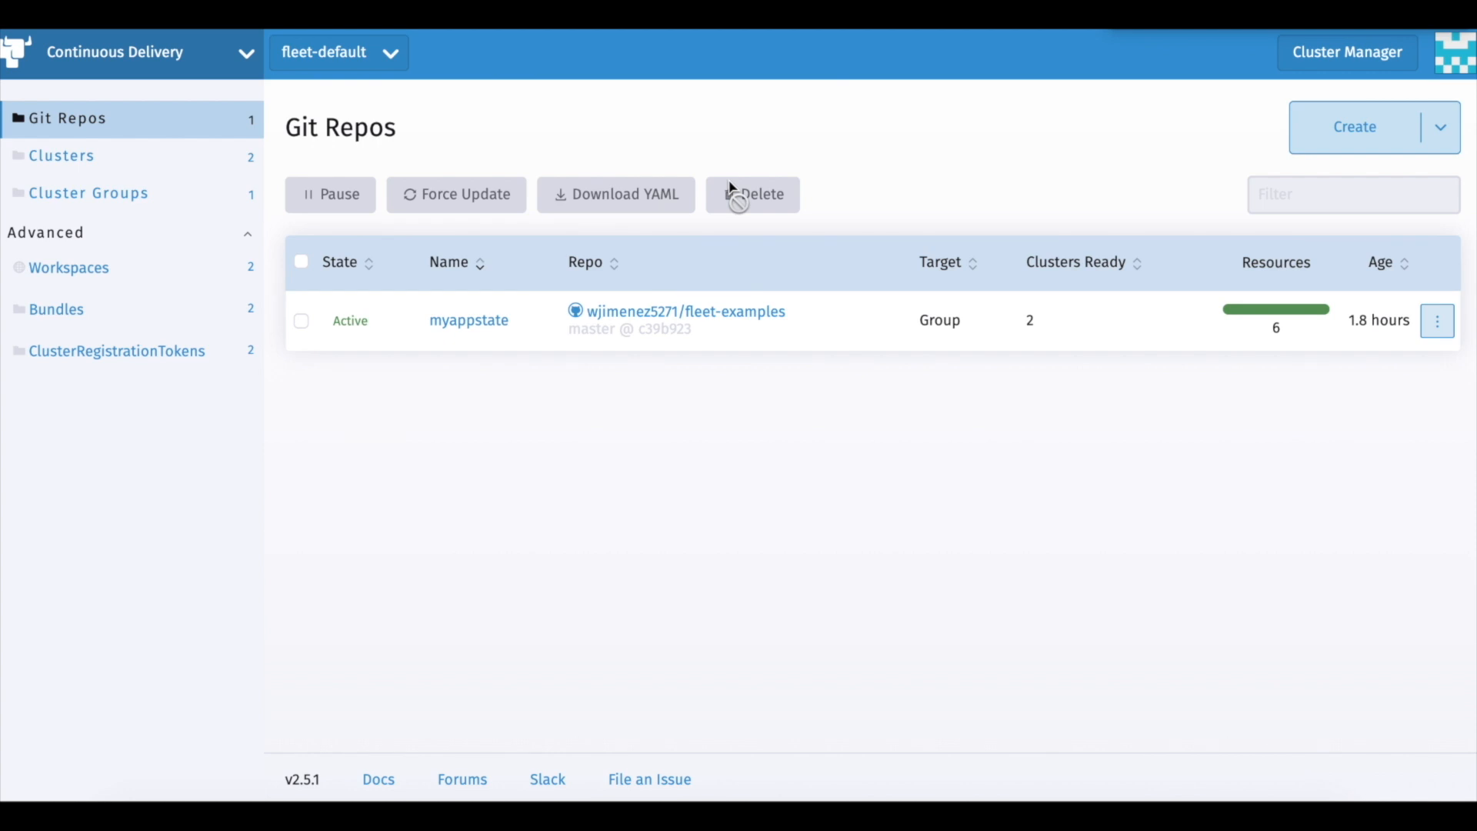
{"action": "left_click", "coordinate": [90, 194]}
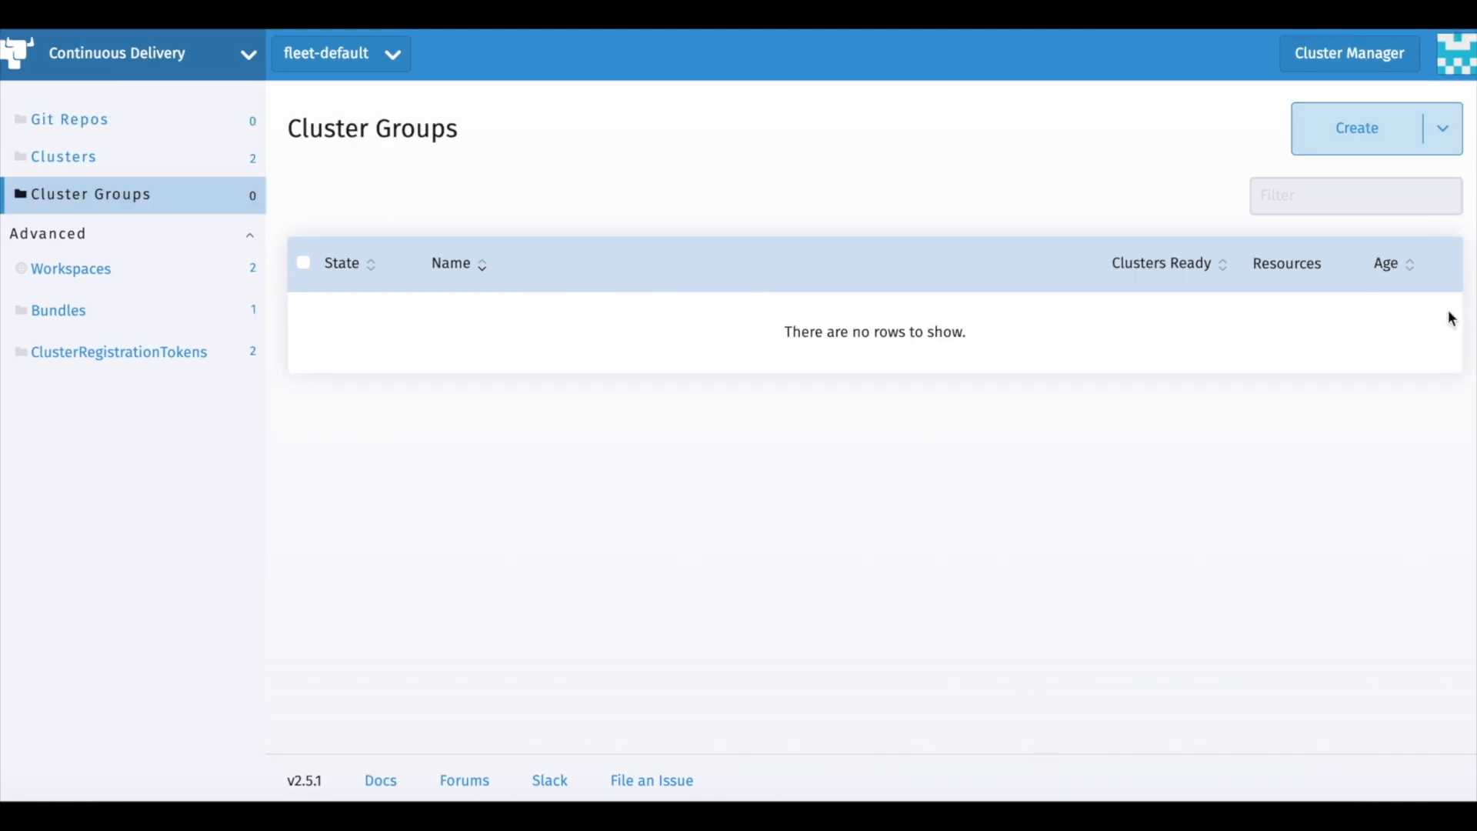
Step: Create cluster group north-america-clusters selecting clusters with region north-america
{"action": "left_click", "coordinate": [1357, 128]}
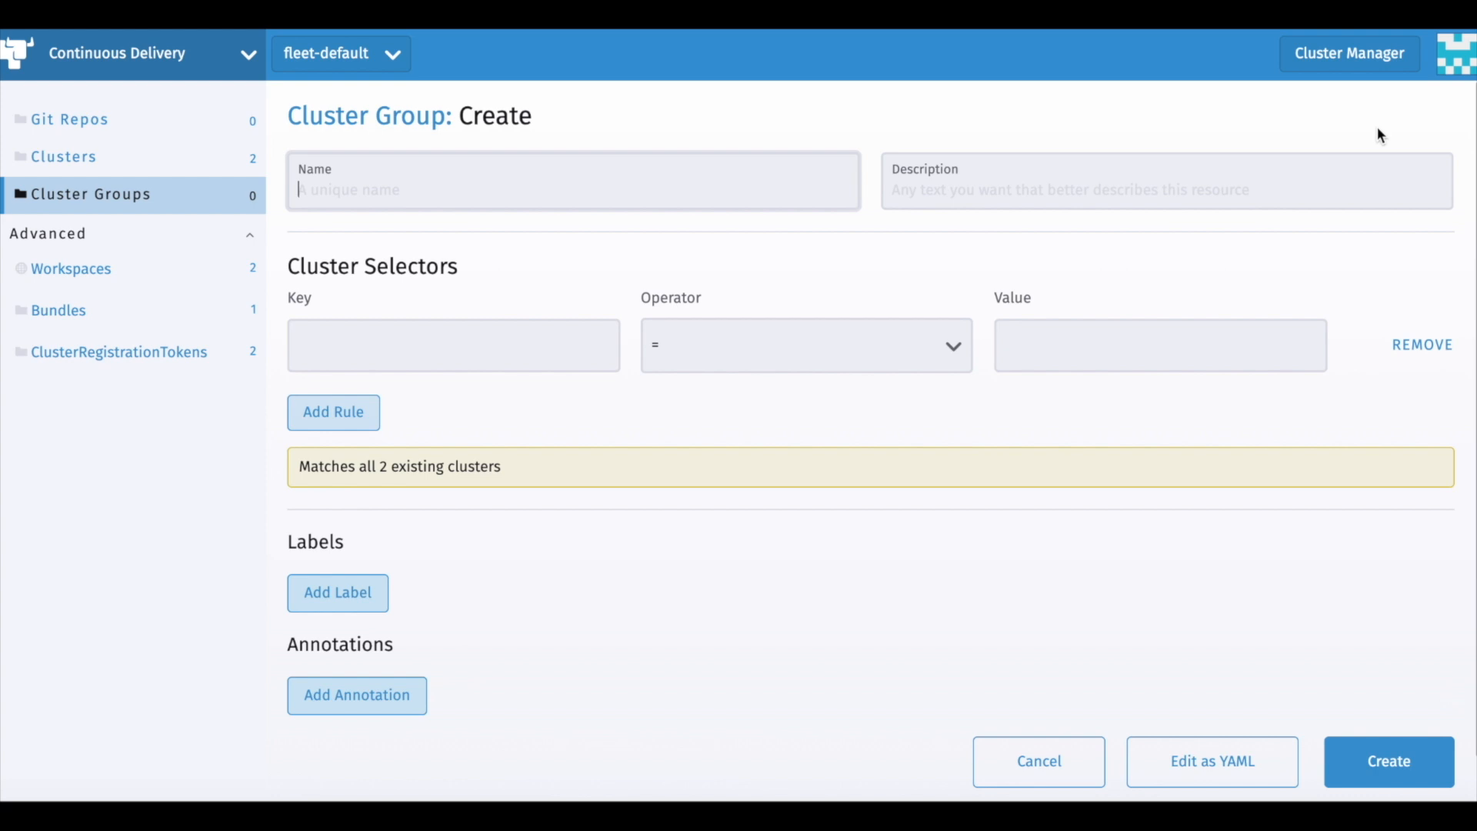
{"action": "type", "text": "north"}
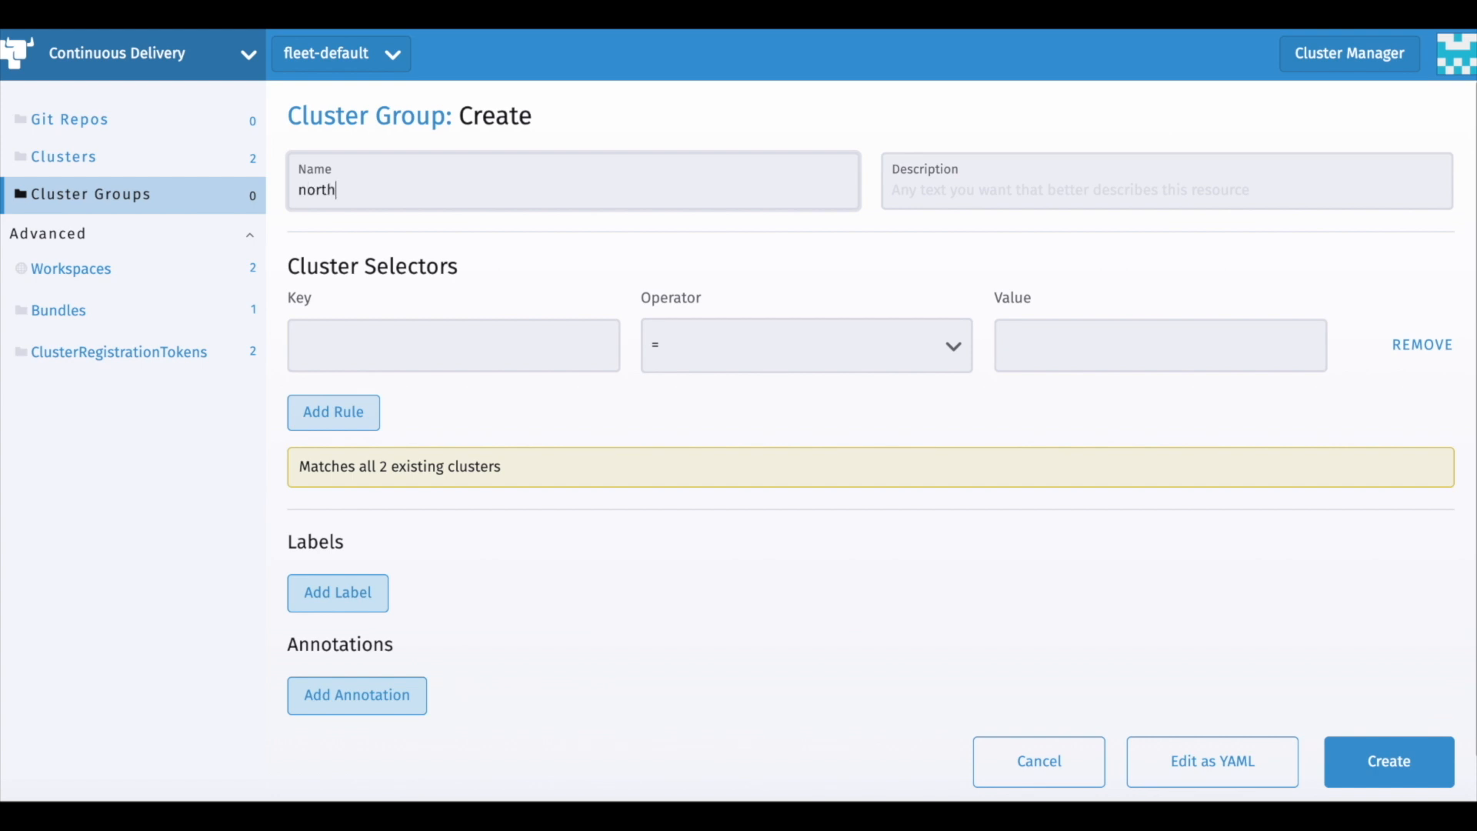
{"action": "type", "text": "-america-clusters"}
{"action": "left_click", "coordinate": [1167, 180]}
{"action": "type", "text": "clusters in North Amer"}
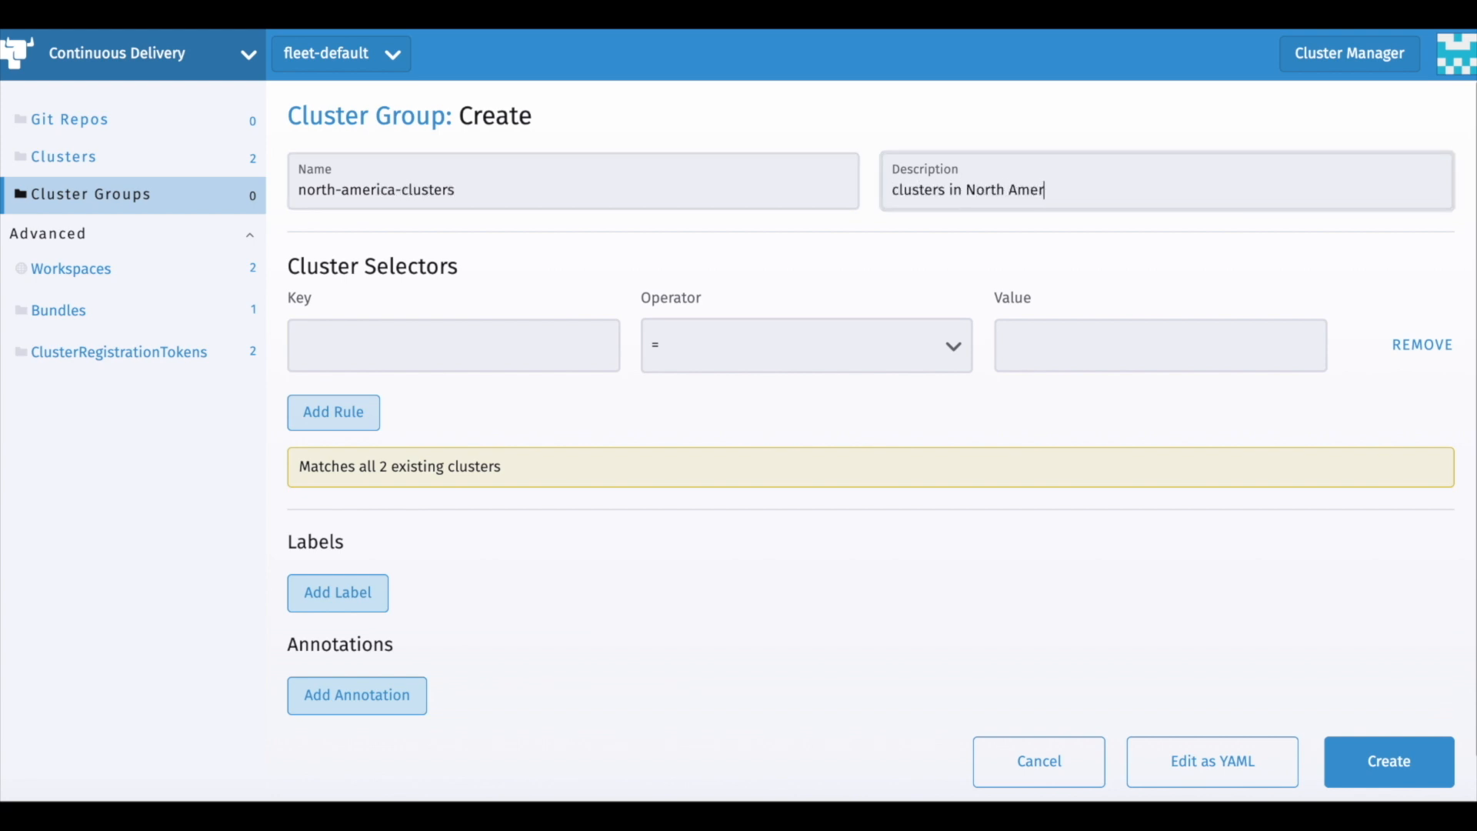
{"action": "left_click", "coordinate": [804, 344]}
{"action": "type", "text": "north-america"}
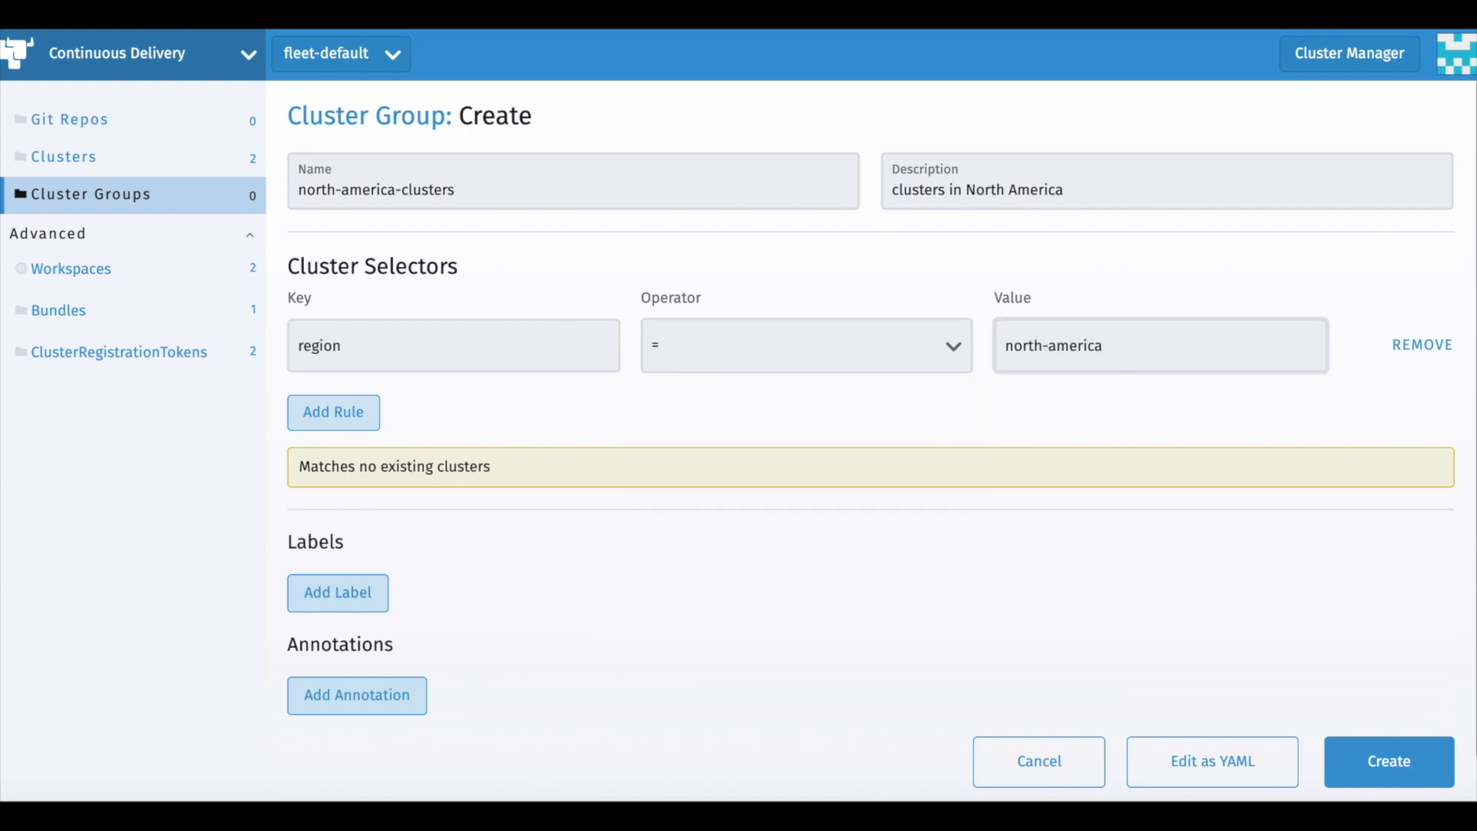
{"action": "left_click", "coordinate": [1386, 762]}
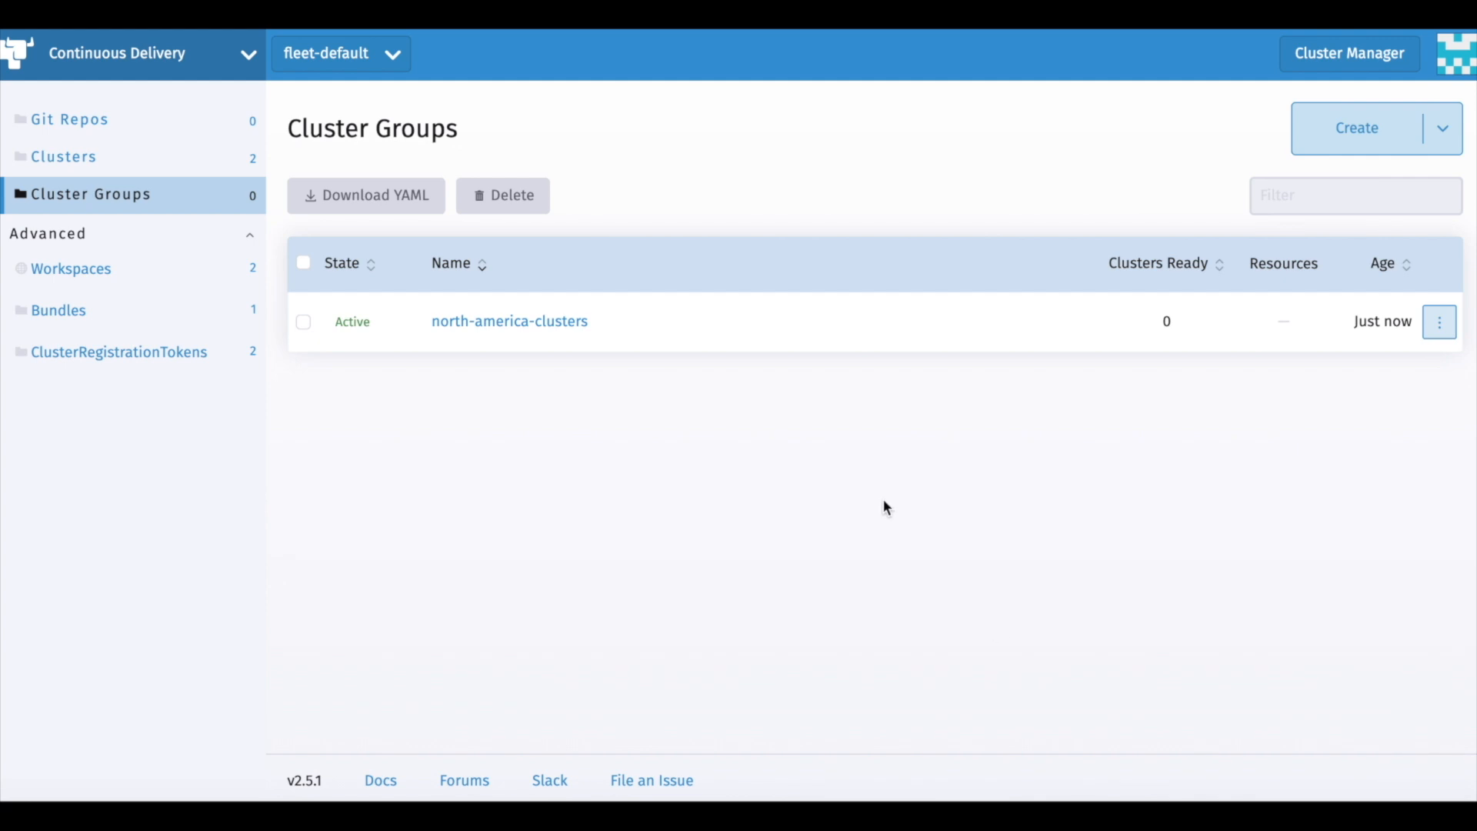
Step: Assign cluster2 the label region = north-america from the Clusters list
{"action": "left_click", "coordinate": [64, 157]}
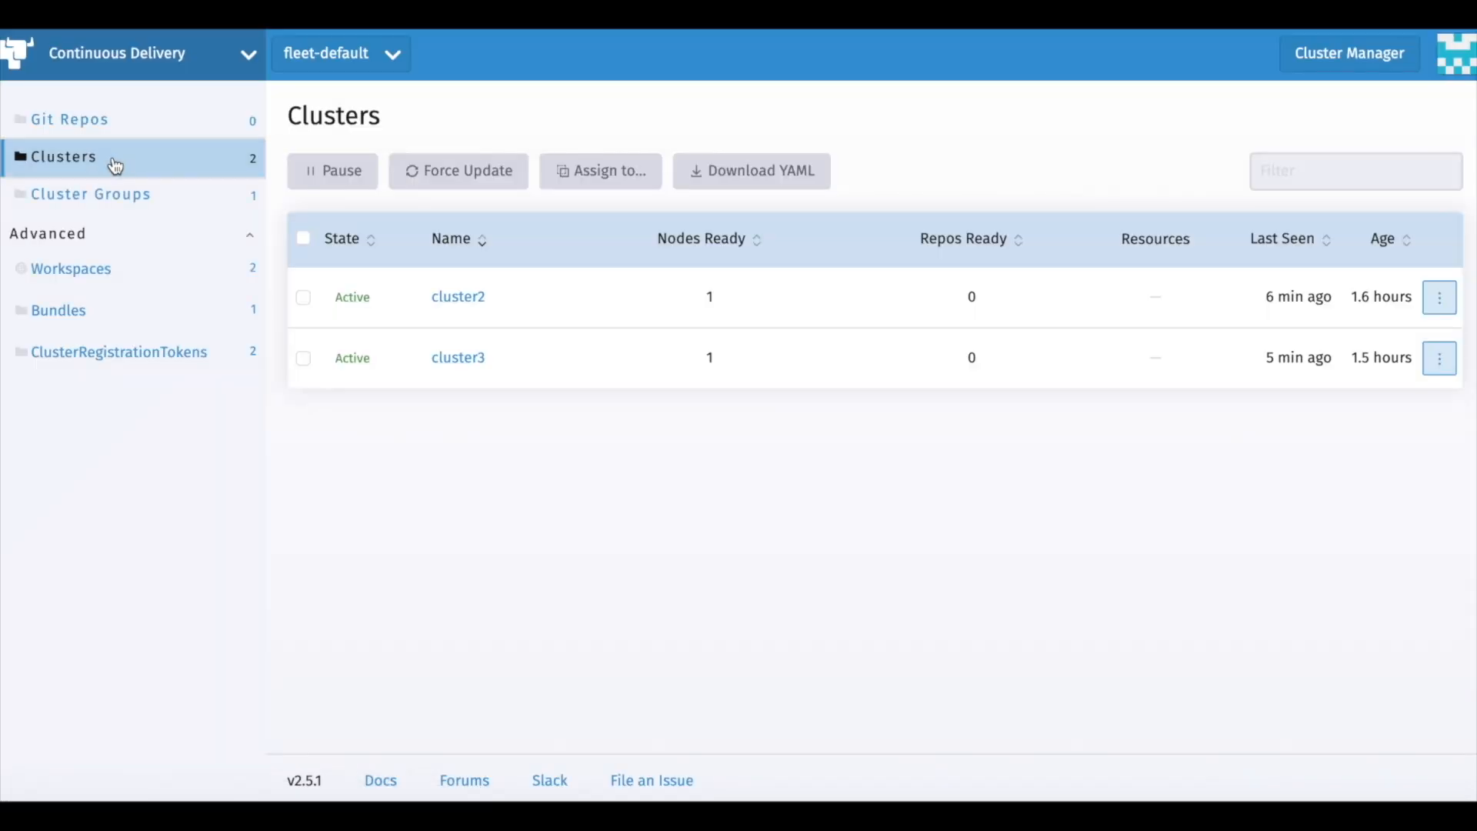
{"action": "mouse_move", "coordinate": [1439, 297]}
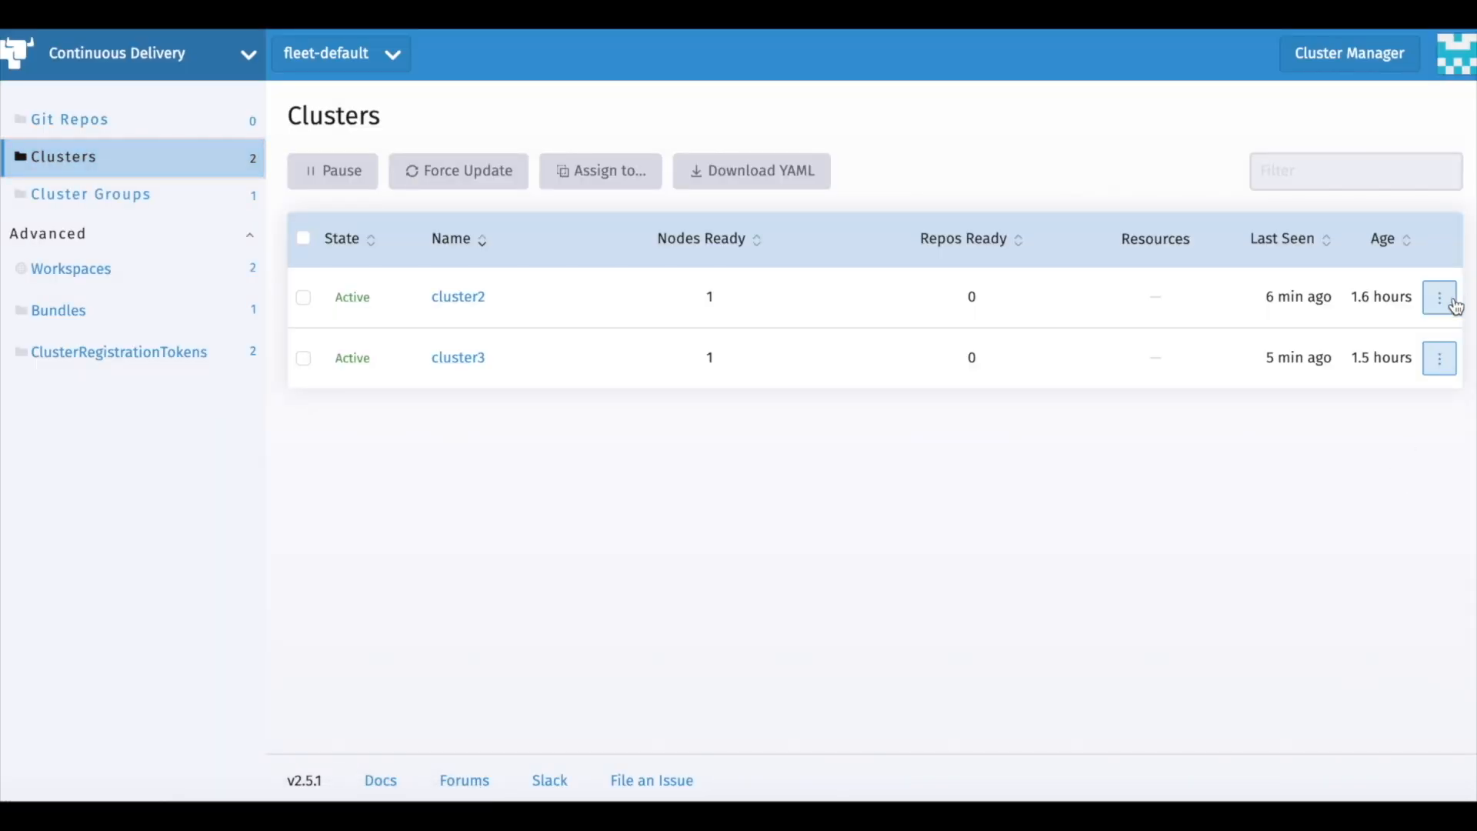
{"action": "left_click", "coordinate": [1438, 297]}
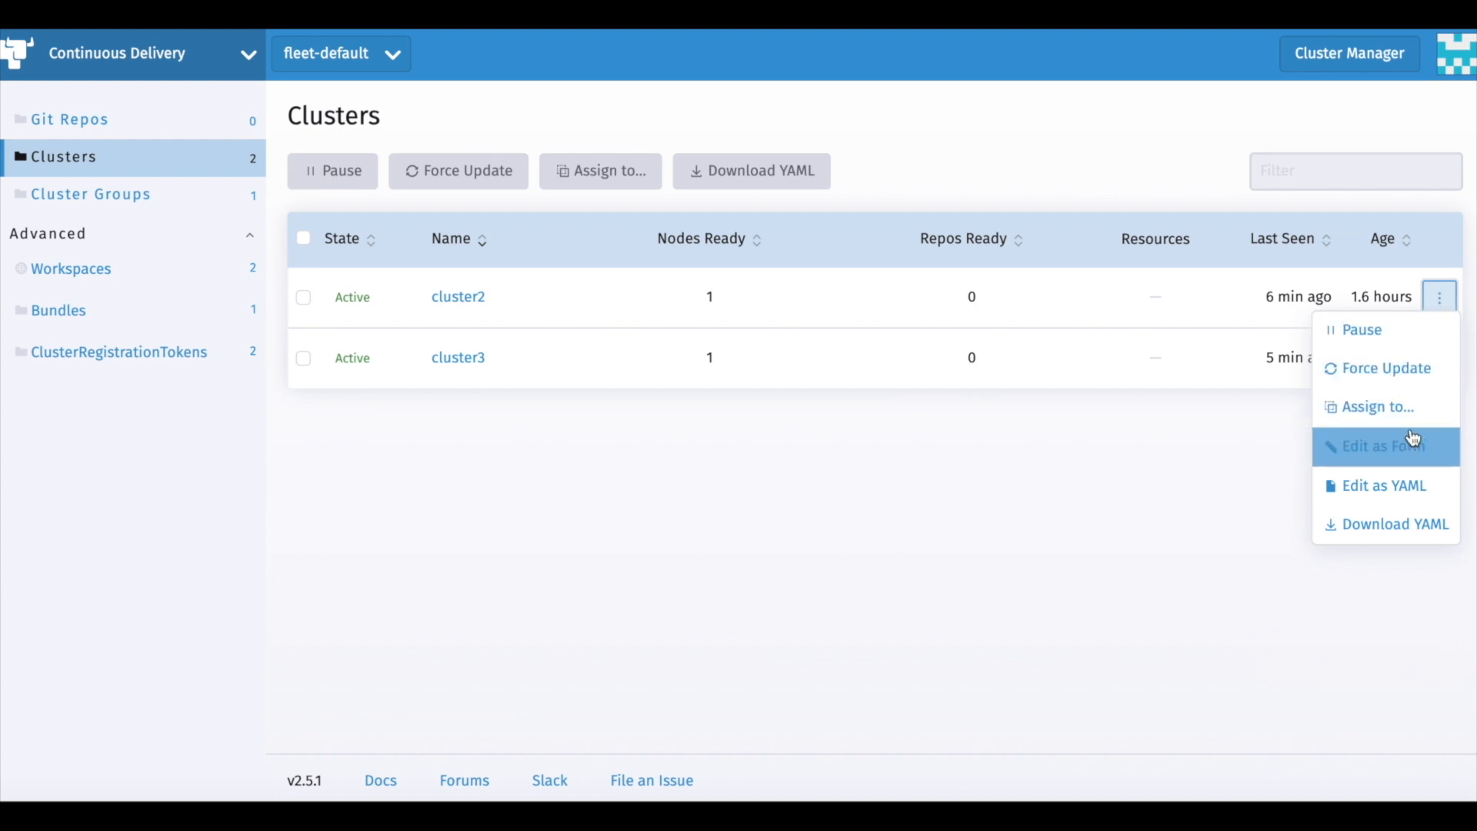
{"action": "left_click", "coordinate": [1375, 406]}
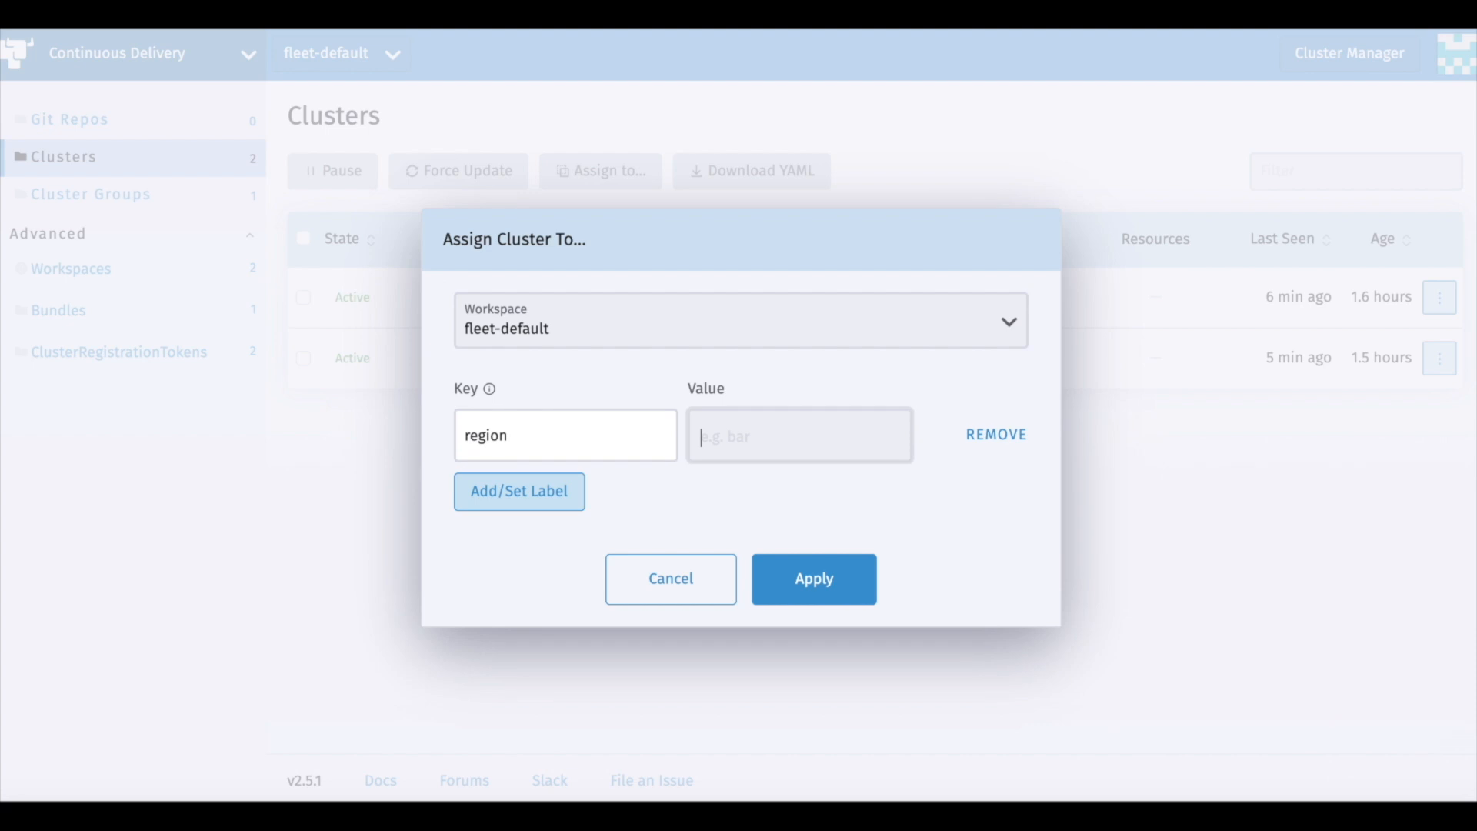
{"action": "type", "text": "north-america"}
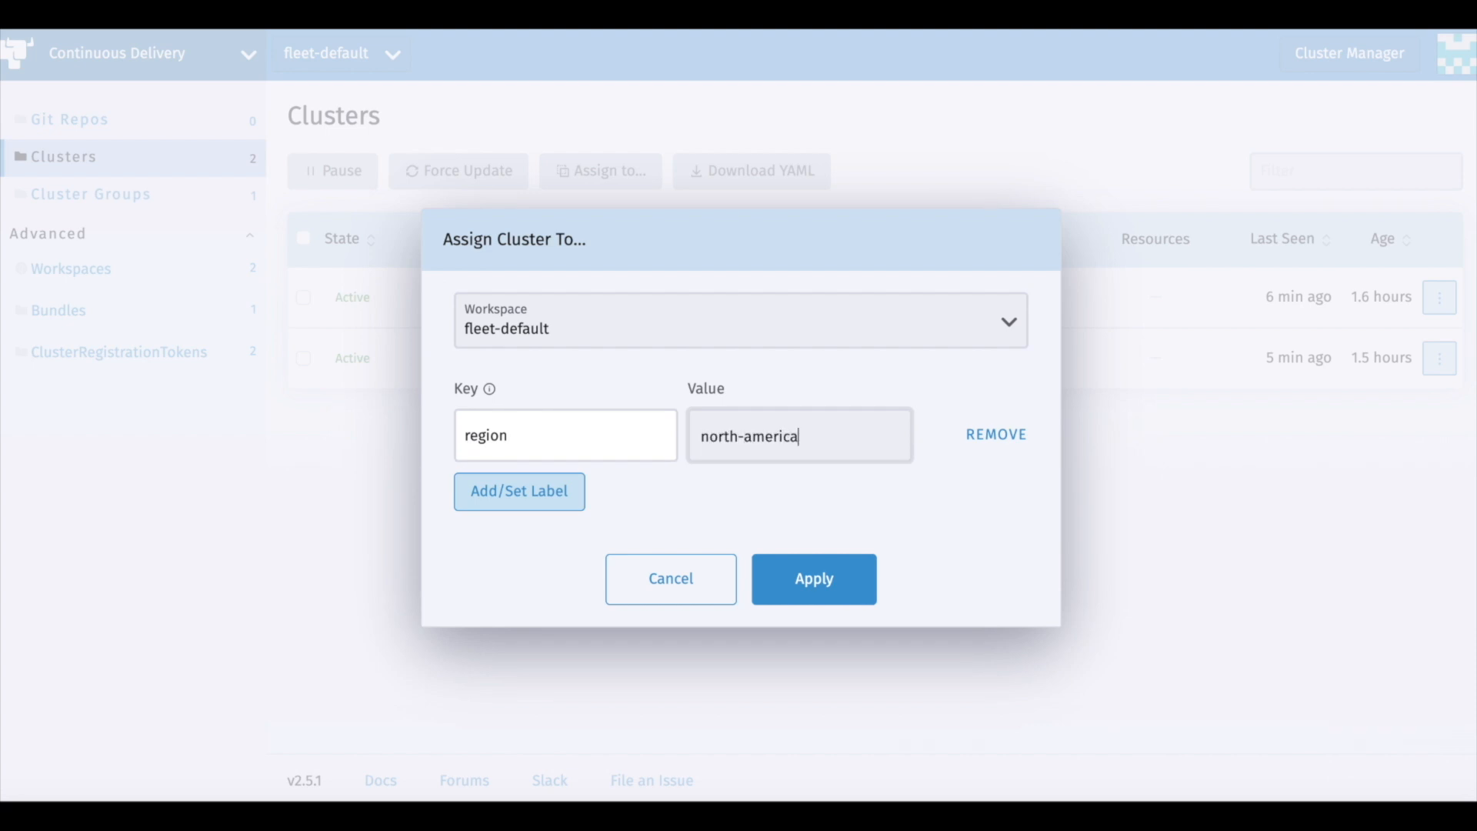
{"action": "left_click", "coordinate": [813, 579]}
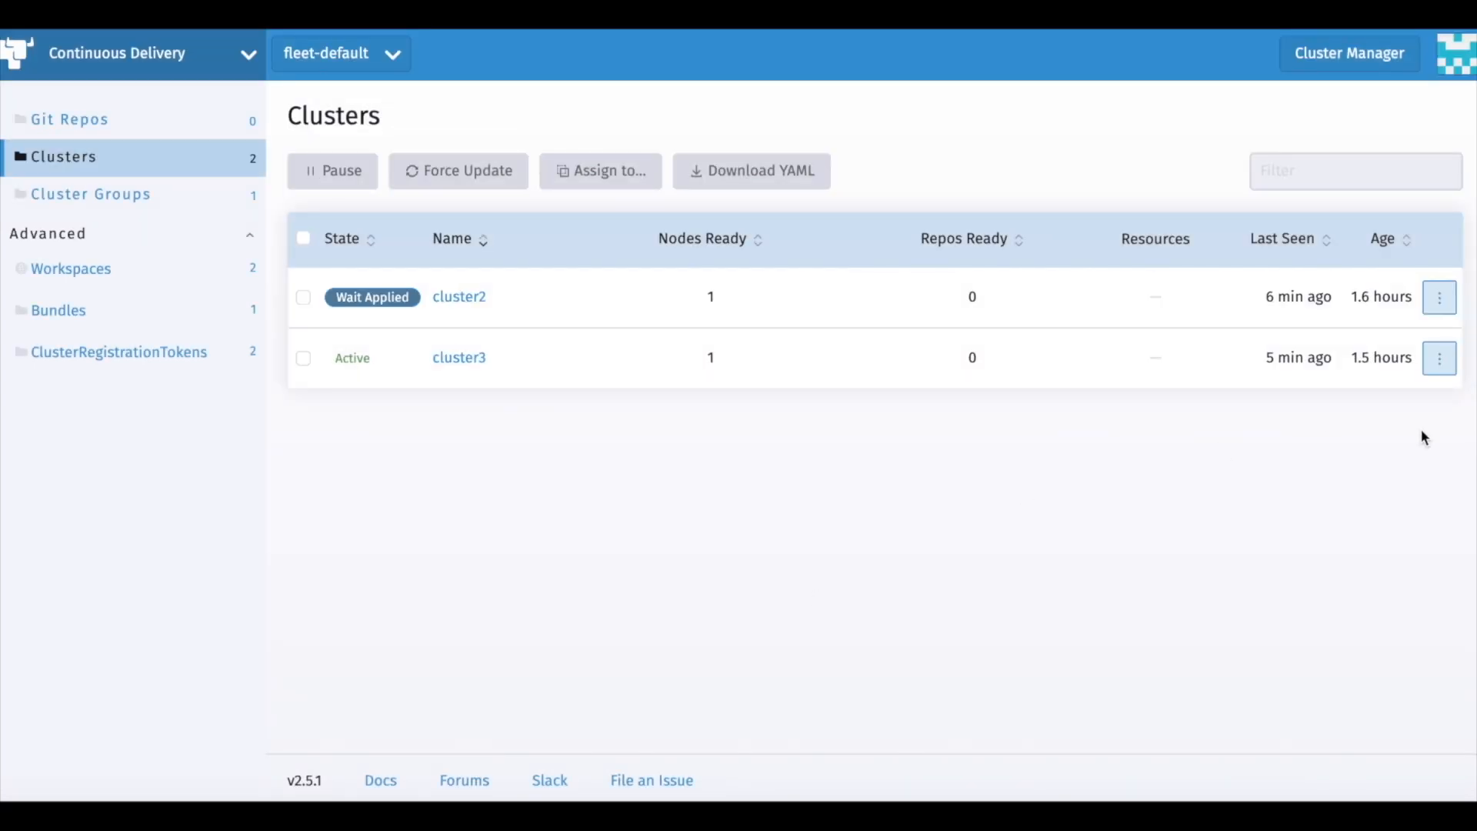
Step: Assign cluster3 the label region = north-america as well
{"action": "left_click", "coordinate": [1440, 358]}
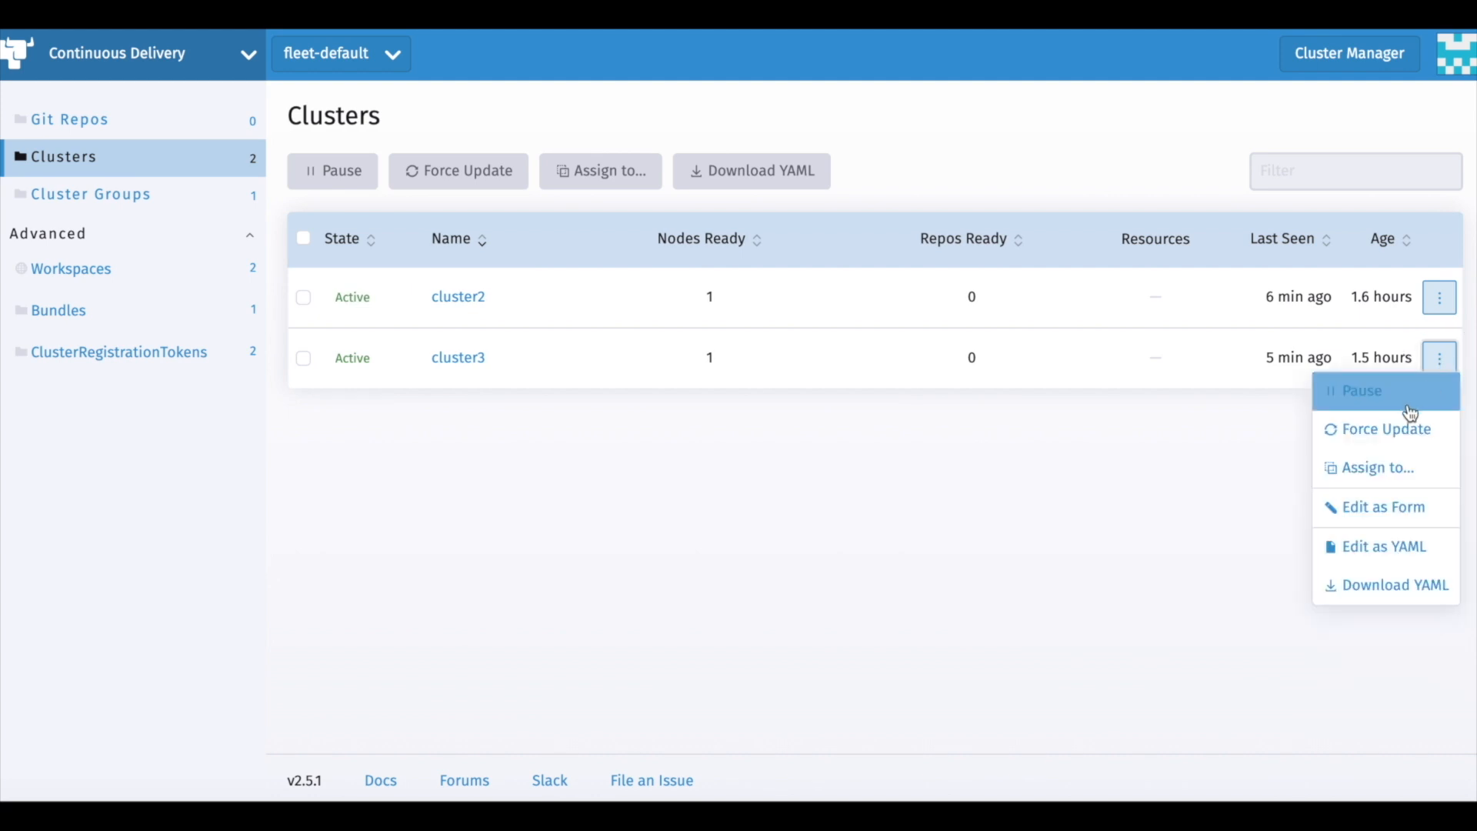
{"action": "left_click", "coordinate": [1378, 468]}
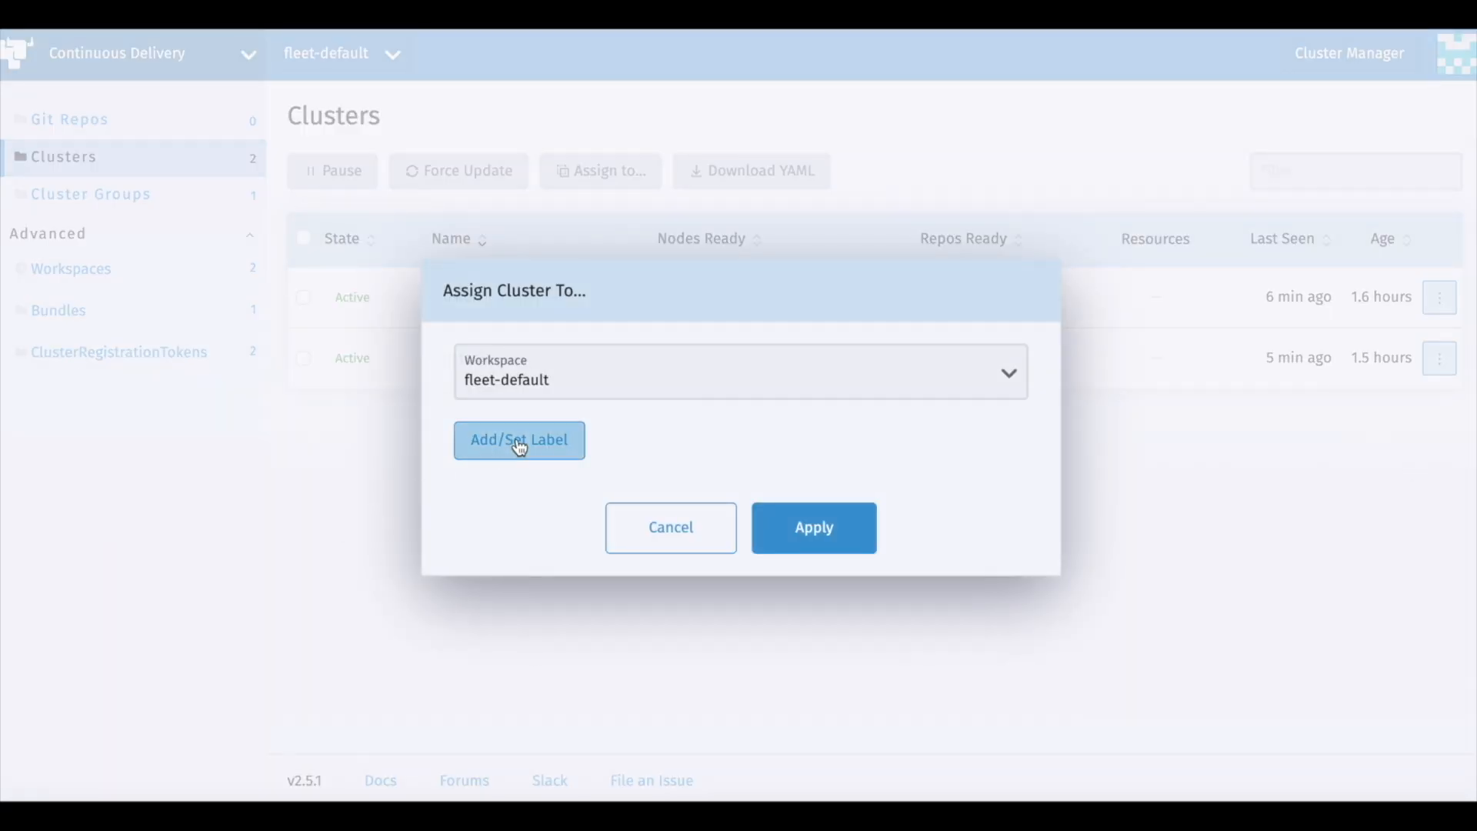
{"action": "left_click", "coordinate": [518, 438]}
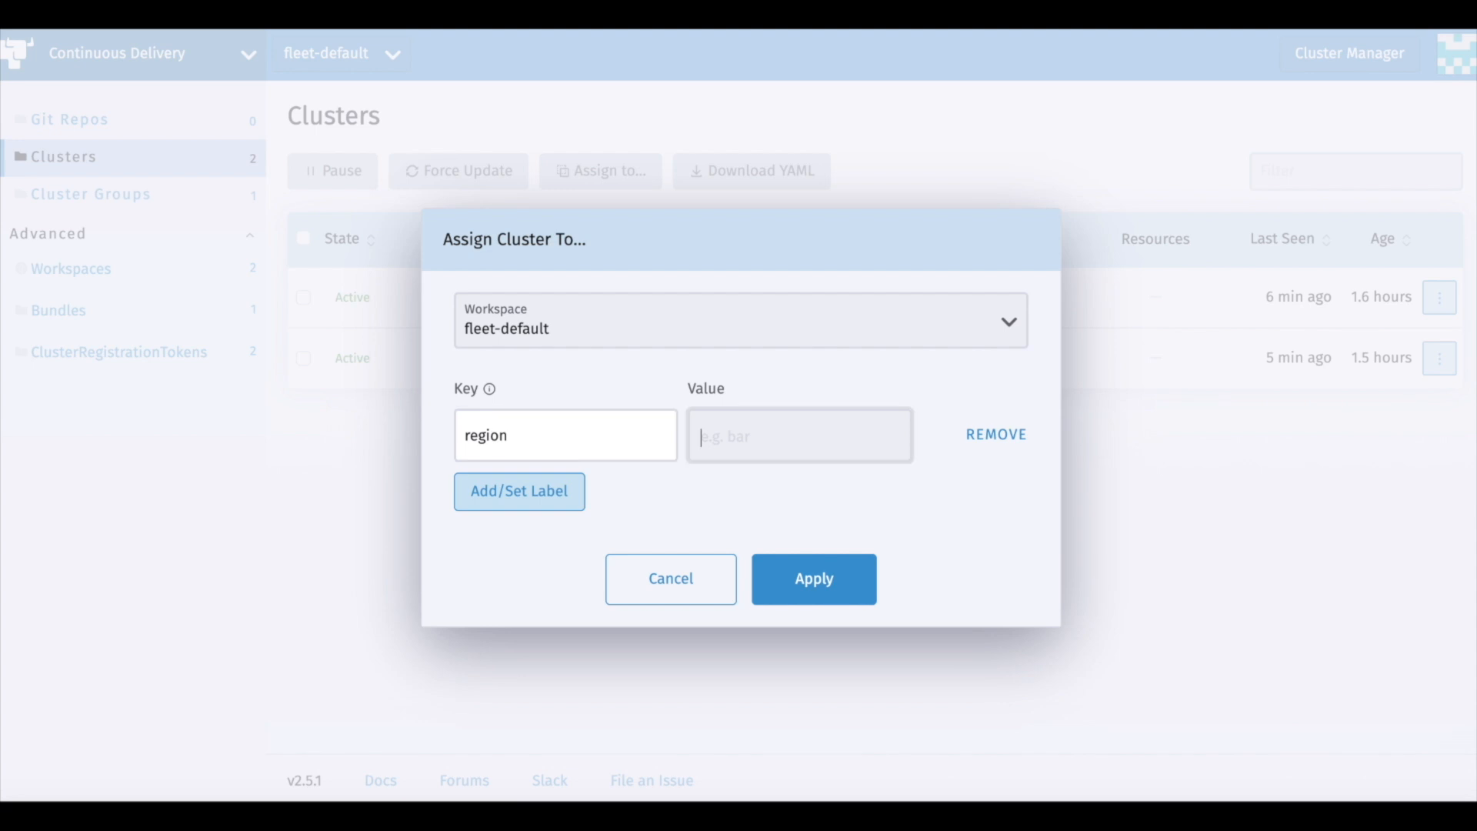
{"action": "type", "text": "north-america"}
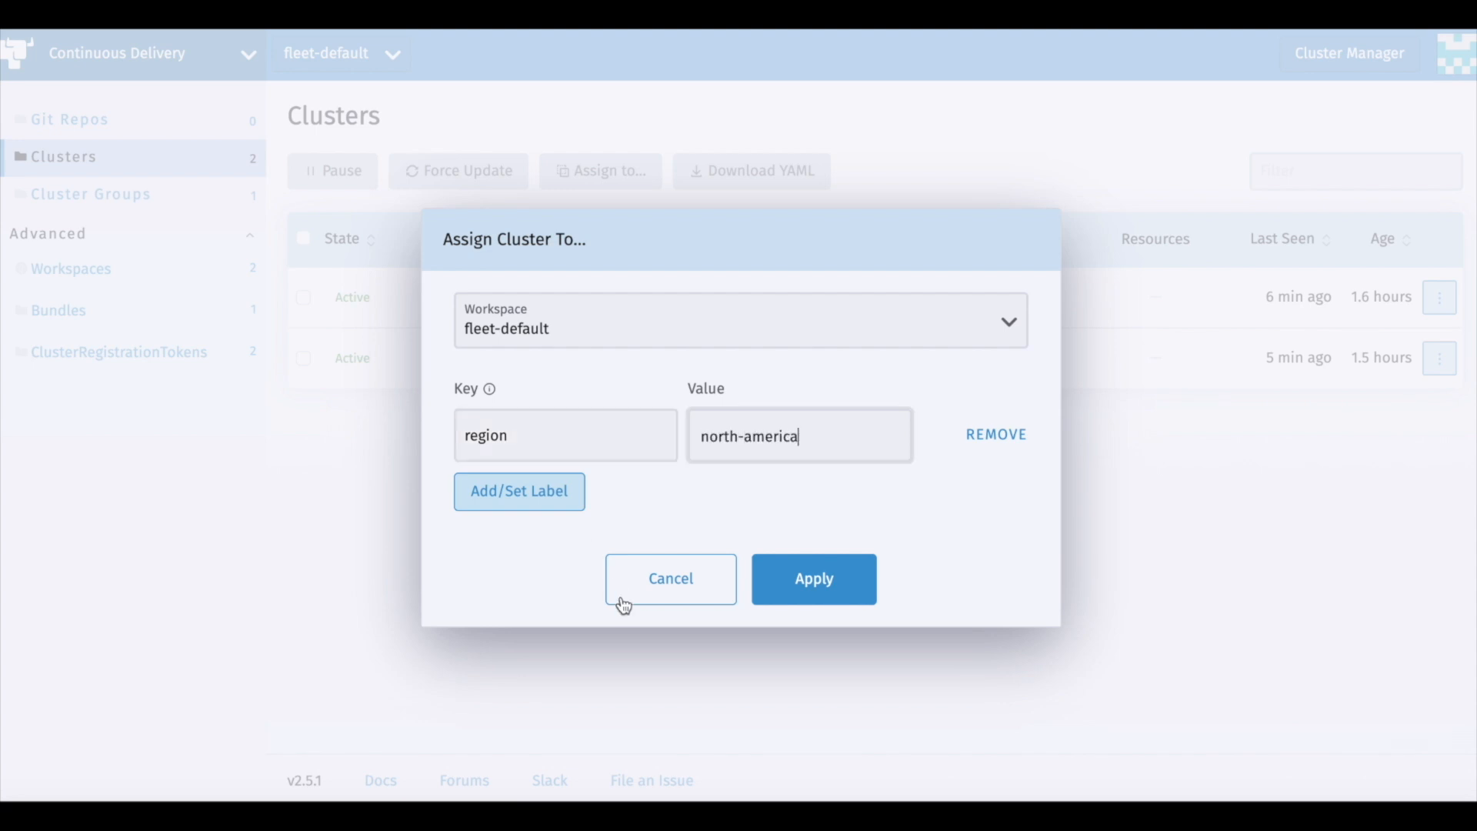
{"action": "left_click", "coordinate": [812, 579]}
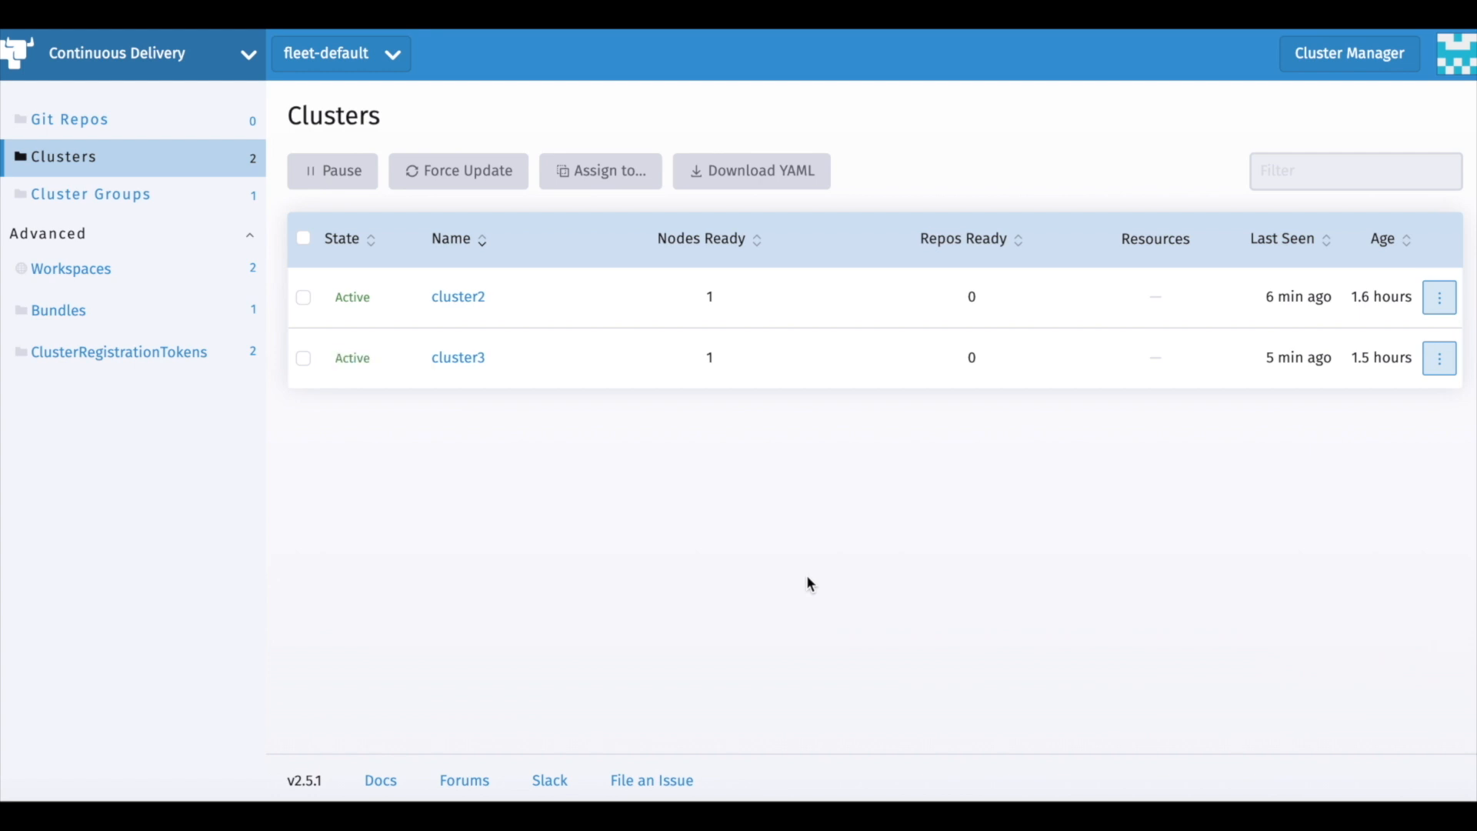
Step: View the north-america-clusters group details listing cluster2 and cluster3 as members
{"action": "left_click", "coordinate": [91, 193]}
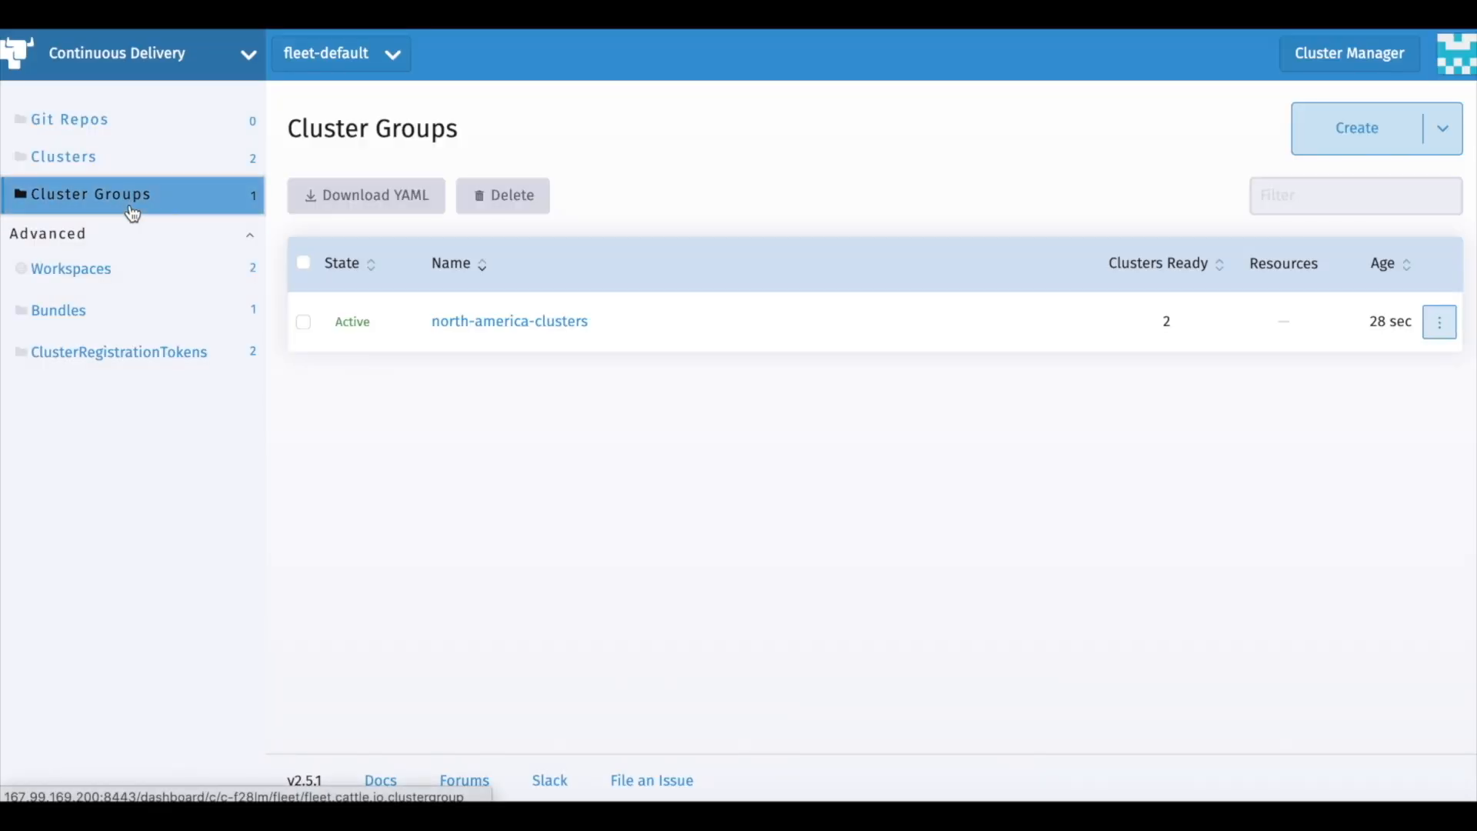
{"action": "left_click", "coordinate": [509, 320]}
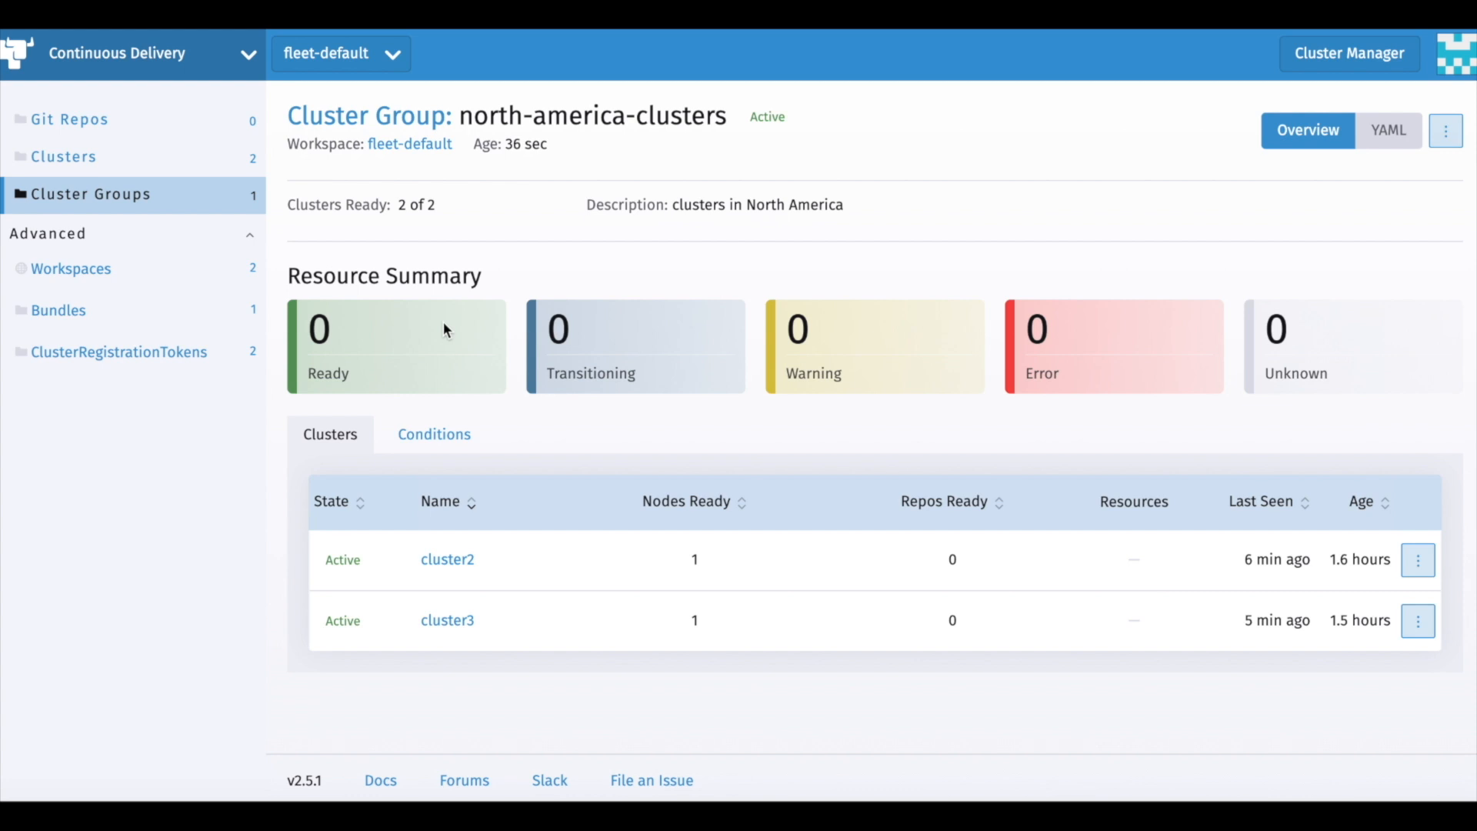
{"action": "mouse_move", "coordinate": [194, 146]}
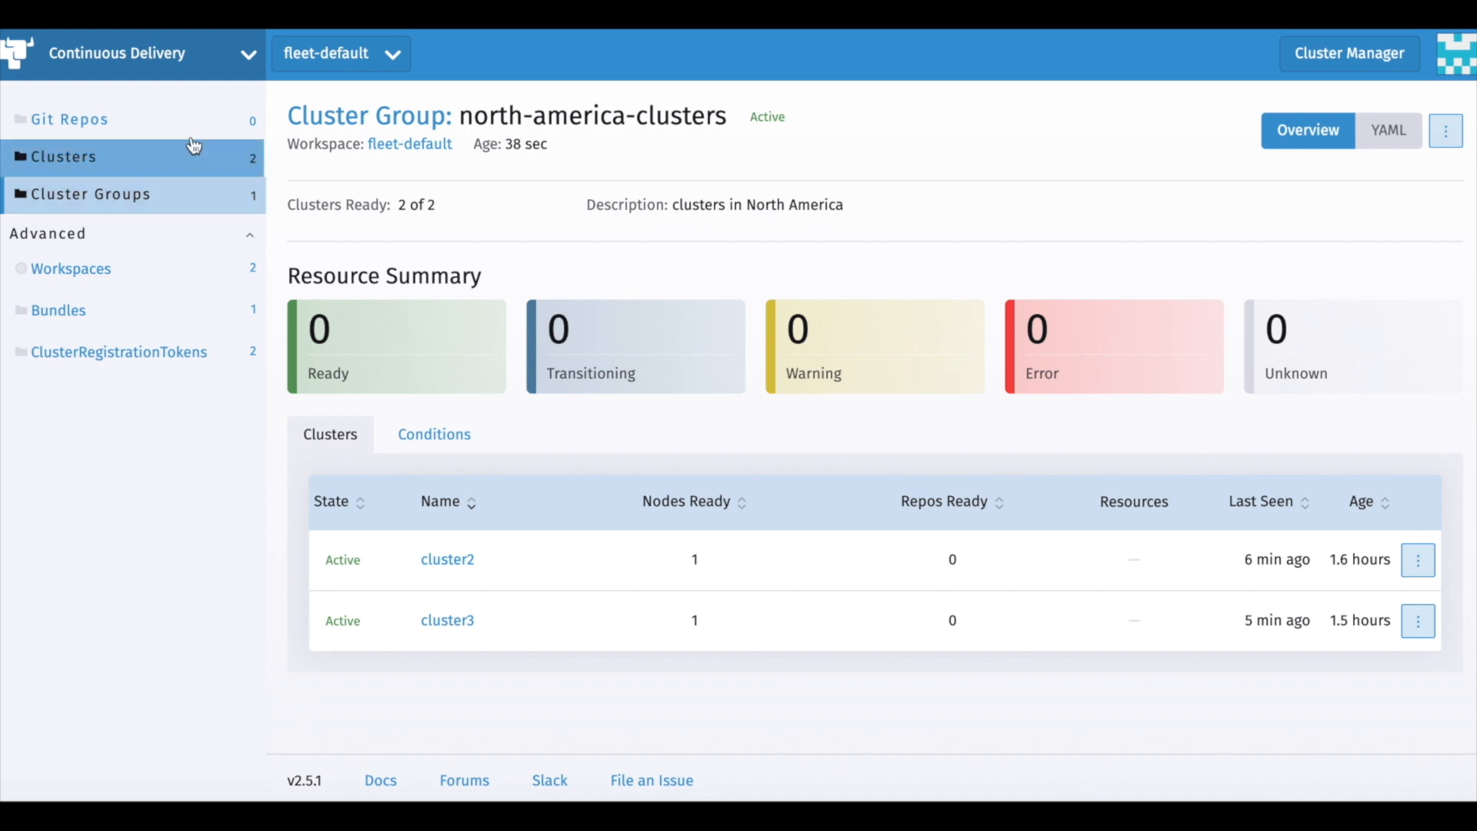
{"action": "left_click", "coordinate": [70, 118]}
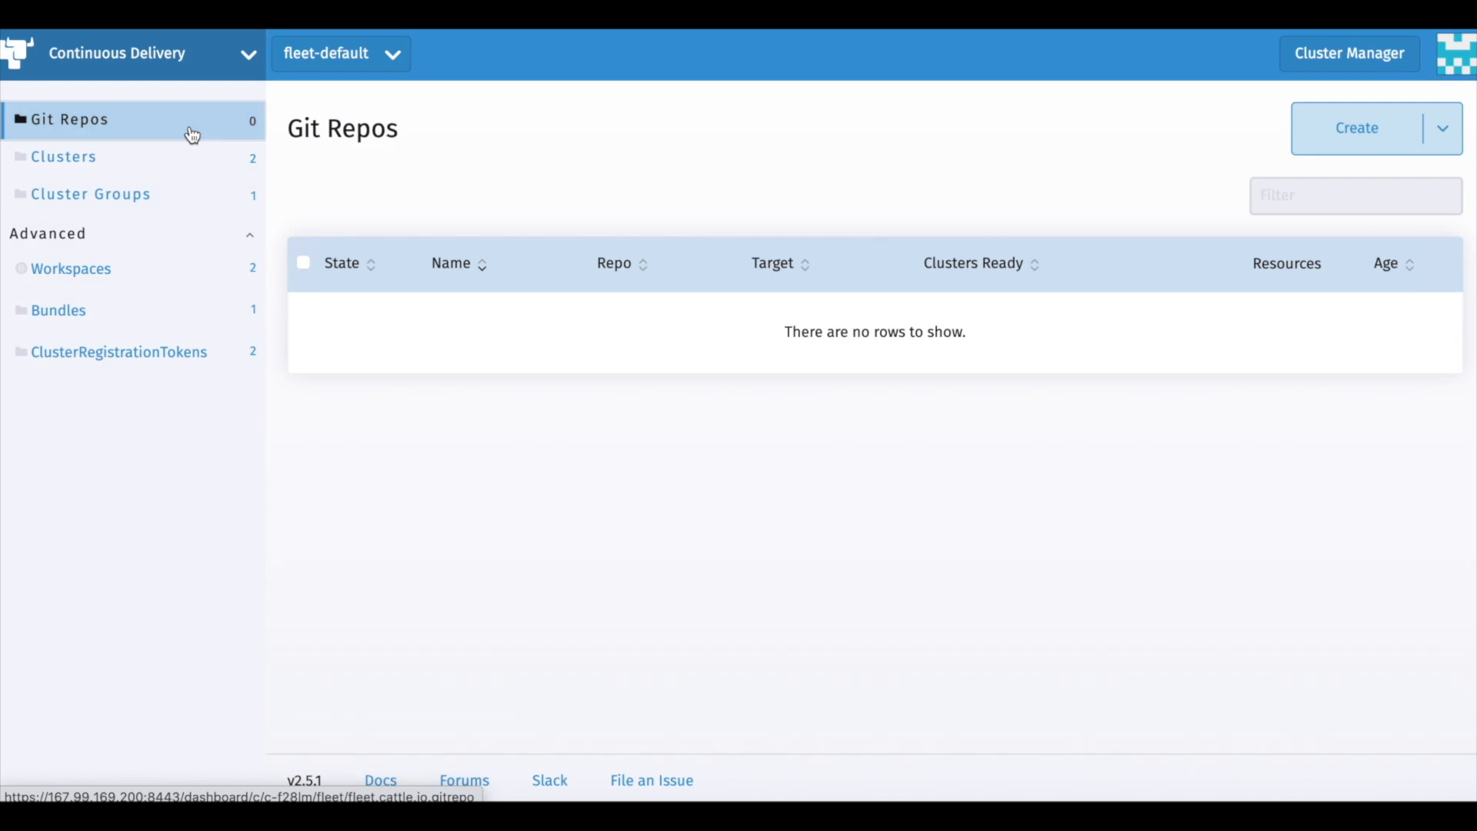
{"action": "mouse_move", "coordinate": [1360, 128]}
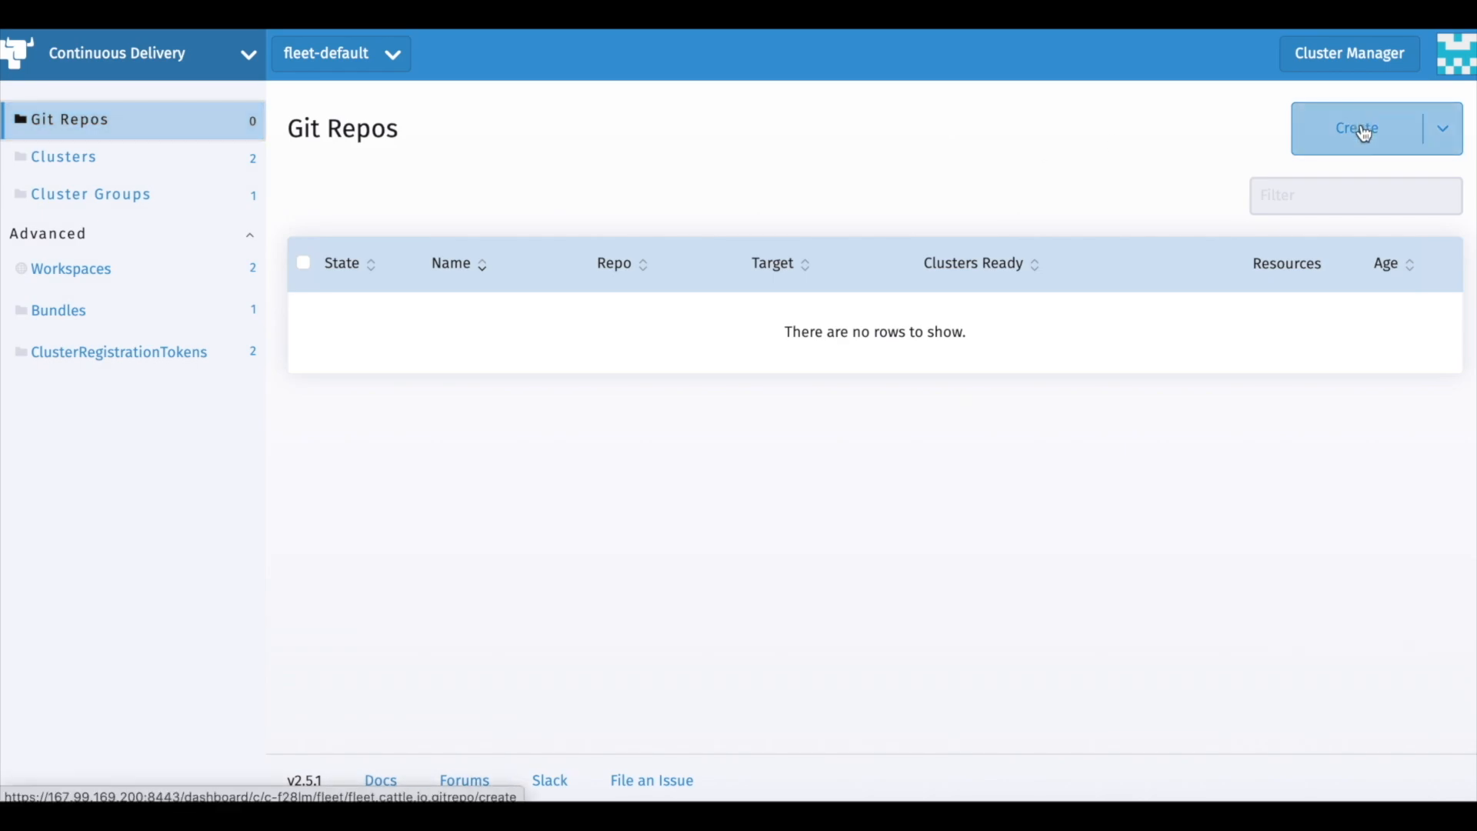
{"action": "left_click", "coordinate": [1354, 128]}
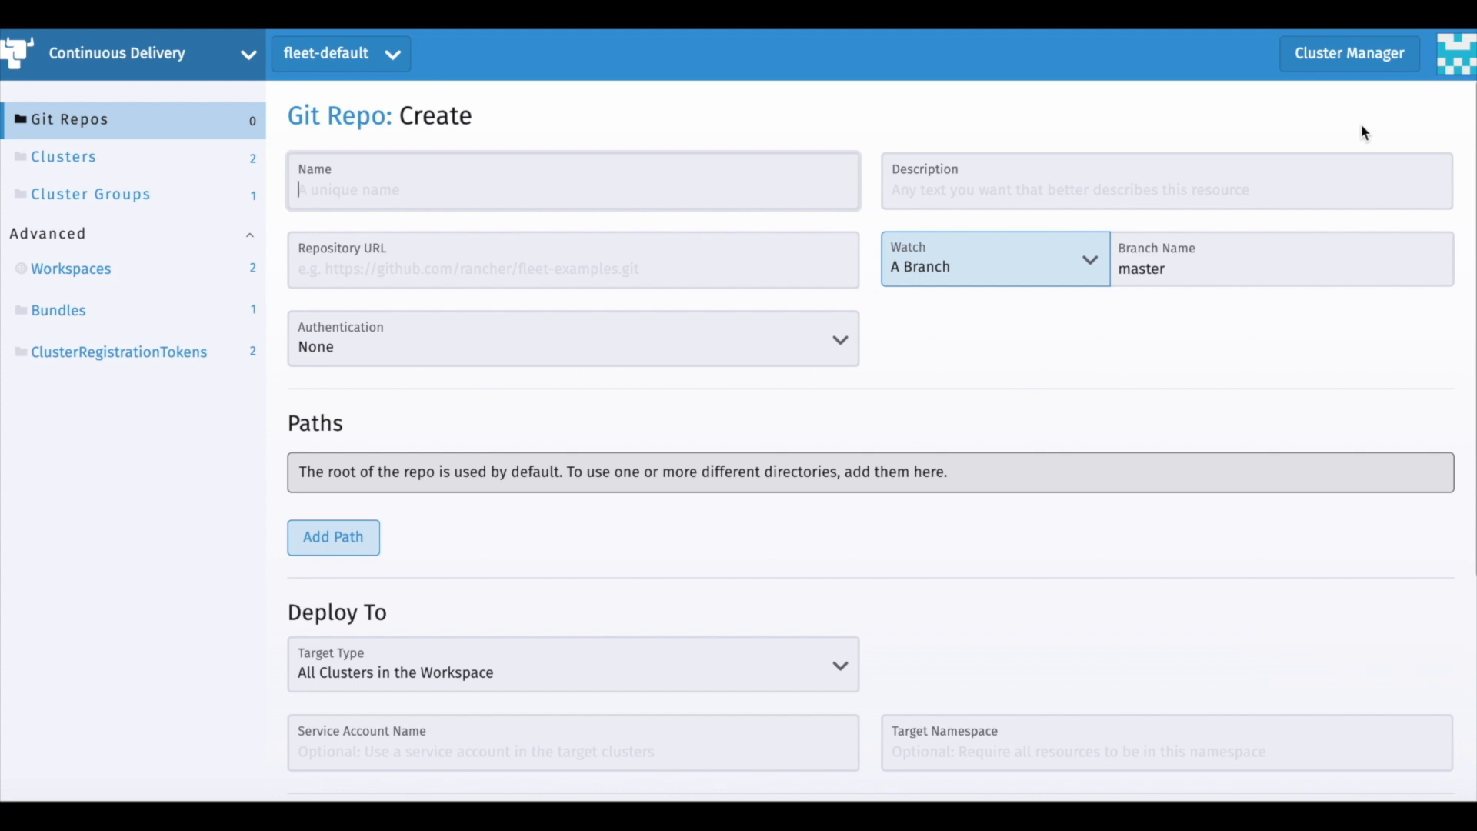
{"action": "type", "text": "MyAppStat"}
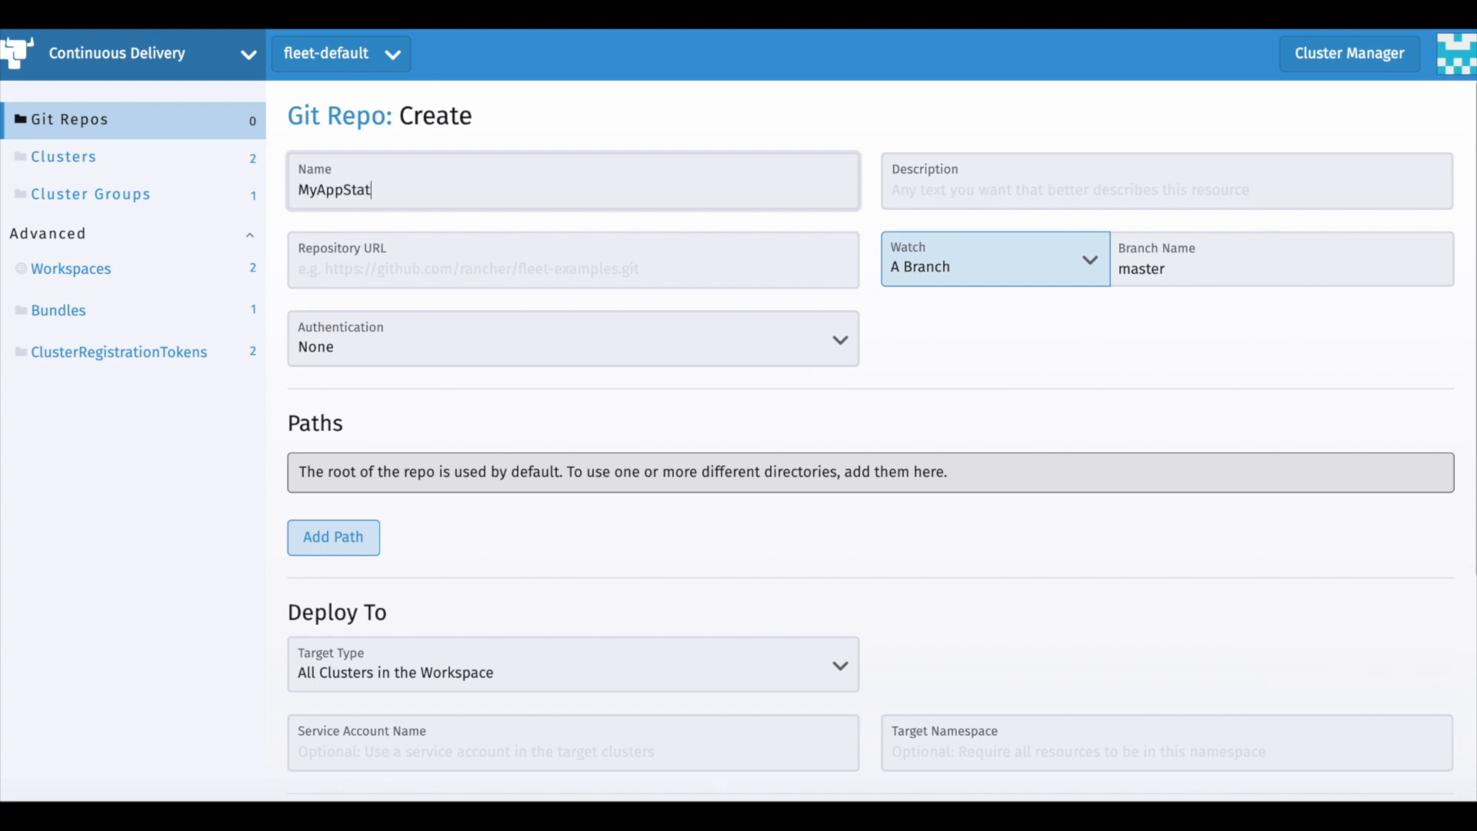
{"action": "type", "text": "e"}
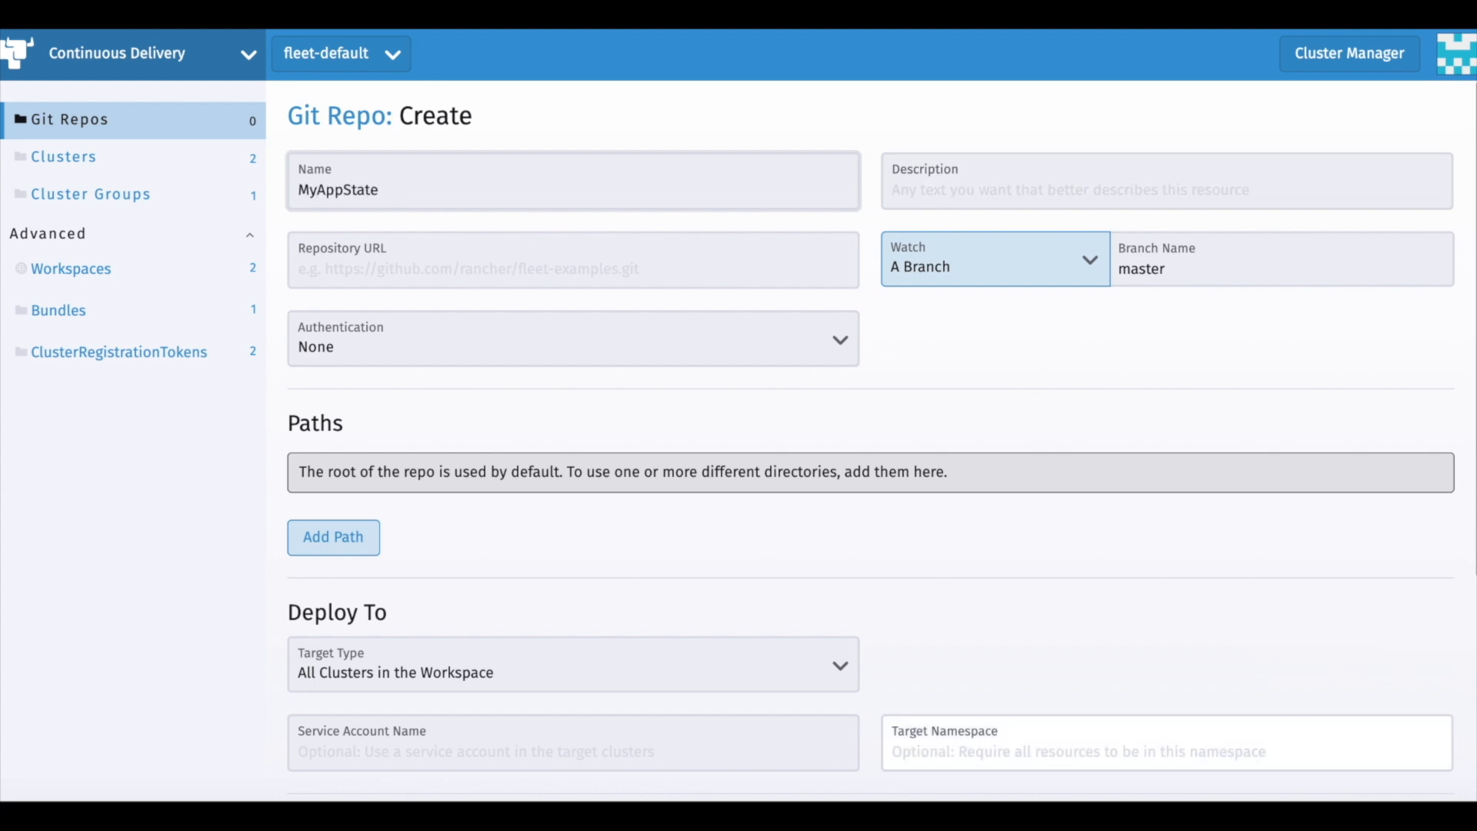
{"action": "type", "text": "https://github.com/wjimenez5271/fleet-examples.git"}
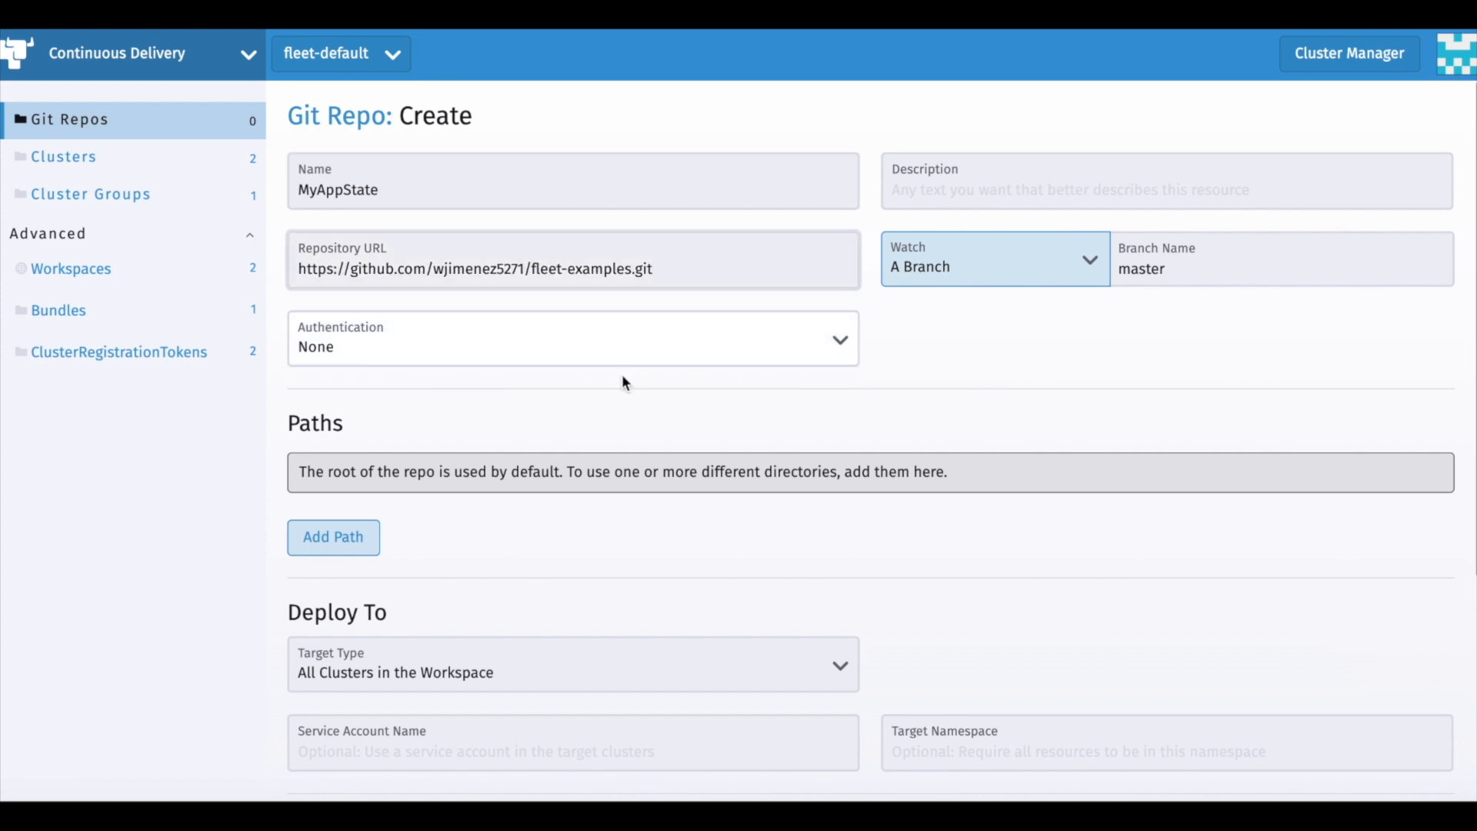
Step: Add the repository path simple and set it to watch the master branch
{"action": "left_click", "coordinate": [332, 537]}
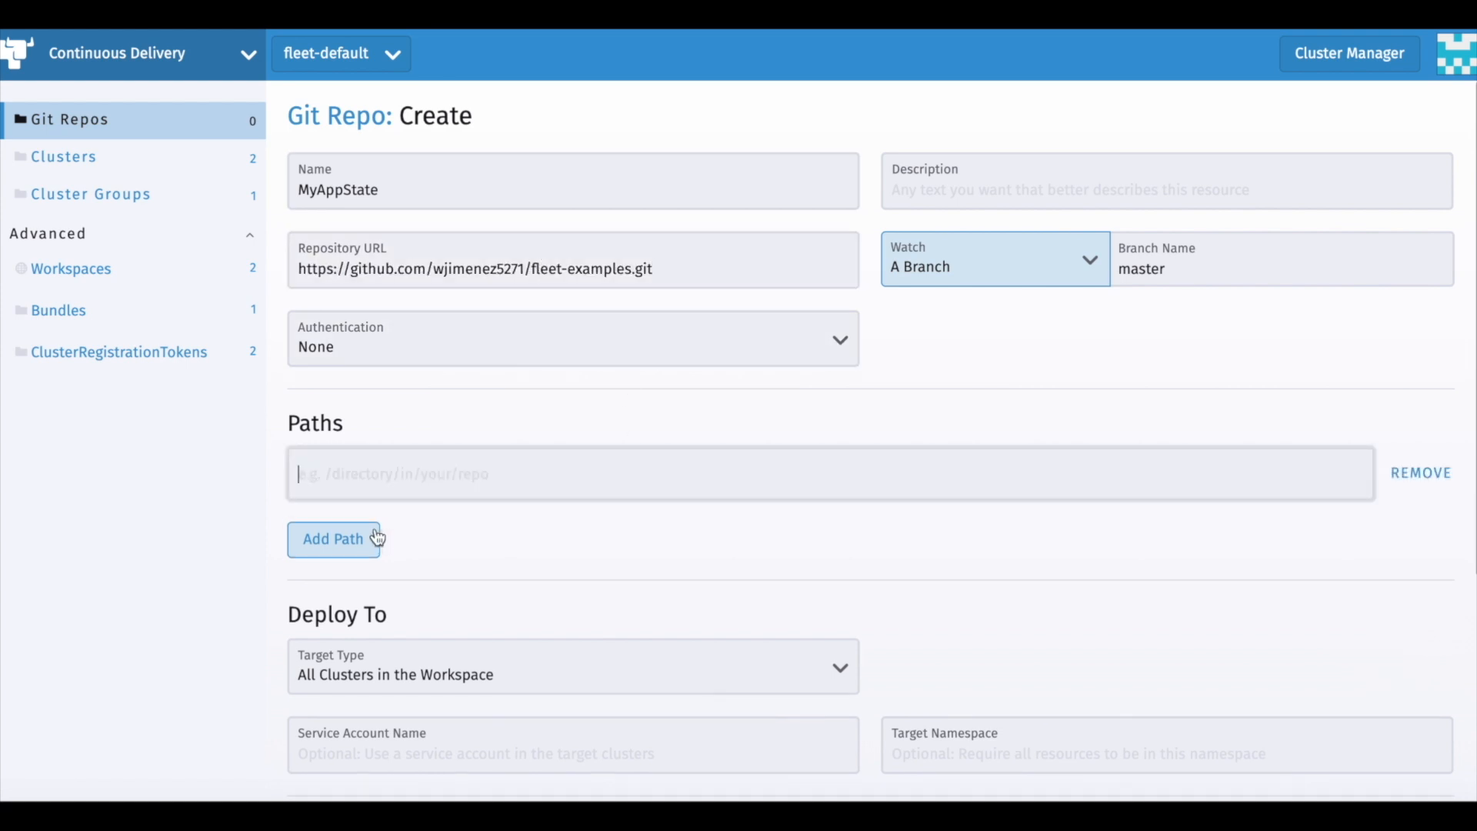
{"action": "type", "text": "simple"}
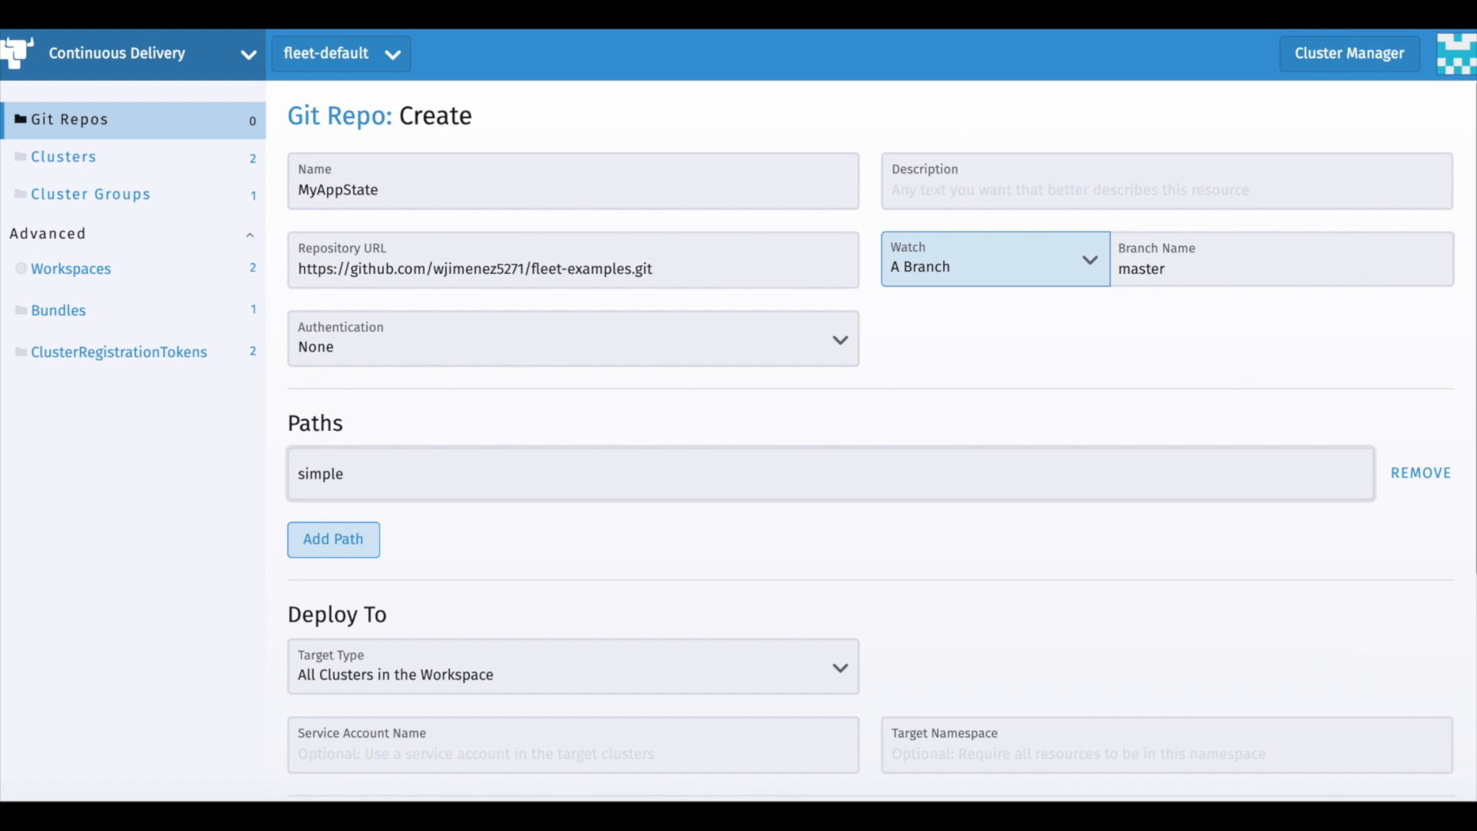
{"action": "mouse_move", "coordinate": [854, 306]}
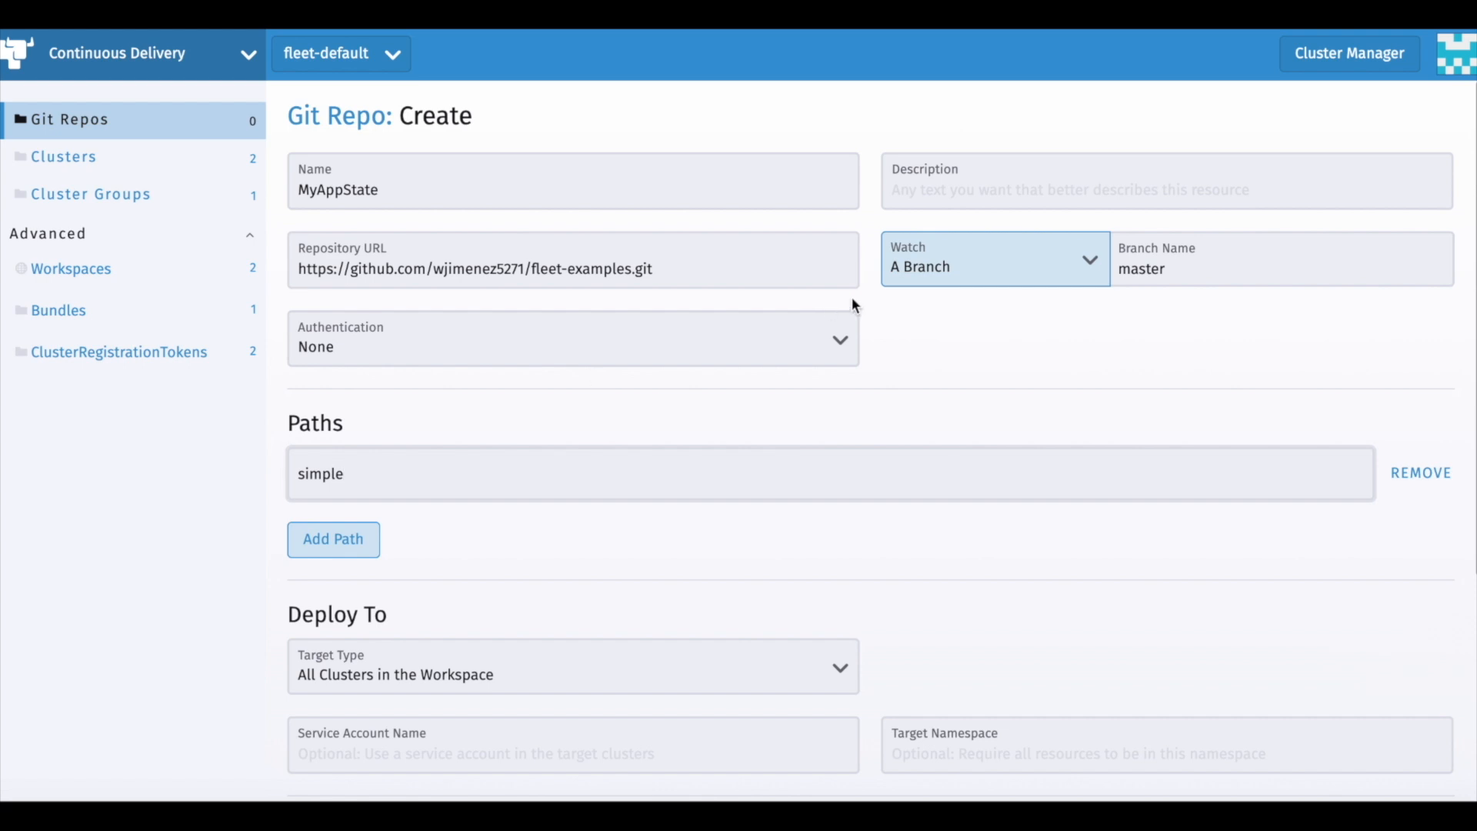
{"action": "left_click", "coordinate": [994, 259]}
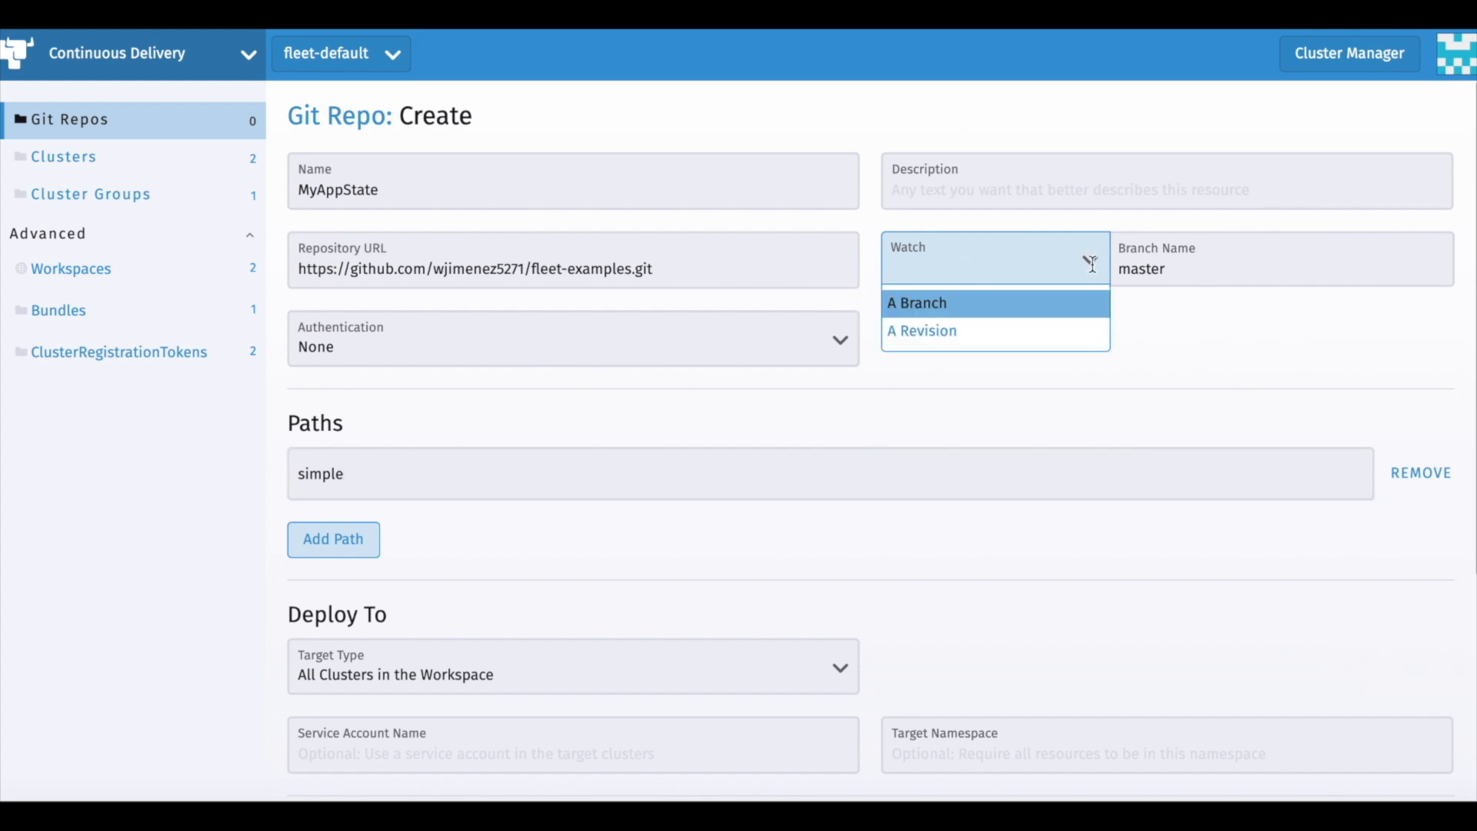
{"action": "left_click", "coordinate": [915, 303]}
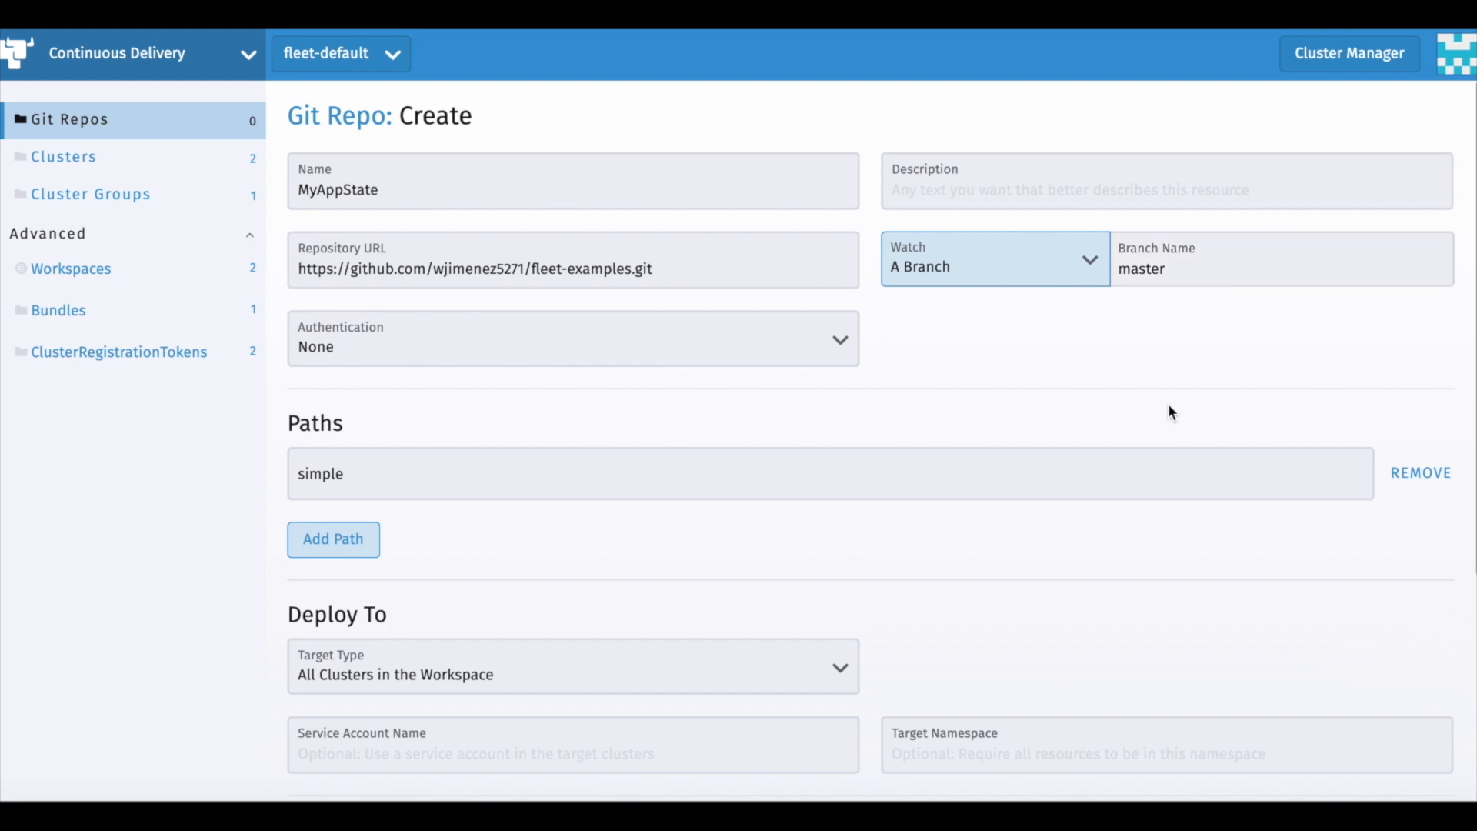
Step: Target the Git repo at the north-america-clusters cluster group
{"action": "scroll", "scroll_direction": "down", "scroll_amount": 3}
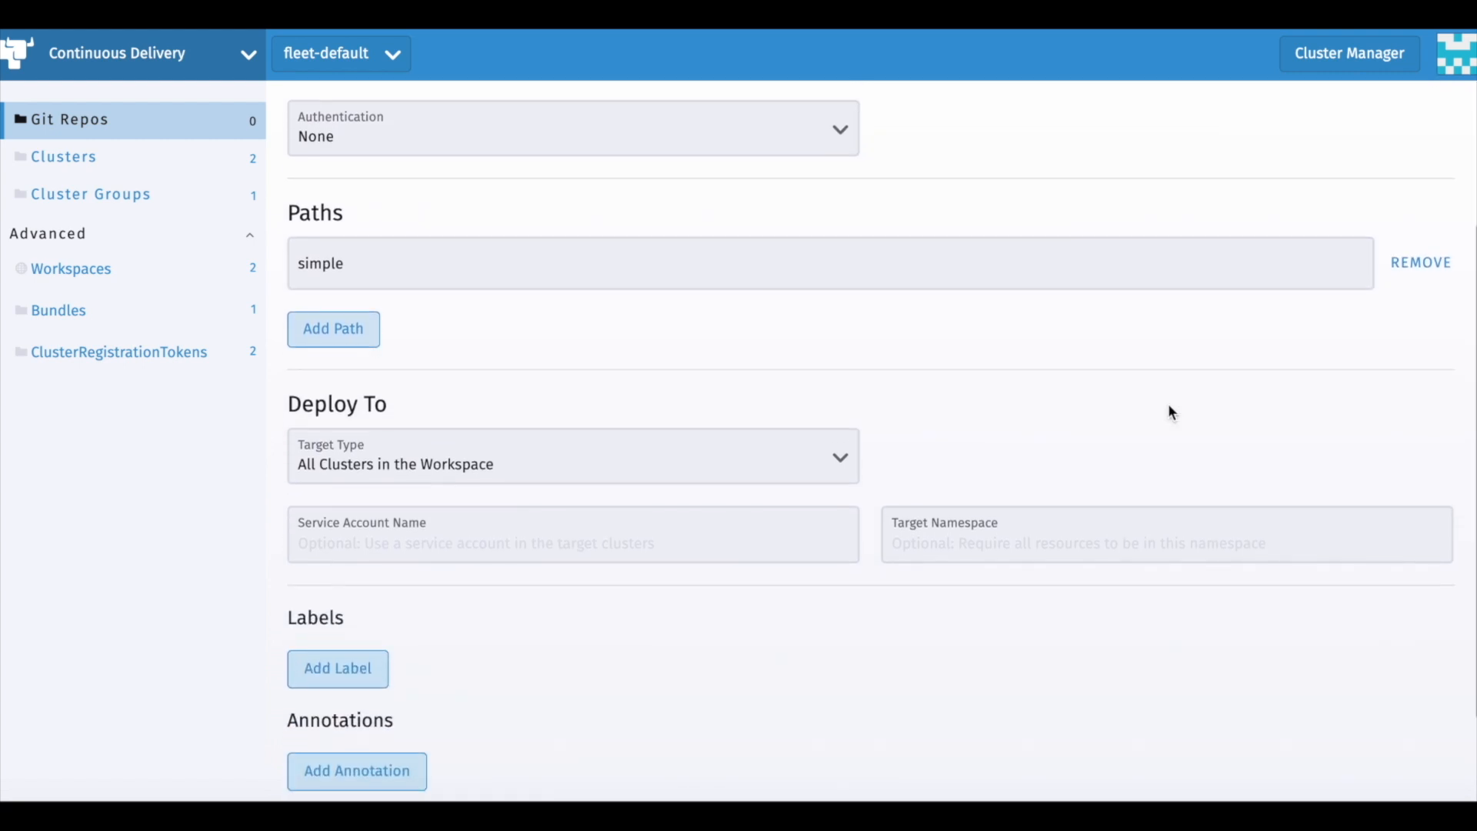
{"action": "left_click", "coordinate": [572, 455]}
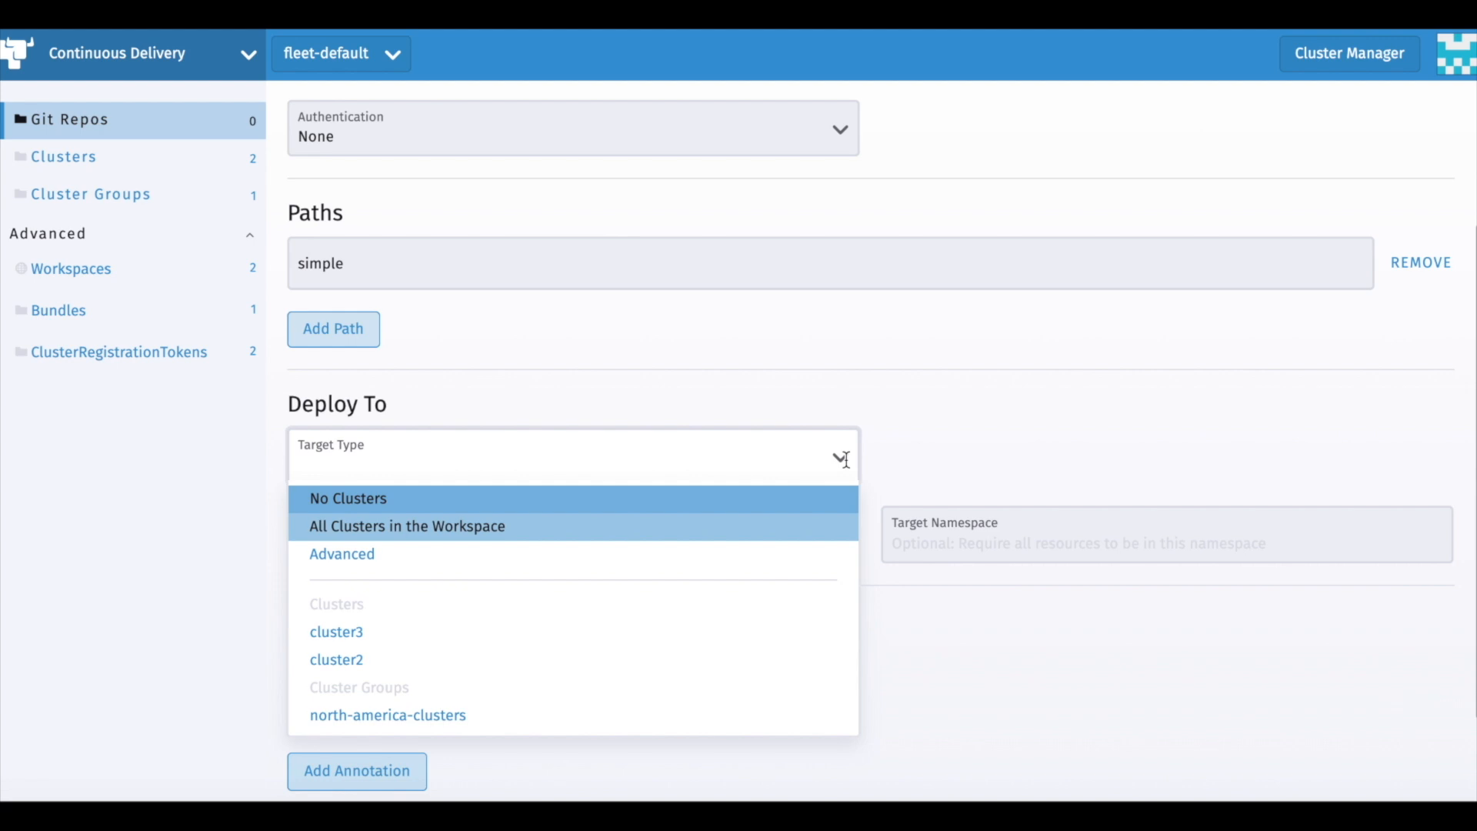
{"action": "left_click", "coordinate": [386, 714]}
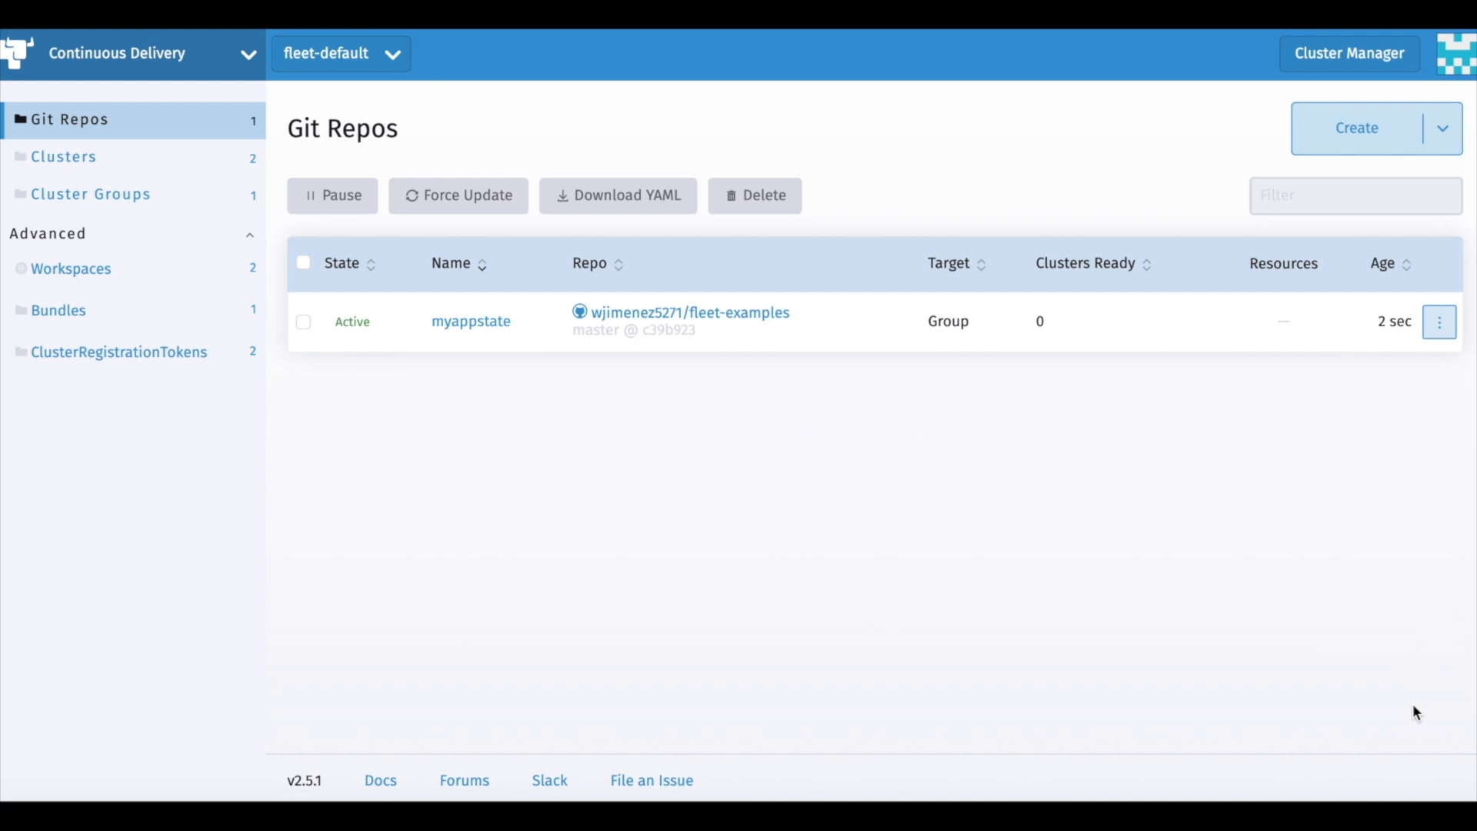
{"action": "mouse_move", "coordinate": [1424, 431]}
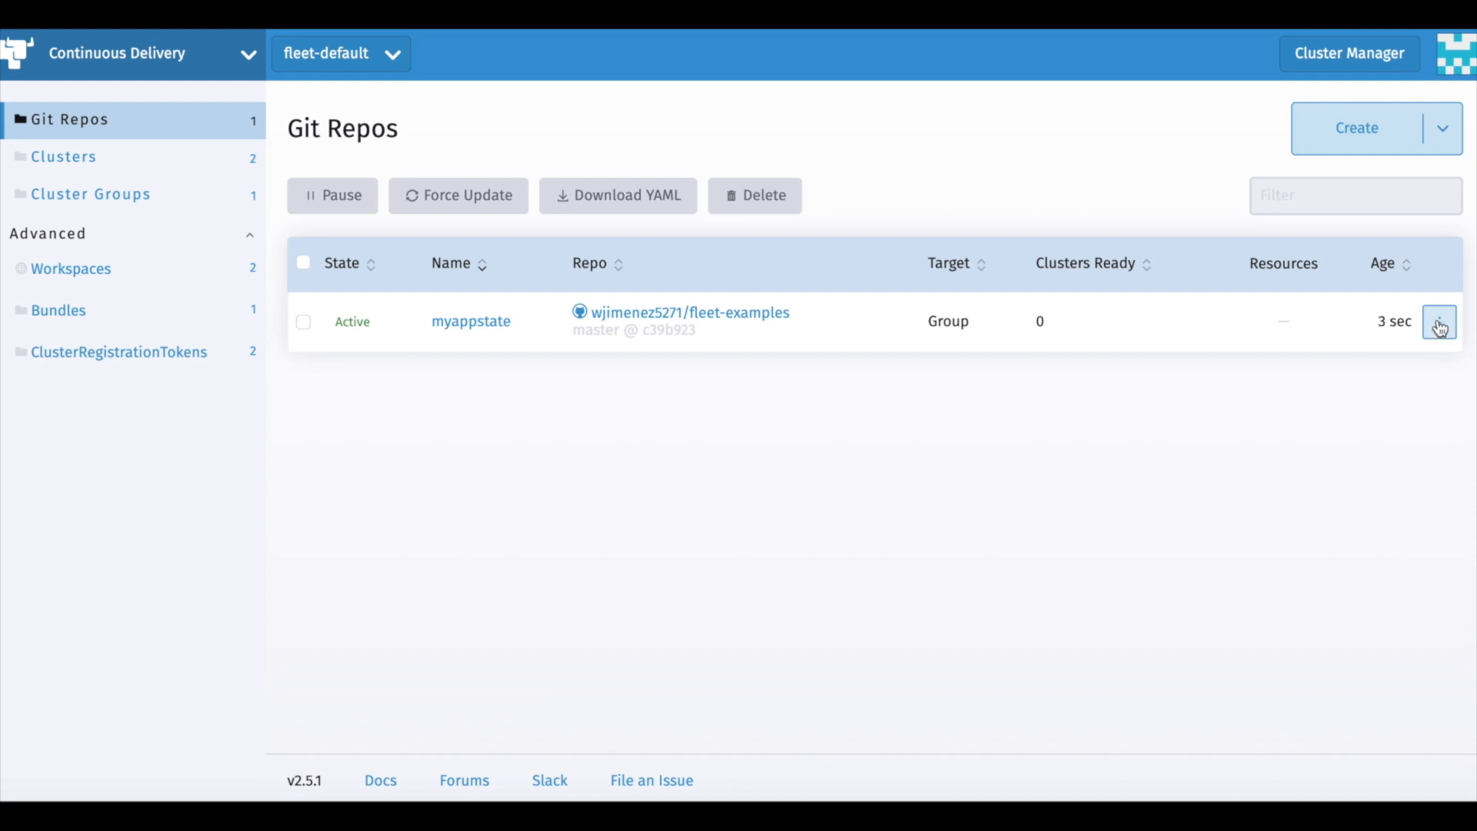
{"action": "left_click", "coordinate": [1440, 322]}
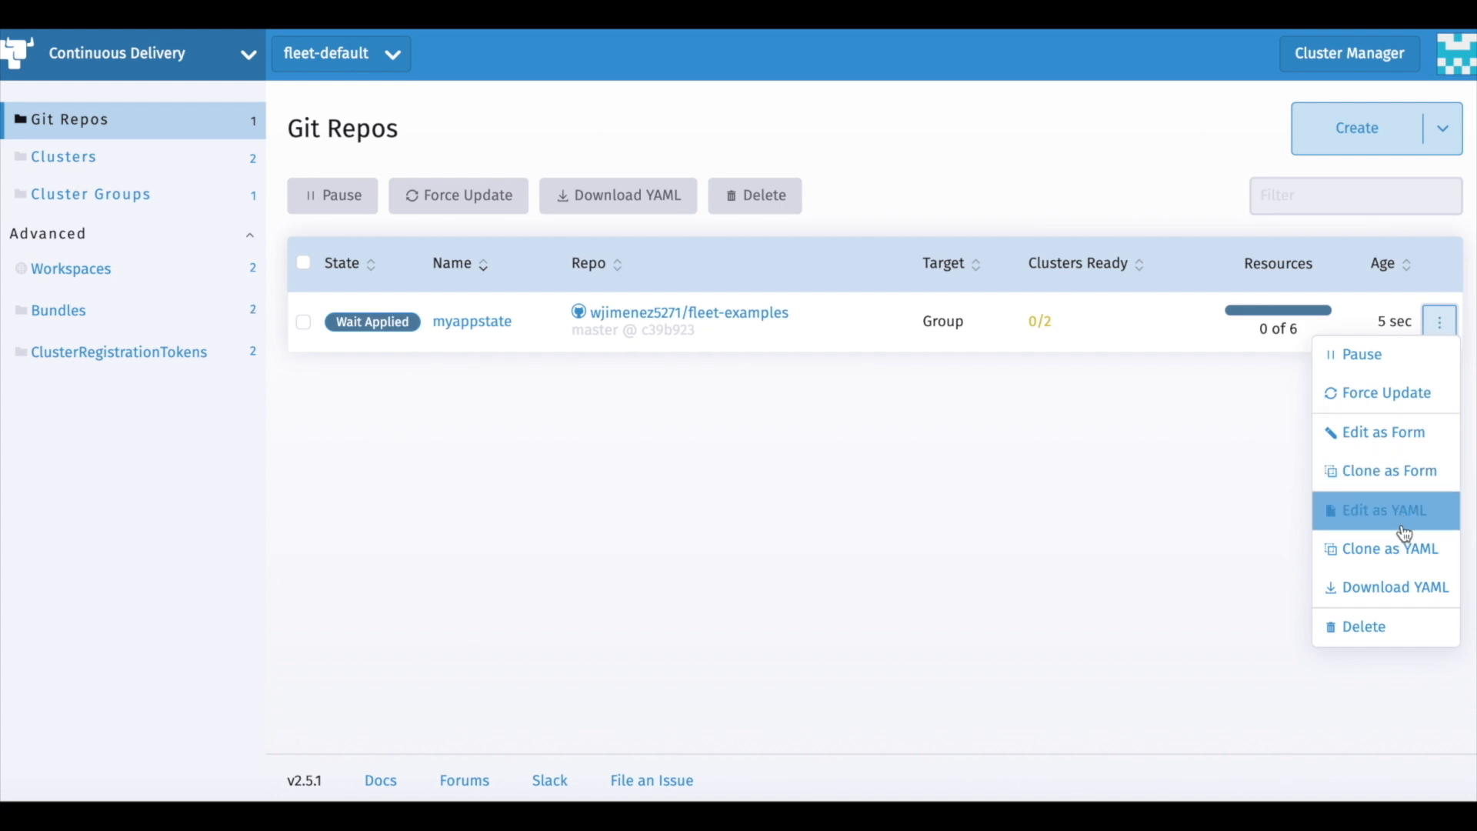
{"action": "left_click", "coordinate": [1385, 509]}
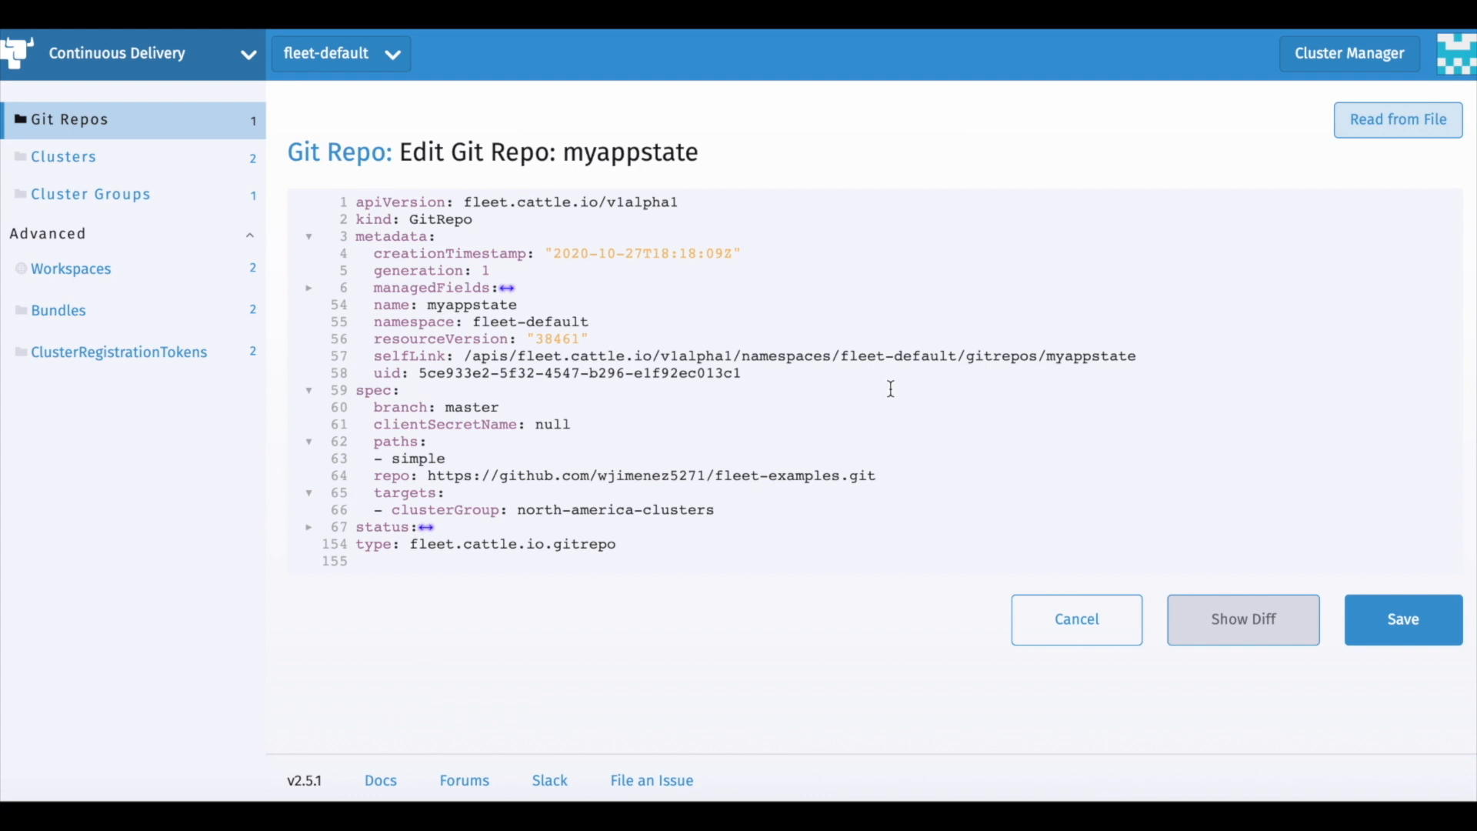
{"action": "mouse_move", "coordinate": [1075, 619]}
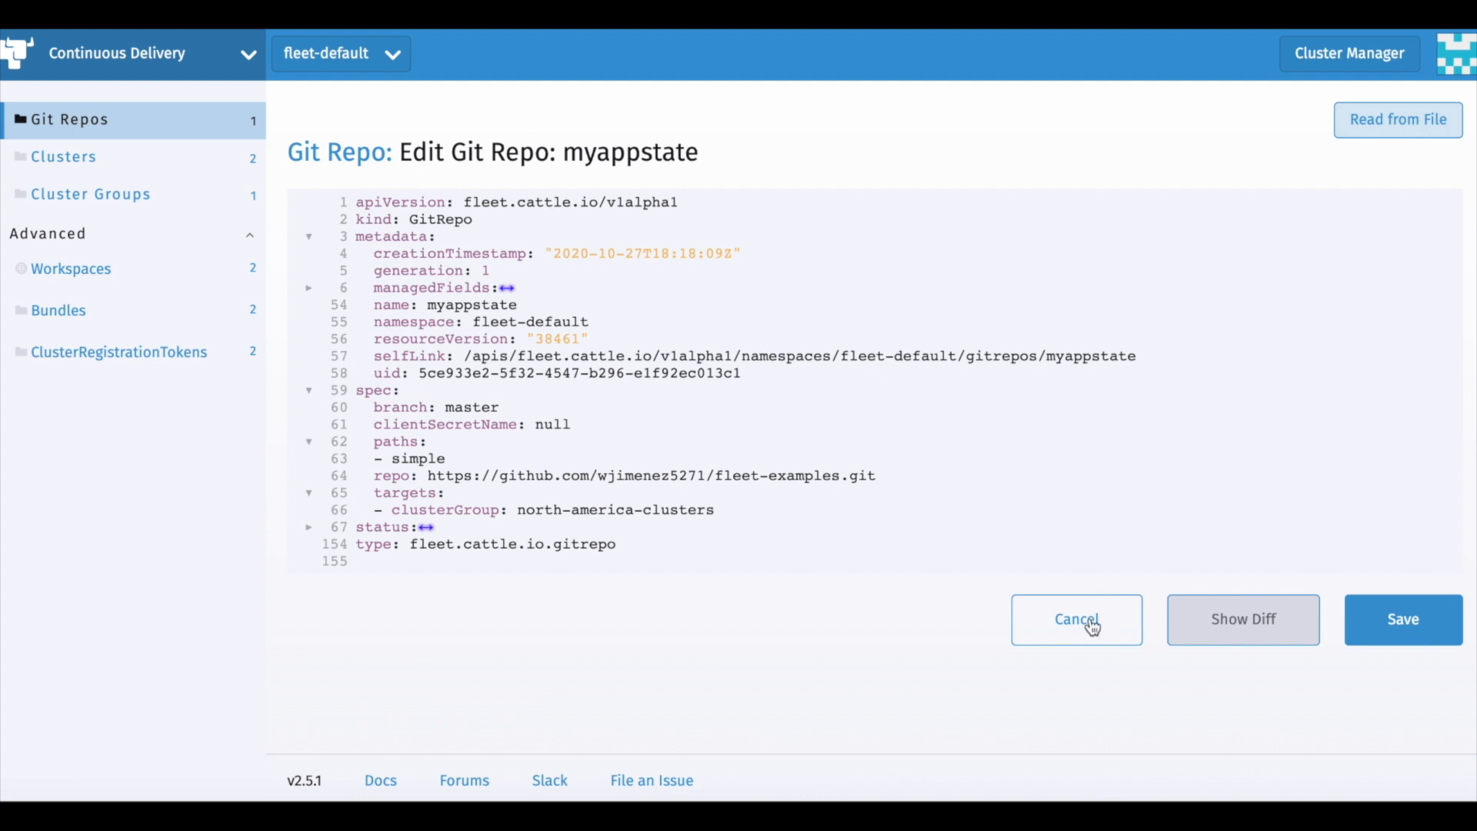
{"action": "left_click", "coordinate": [1075, 619]}
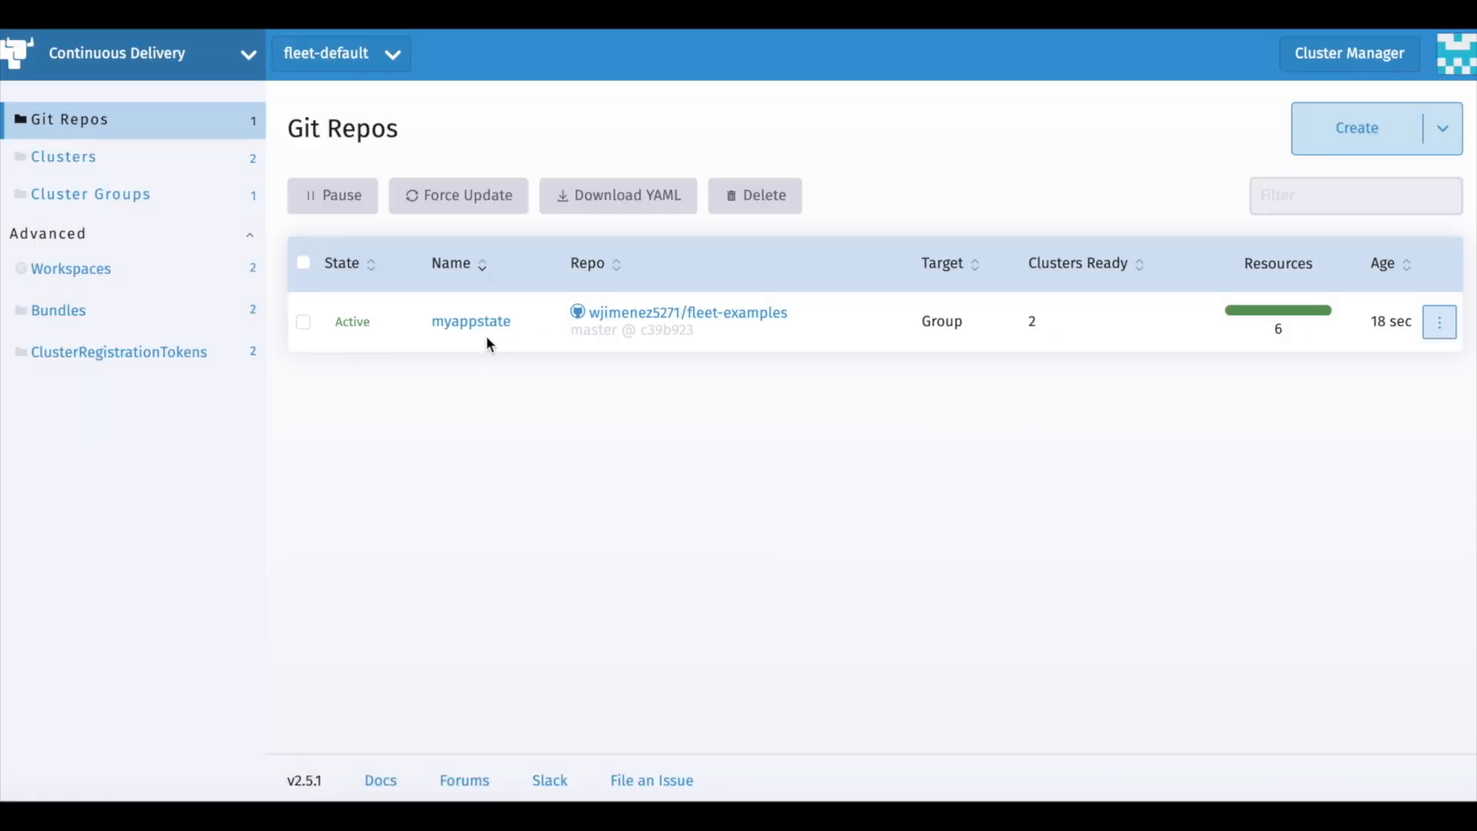
Step: View the myappstate repo details with 6 resources ready on cluster2 and cluster3
{"action": "left_click", "coordinate": [470, 321]}
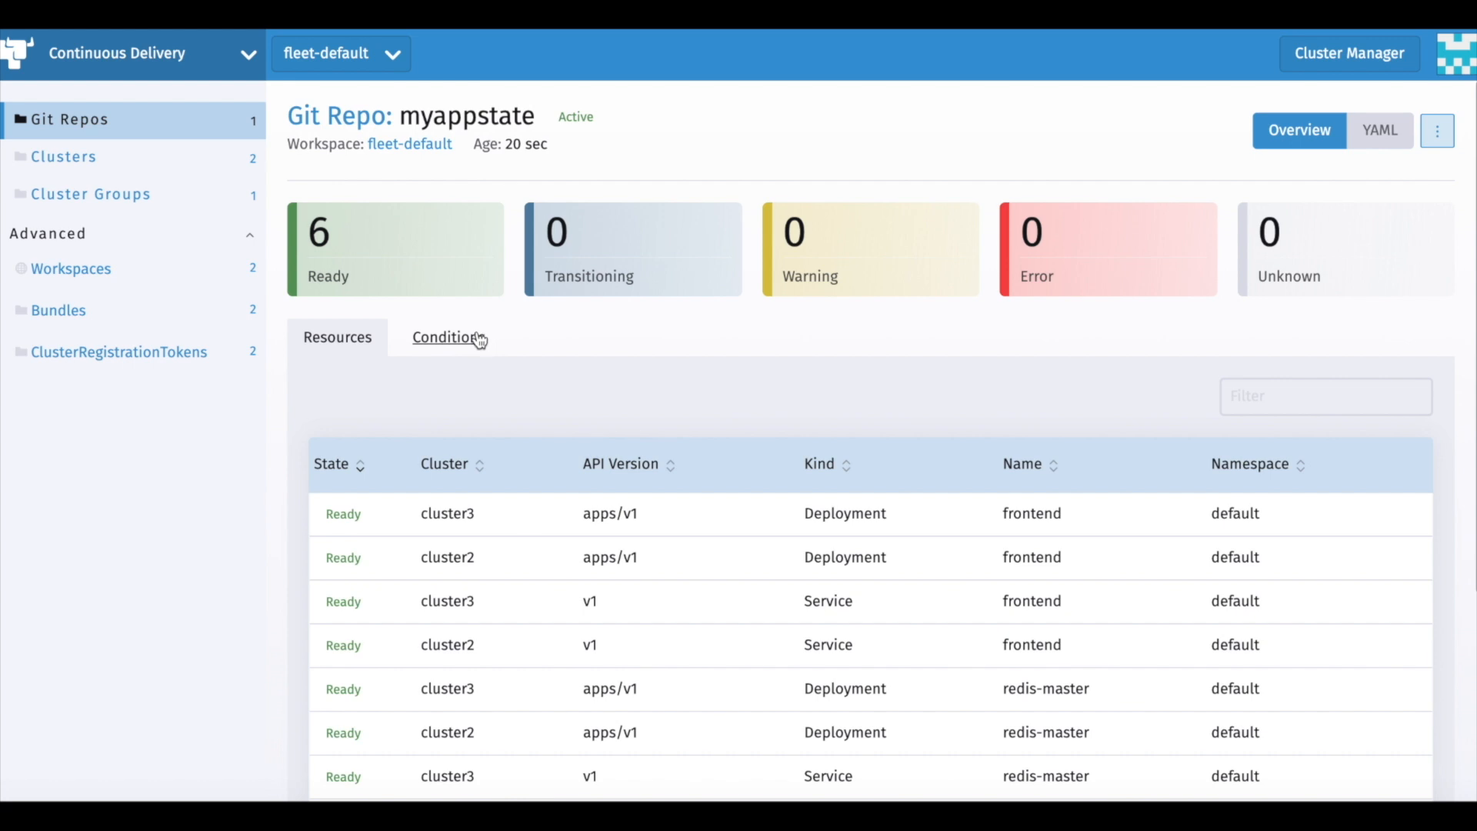
{"action": "scroll", "scroll_direction": "down", "scroll_amount": 3}
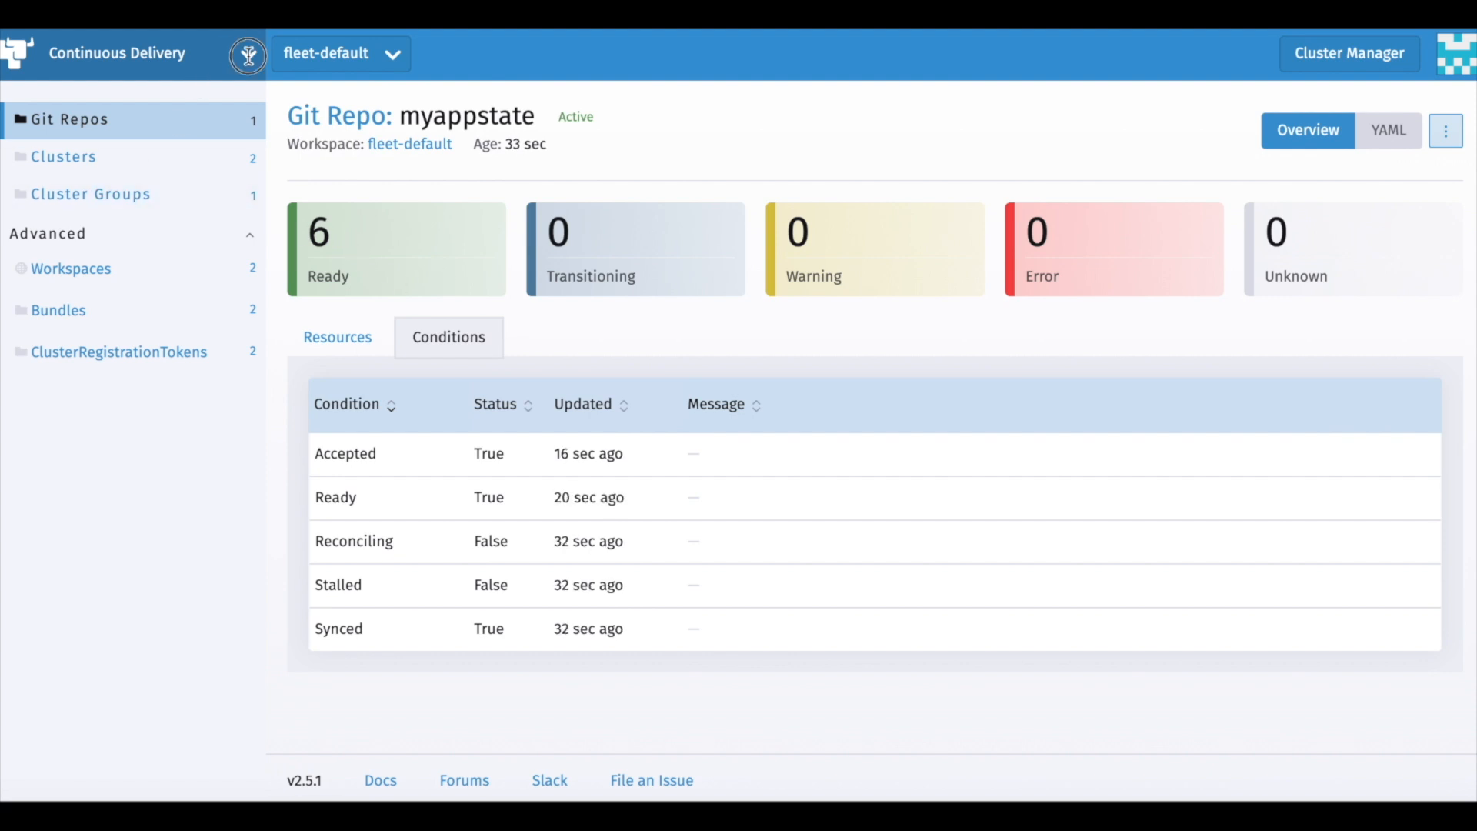
Step: Switch to Cluster Explorer for cluster2, then head to the fleet-examples repository on GitHub
{"action": "left_click", "coordinate": [247, 54]}
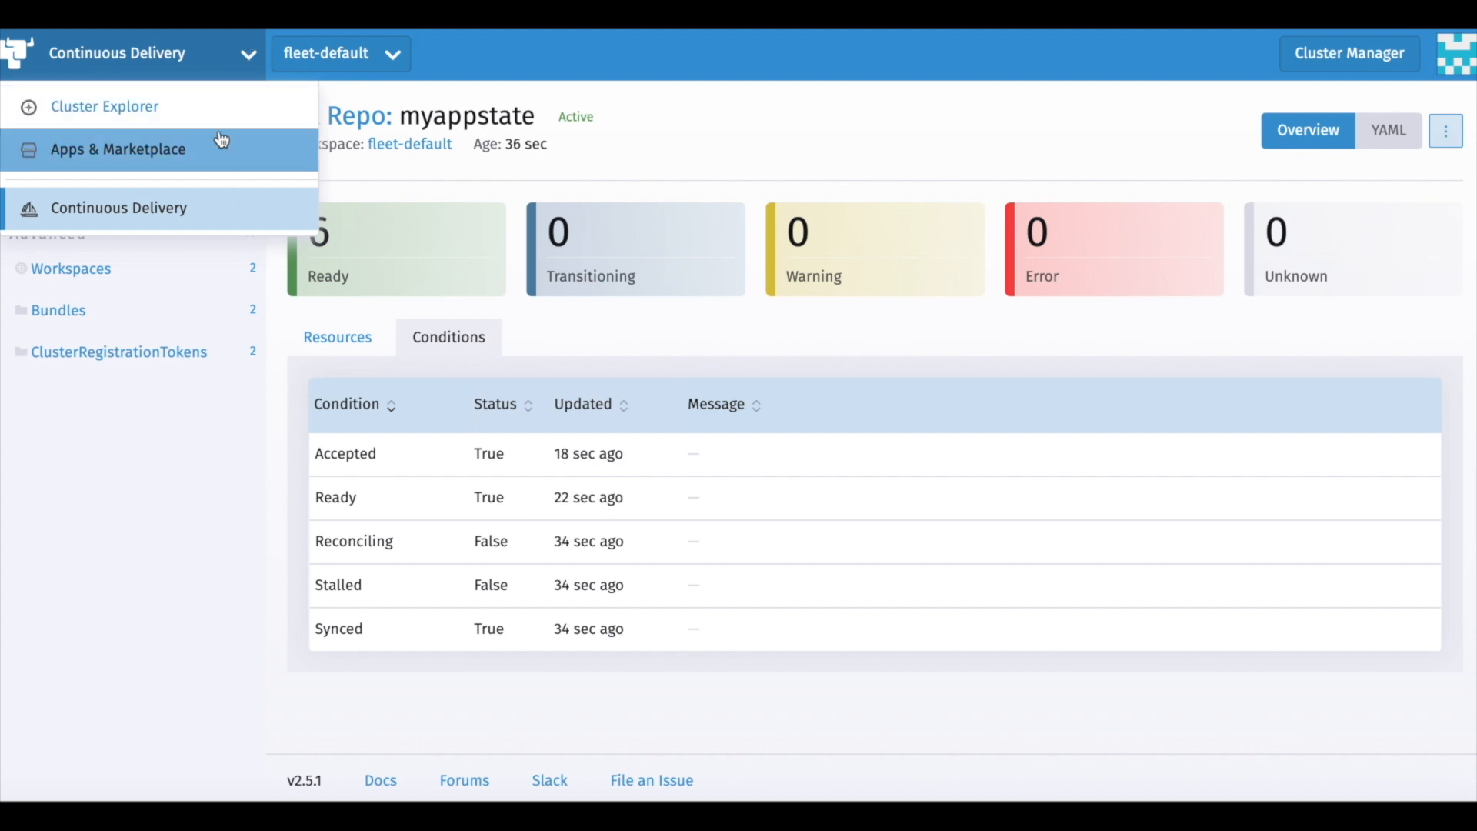
{"action": "left_click", "coordinate": [103, 106]}
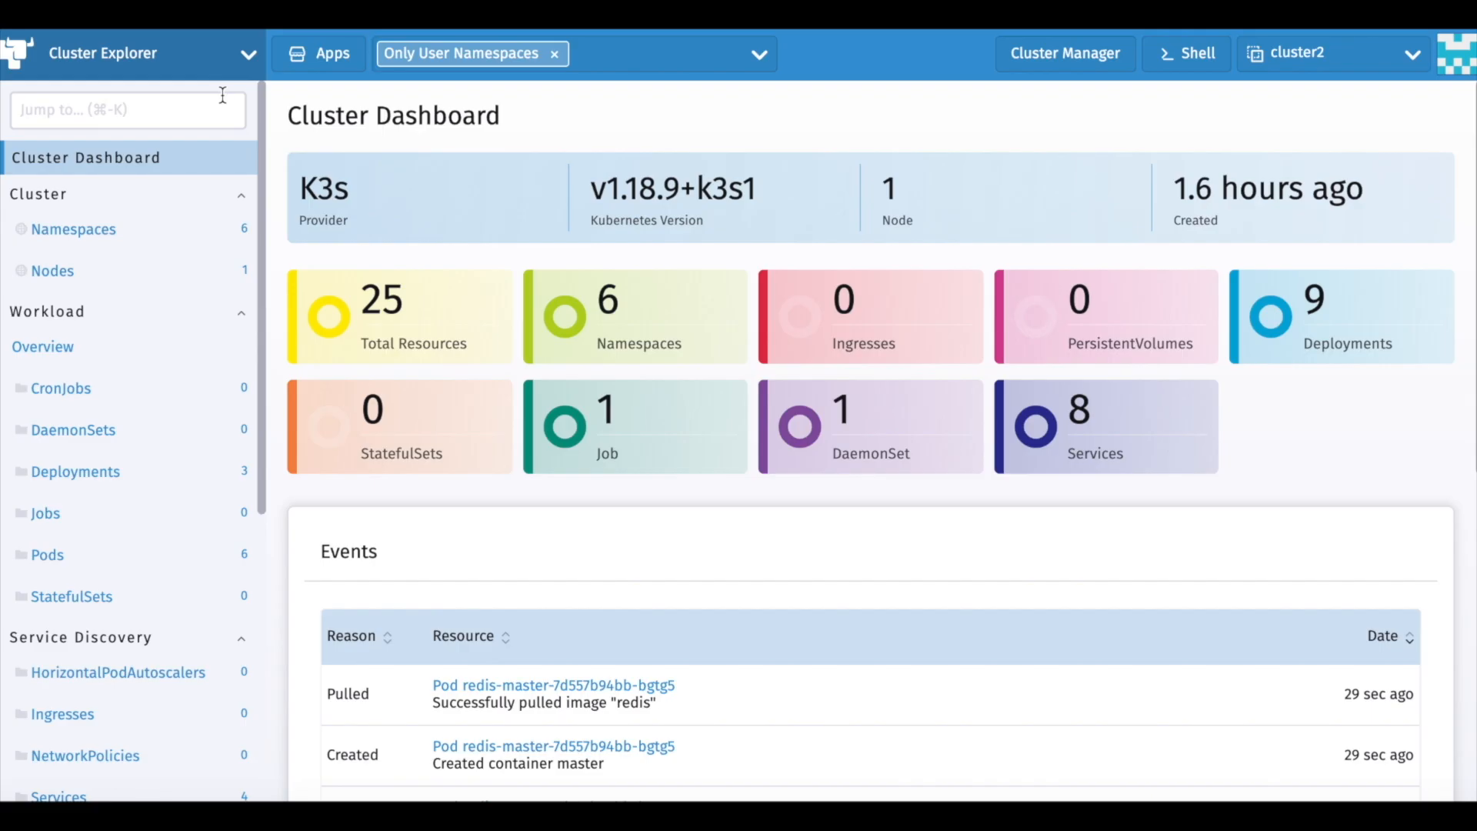
{"action": "left_click", "coordinate": [1411, 52]}
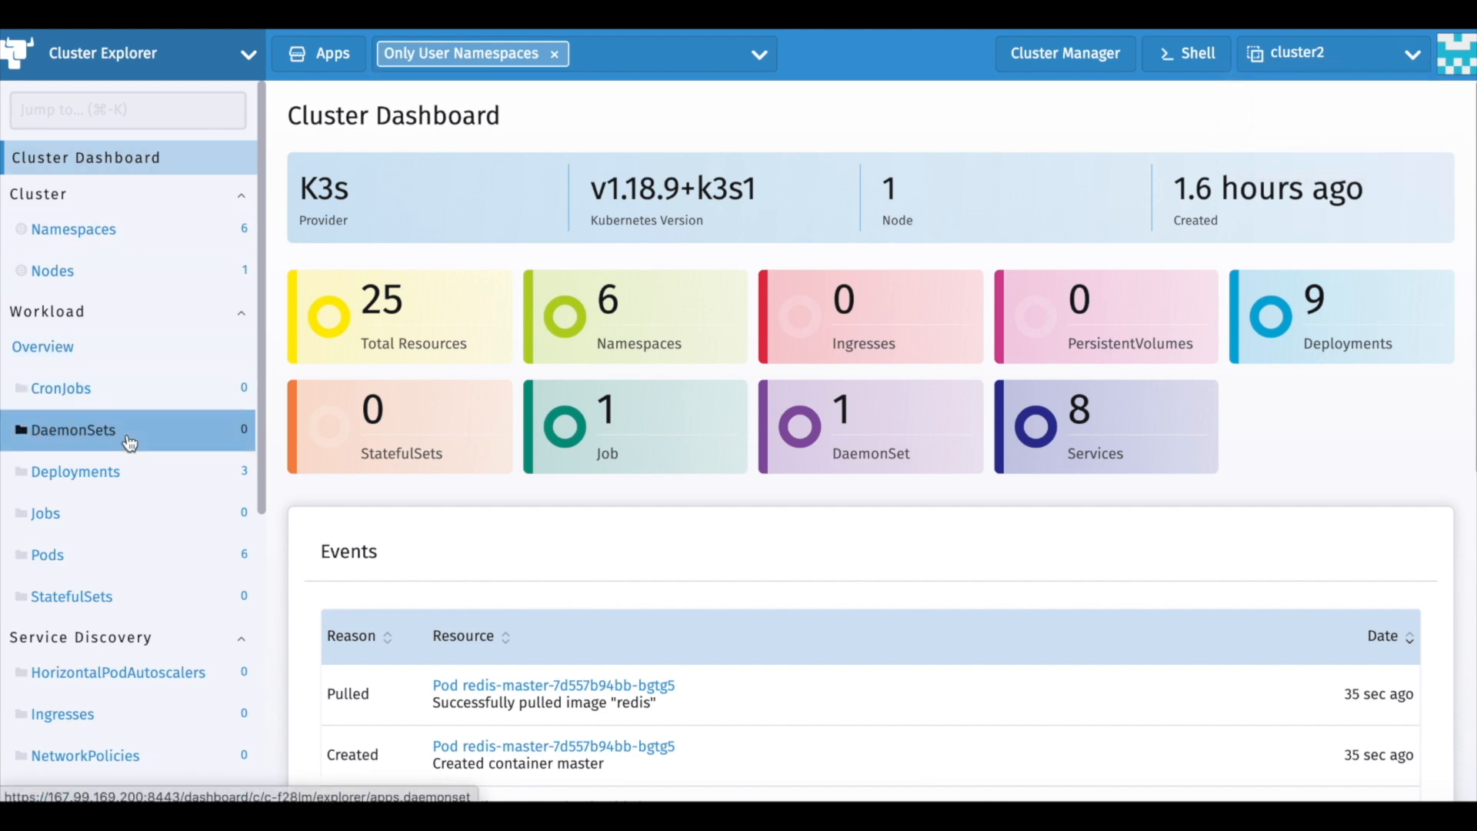
{"action": "left_click", "coordinate": [74, 471]}
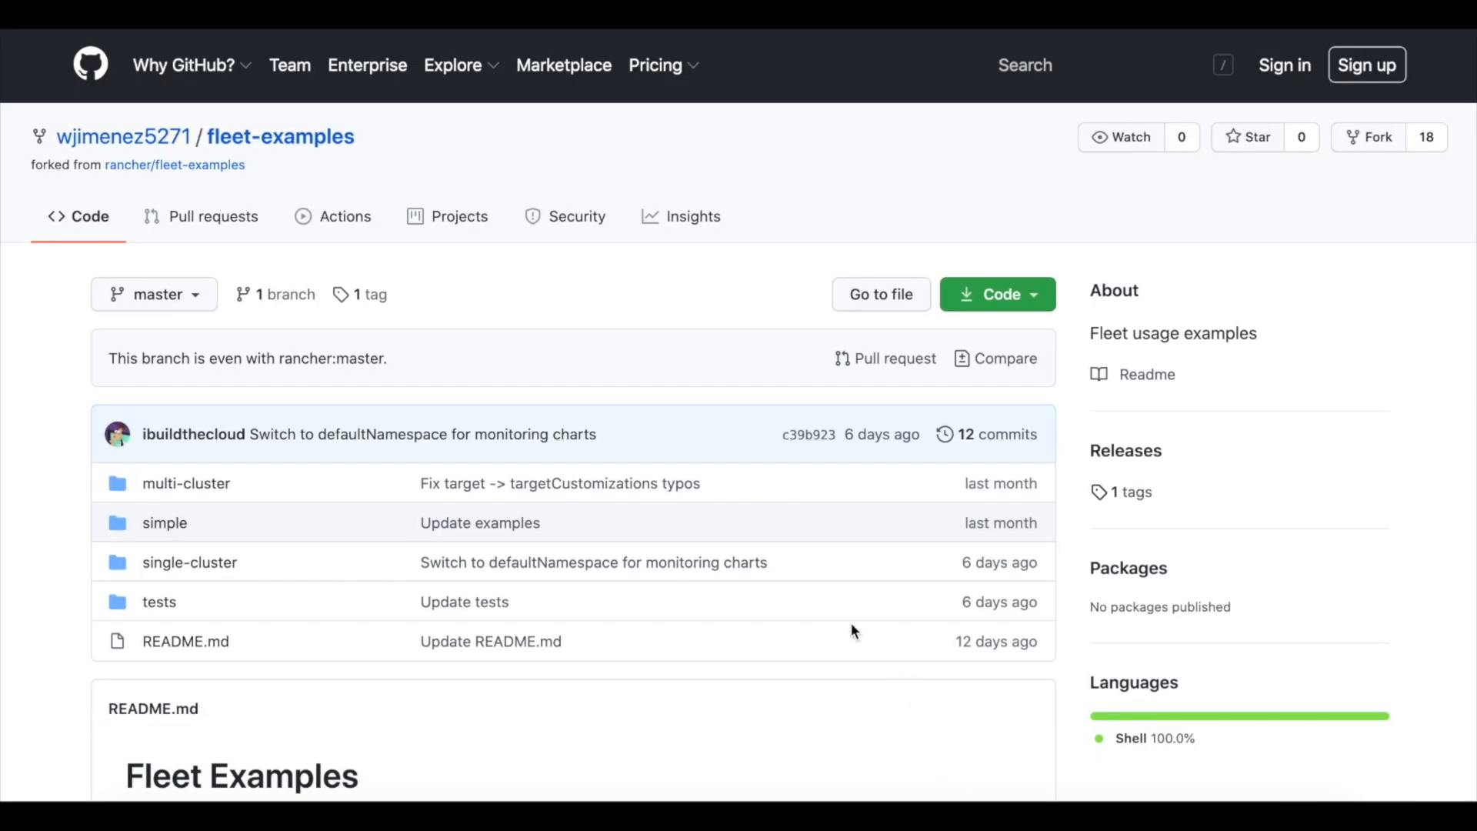
{"action": "mouse_move", "coordinate": [194, 542]}
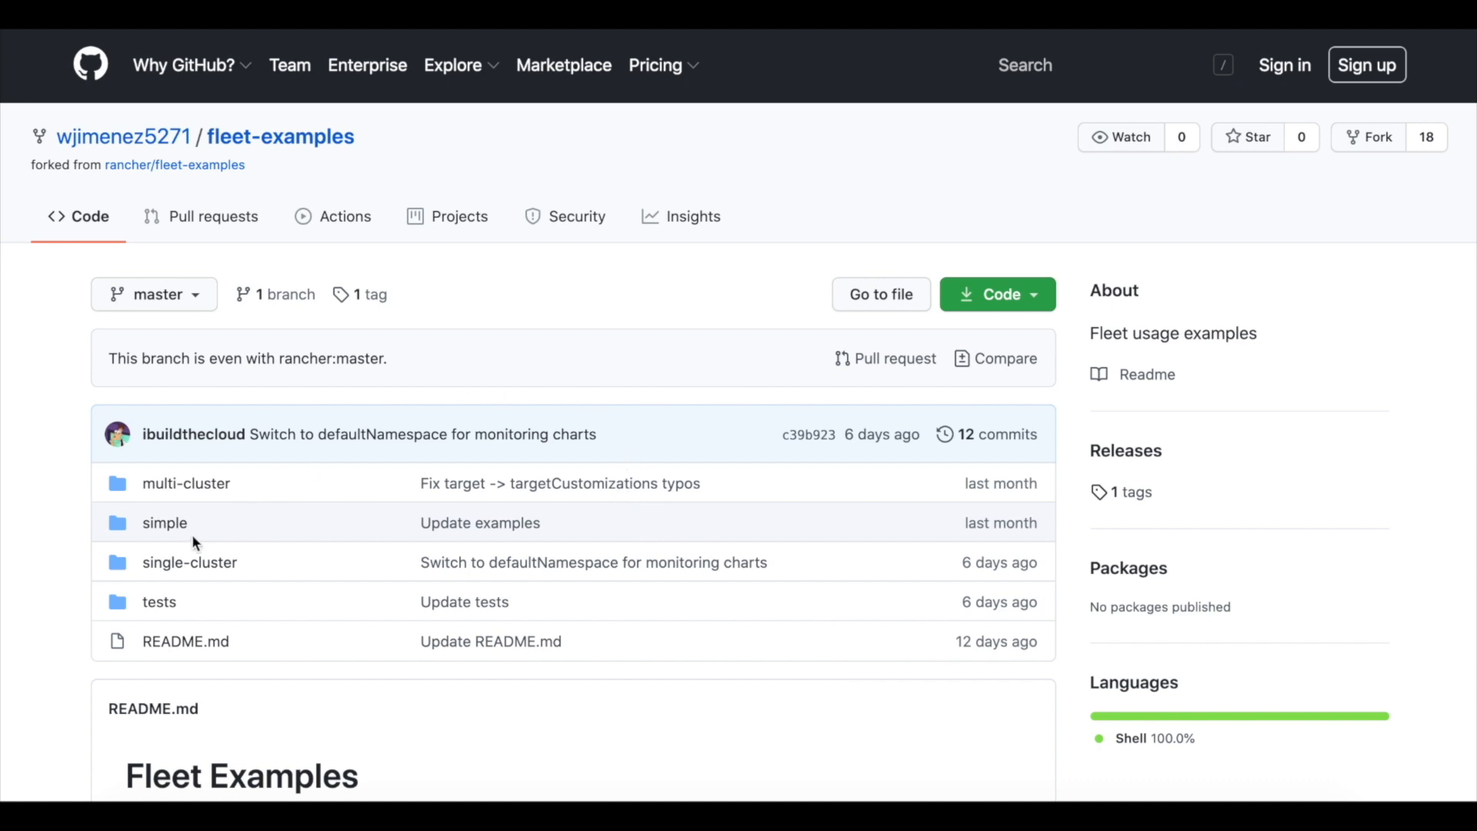
Step: Browse the simple folder's README and read frontend-deployment.yaml on GitHub
{"action": "left_click", "coordinate": [164, 523]}
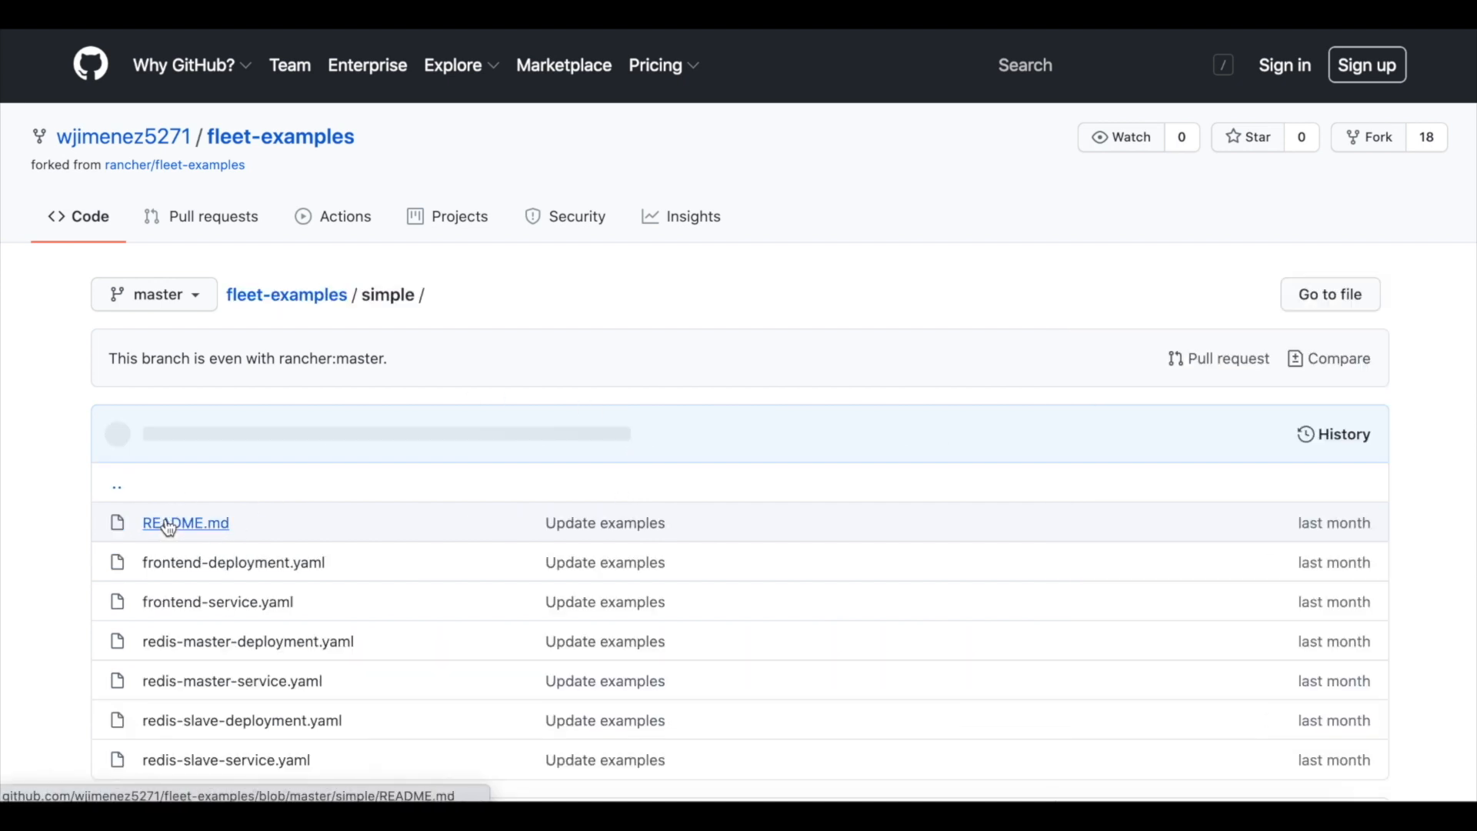
{"action": "scroll", "scroll_direction": "down", "scroll_amount": 3}
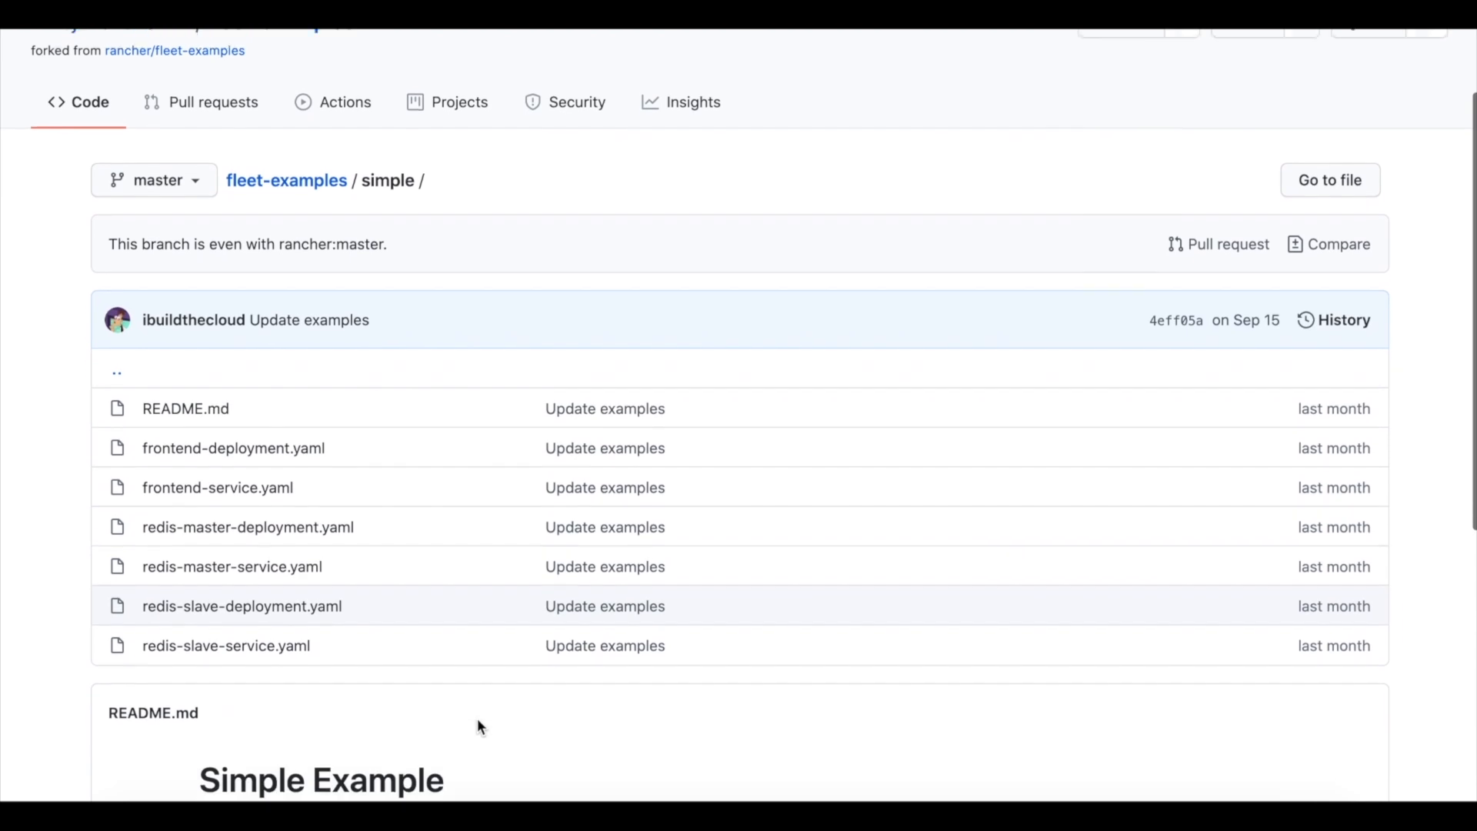
{"action": "scroll", "scroll_direction": "down", "scroll_amount": 3}
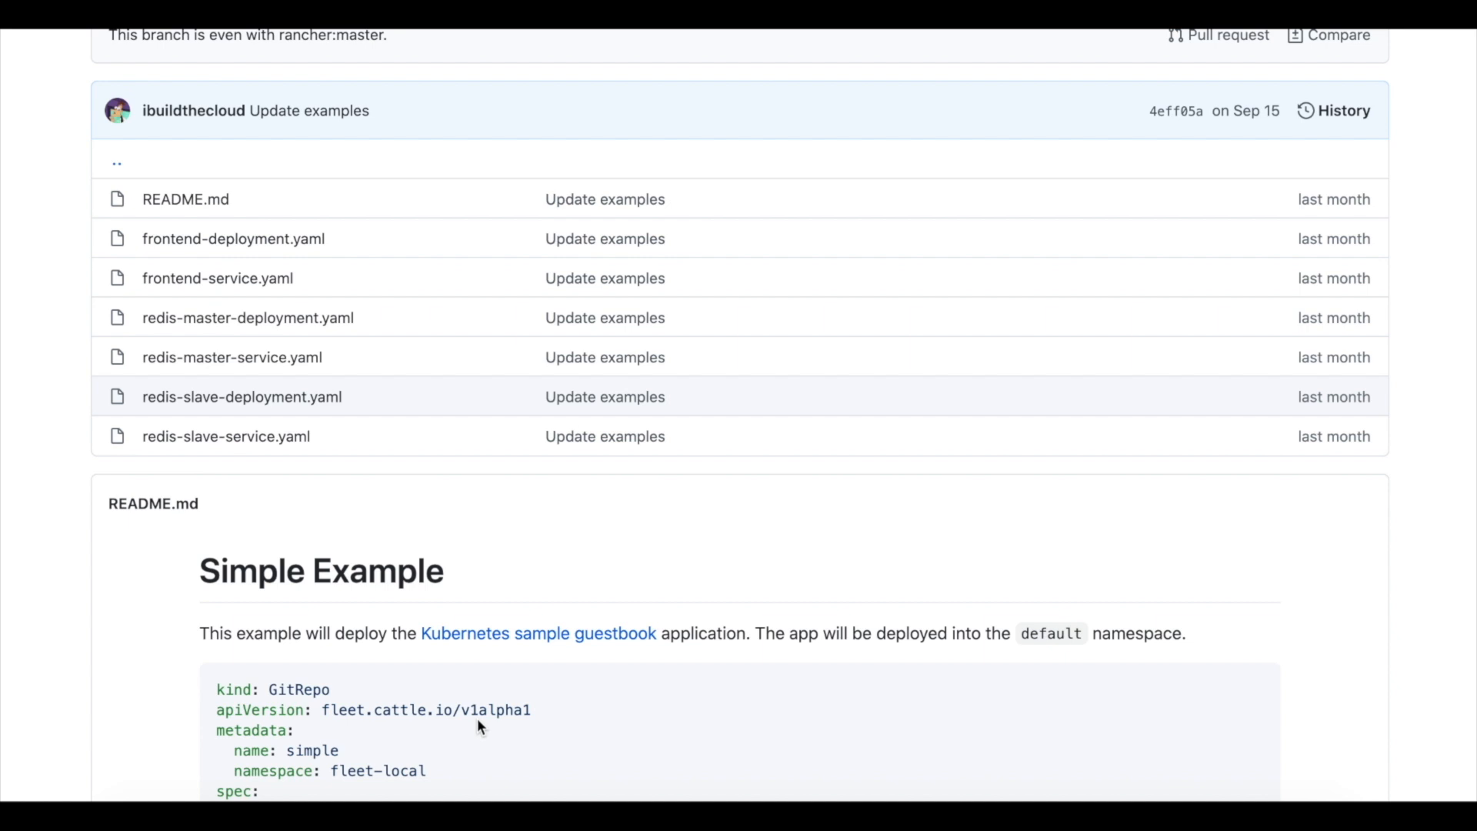
{"action": "mouse_move", "coordinate": [396, 390]}
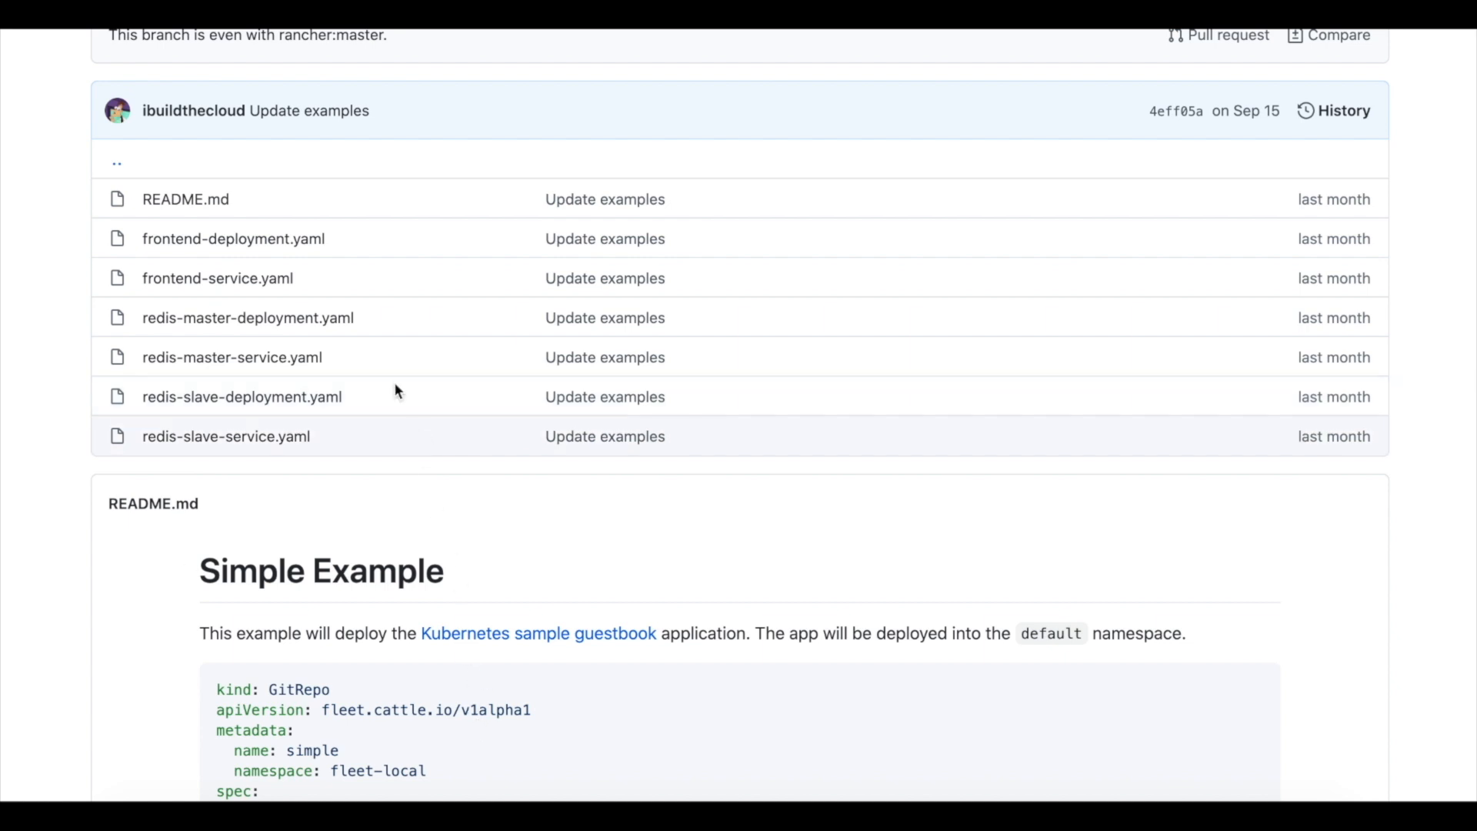
{"action": "left_click", "coordinate": [232, 239]}
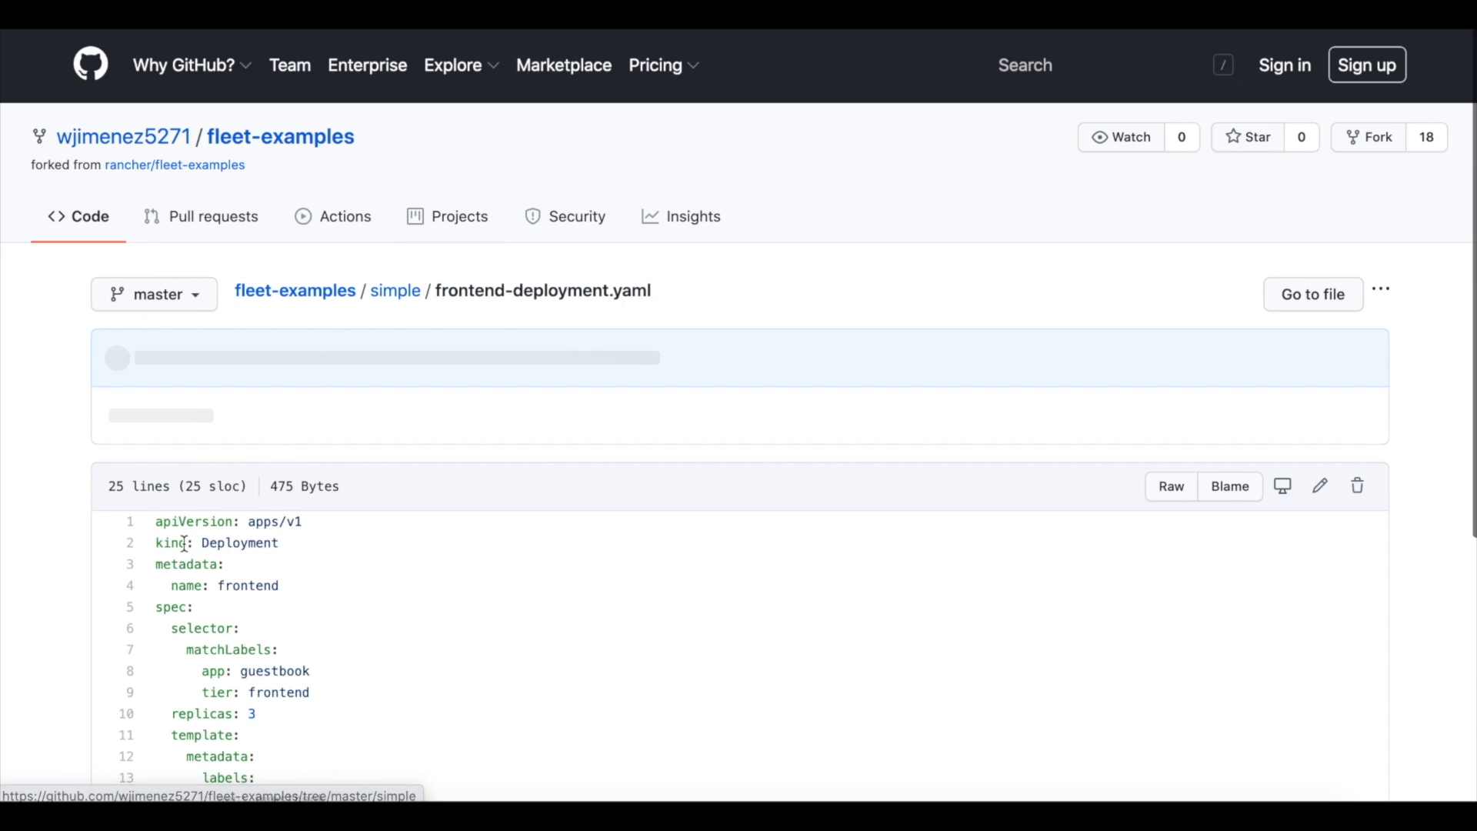
{"action": "scroll", "scroll_direction": "down", "scroll_amount": 3}
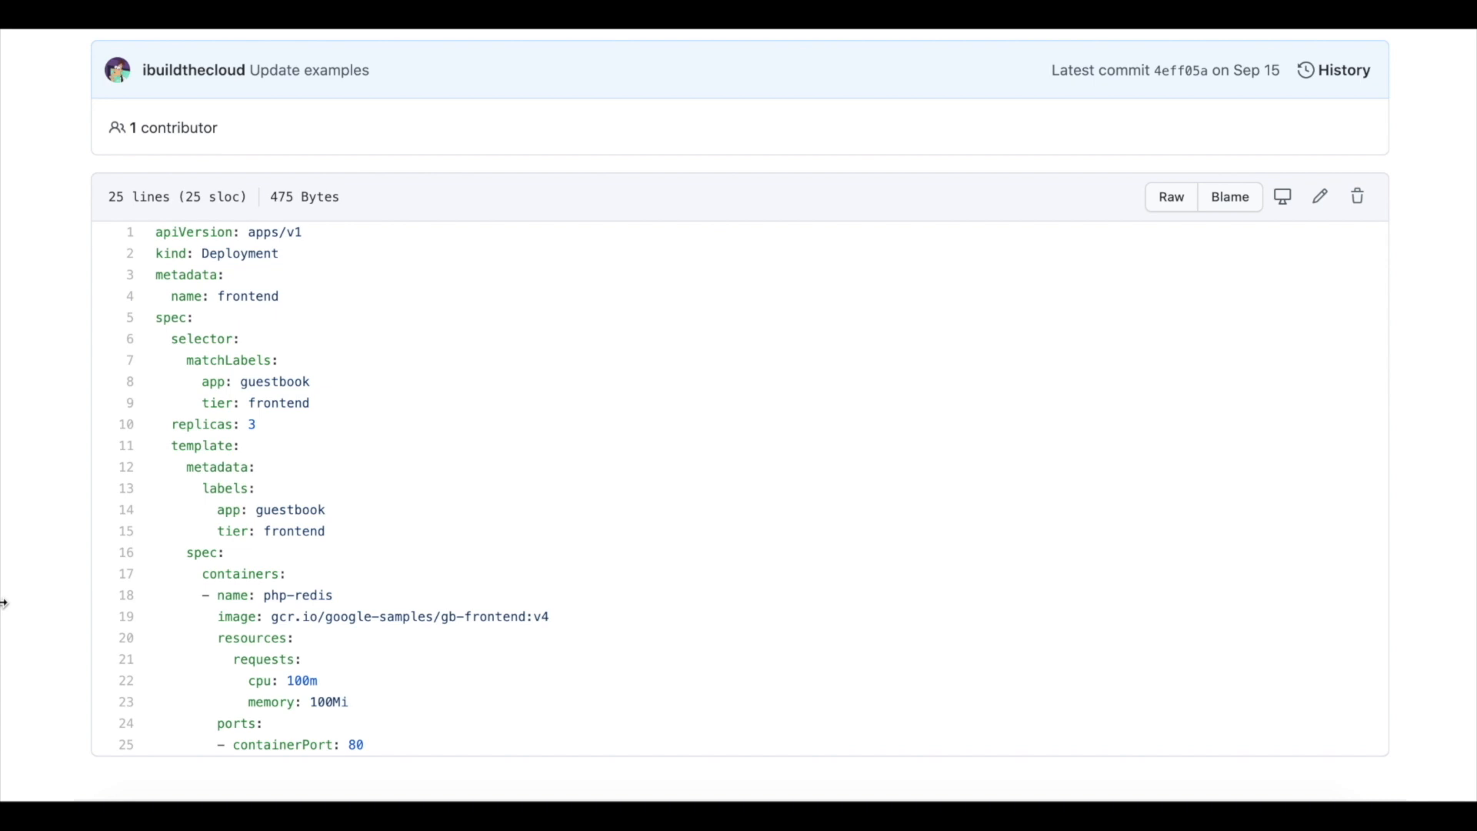
{"action": "scroll", "scroll_direction": "up", "scroll_amount": 3}
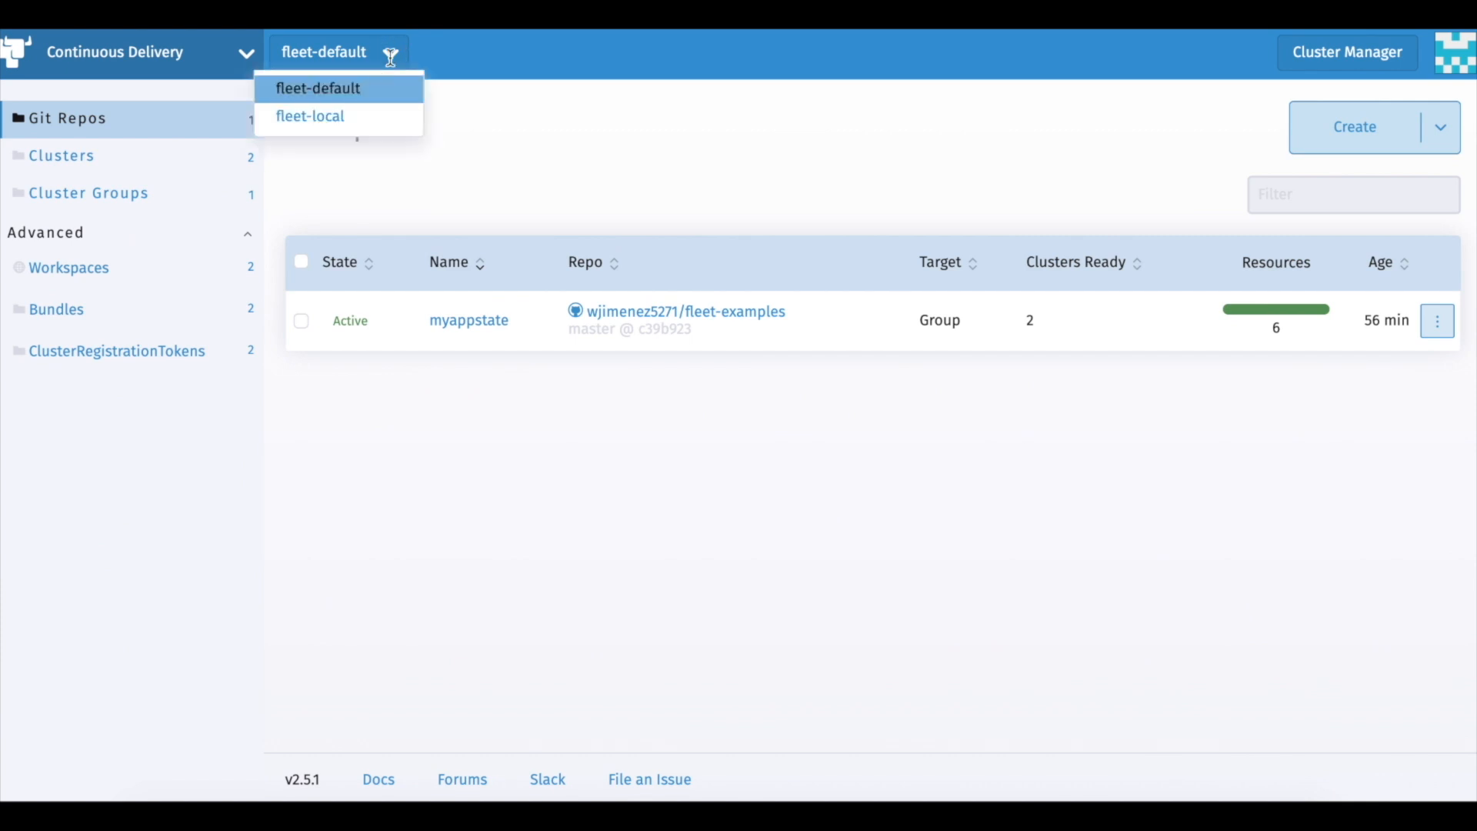
{"action": "left_click", "coordinate": [310, 116]}
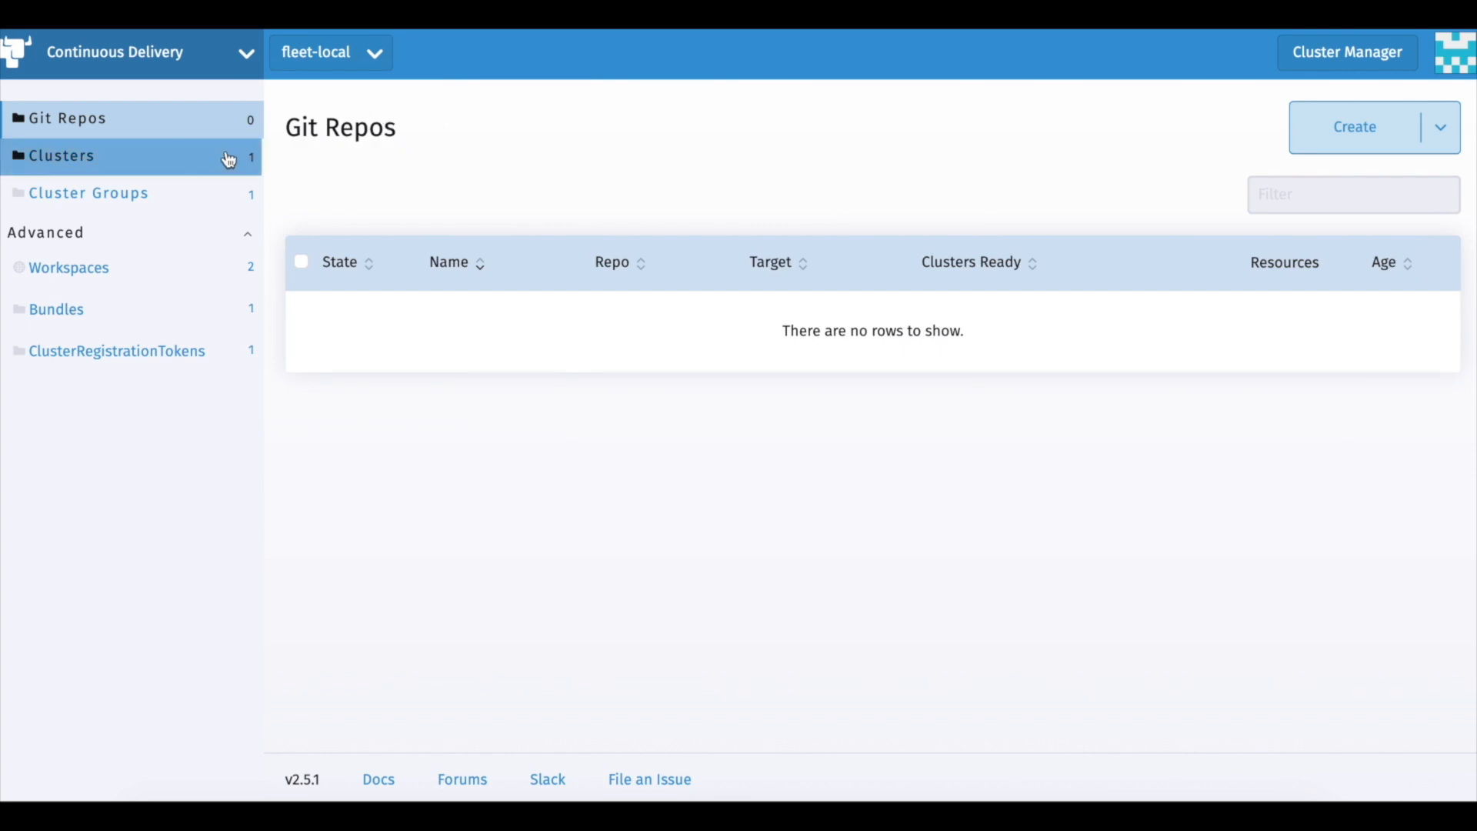
{"action": "left_click", "coordinate": [62, 155]}
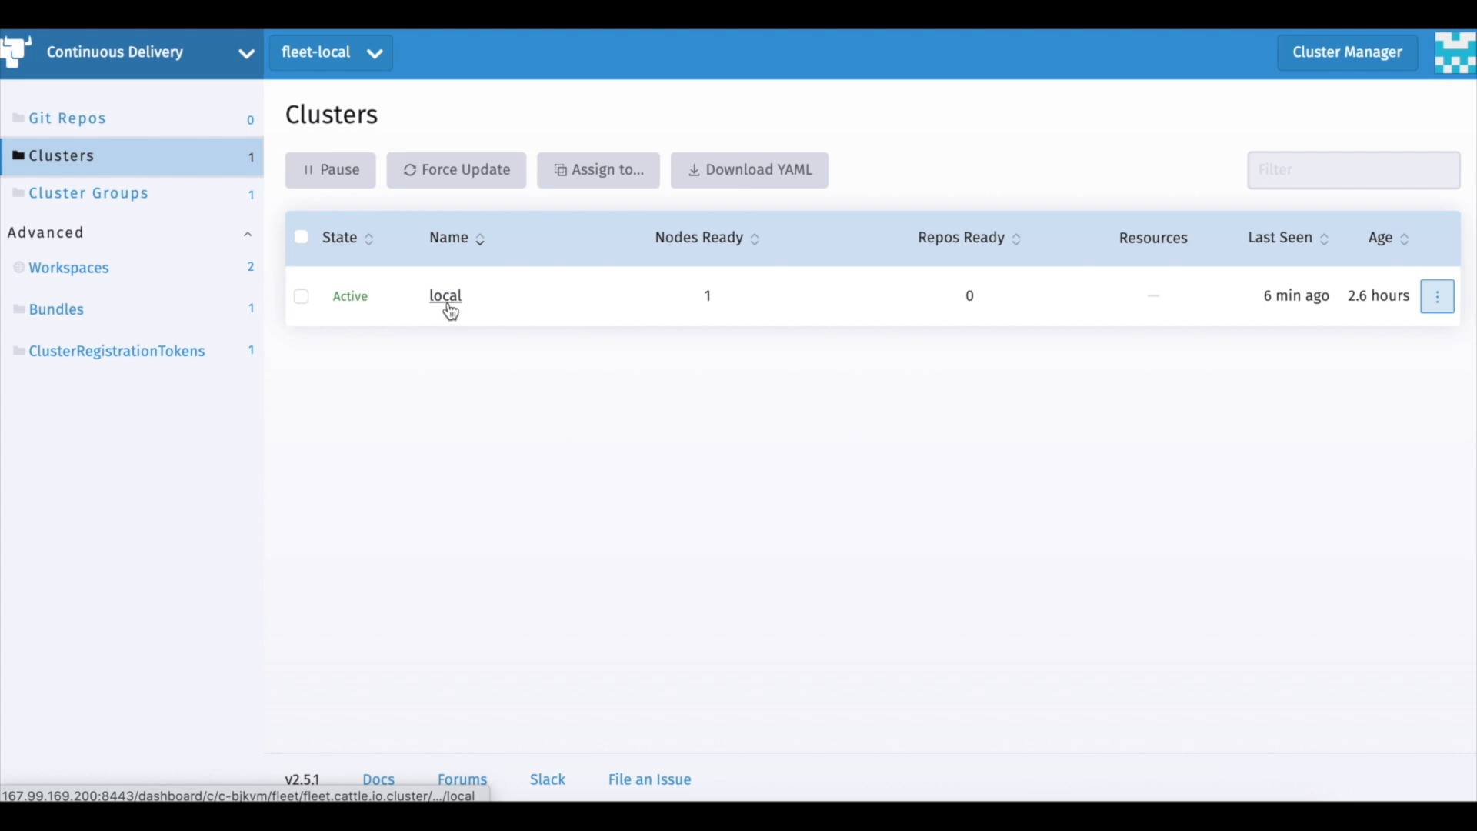
{"action": "left_click", "coordinate": [444, 296]}
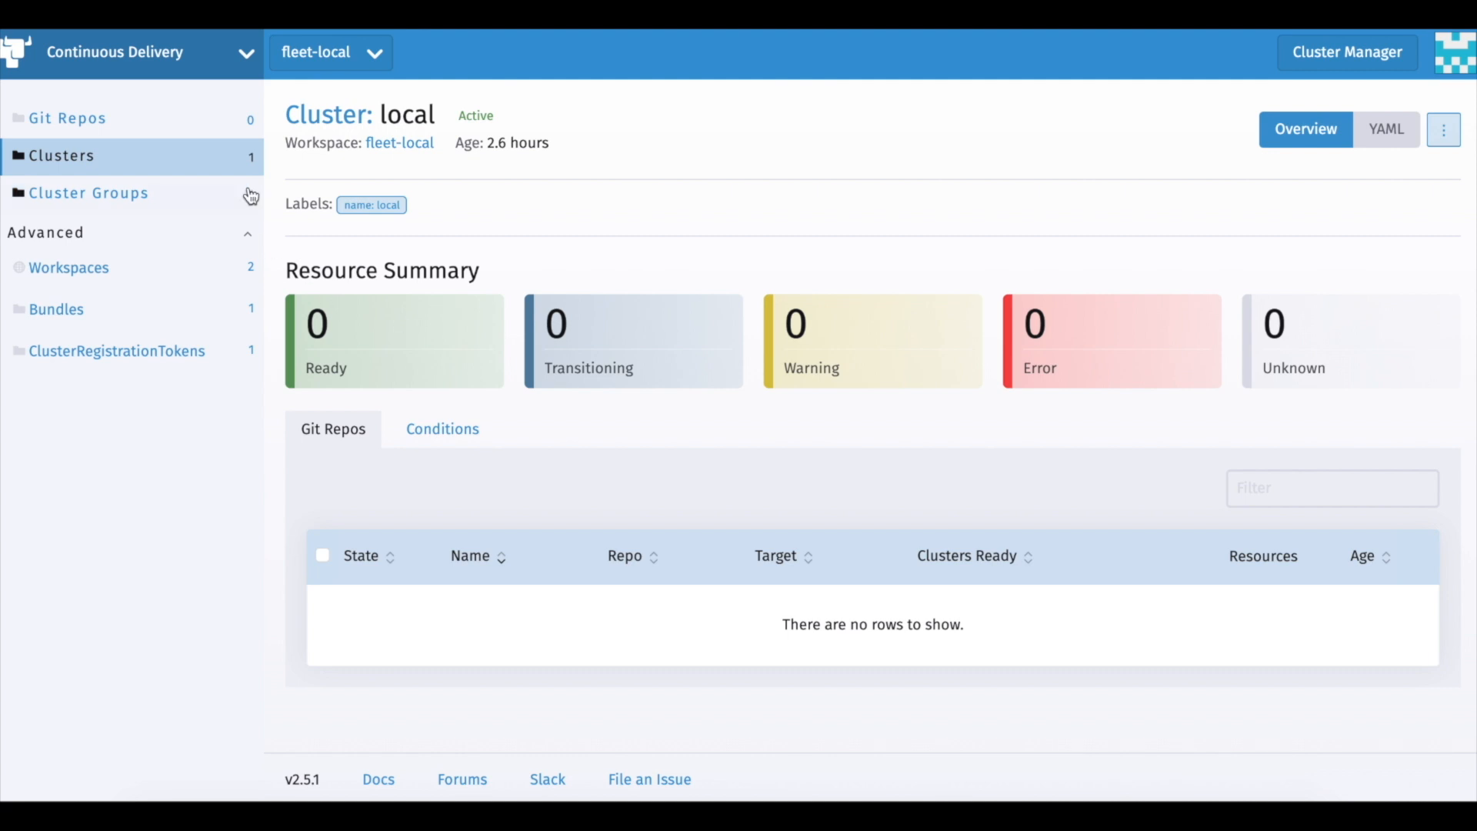
{"action": "left_click", "coordinate": [66, 119]}
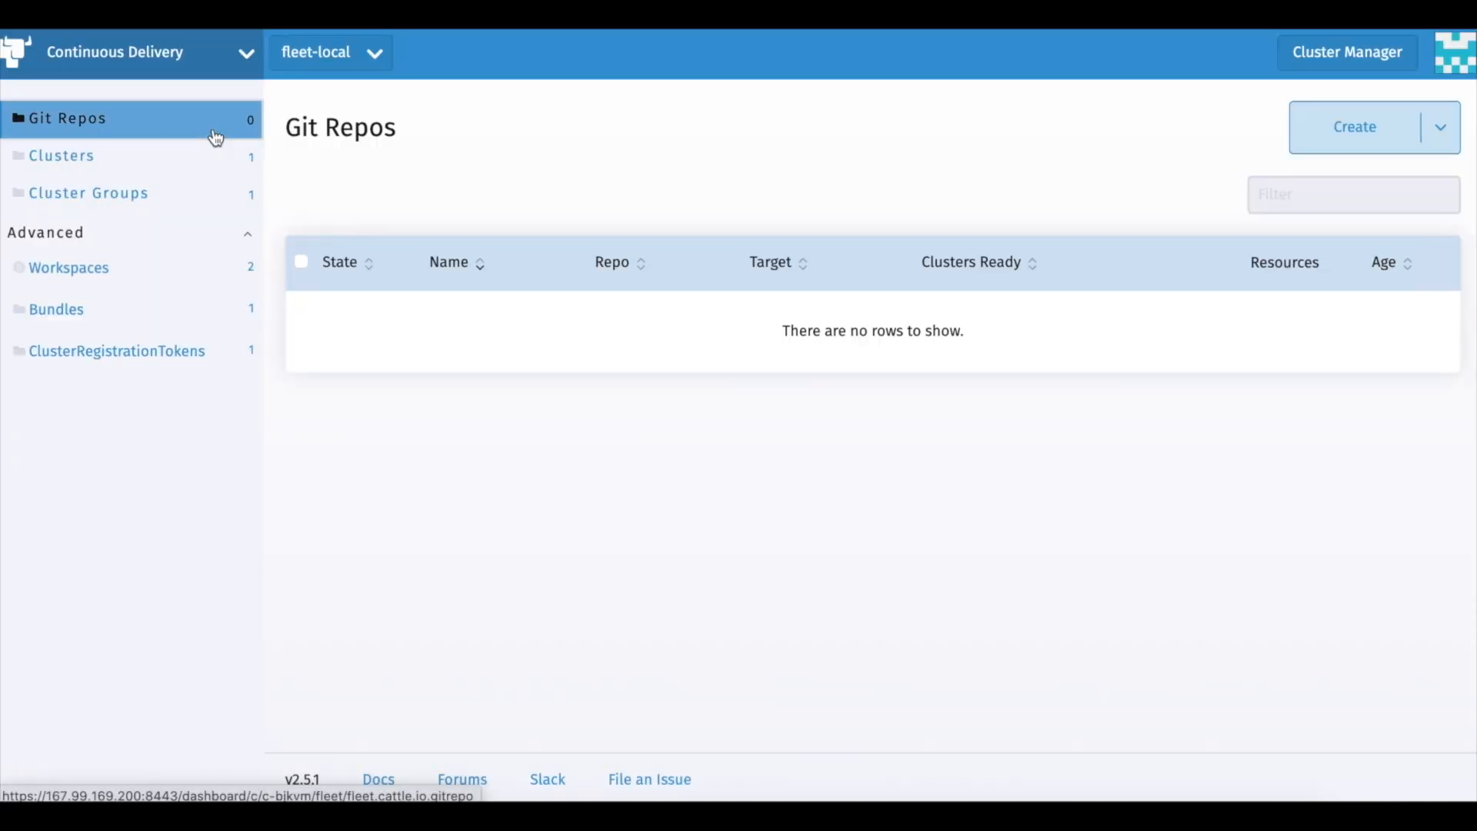
{"action": "mouse_move", "coordinate": [1125, 123]}
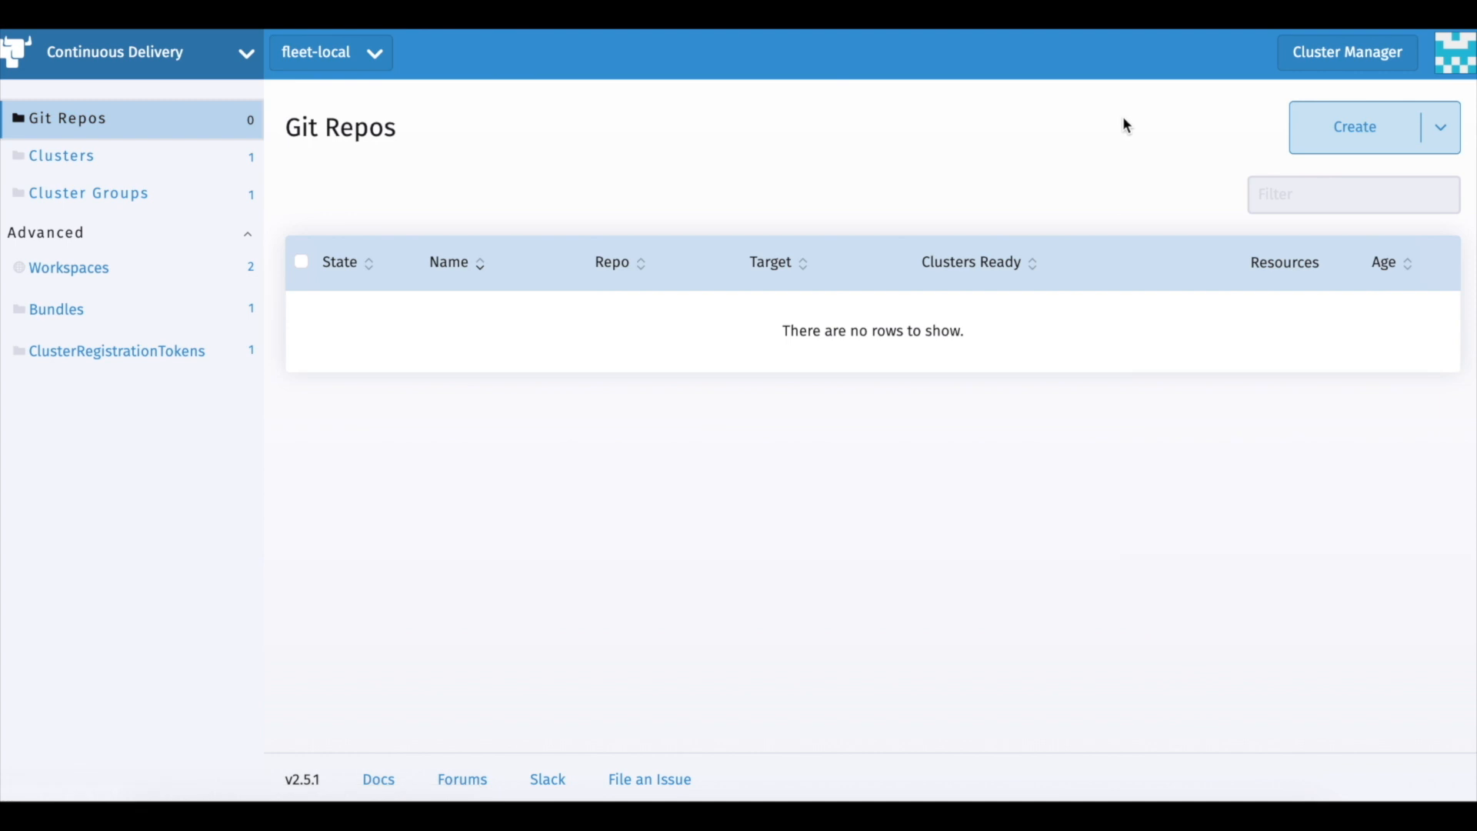
Step: Create Git repo backup-operator-rancher from github.com/wjimenez5271/fleet-bundles.git watching path local-cluster/backups
{"action": "left_click", "coordinate": [1354, 126]}
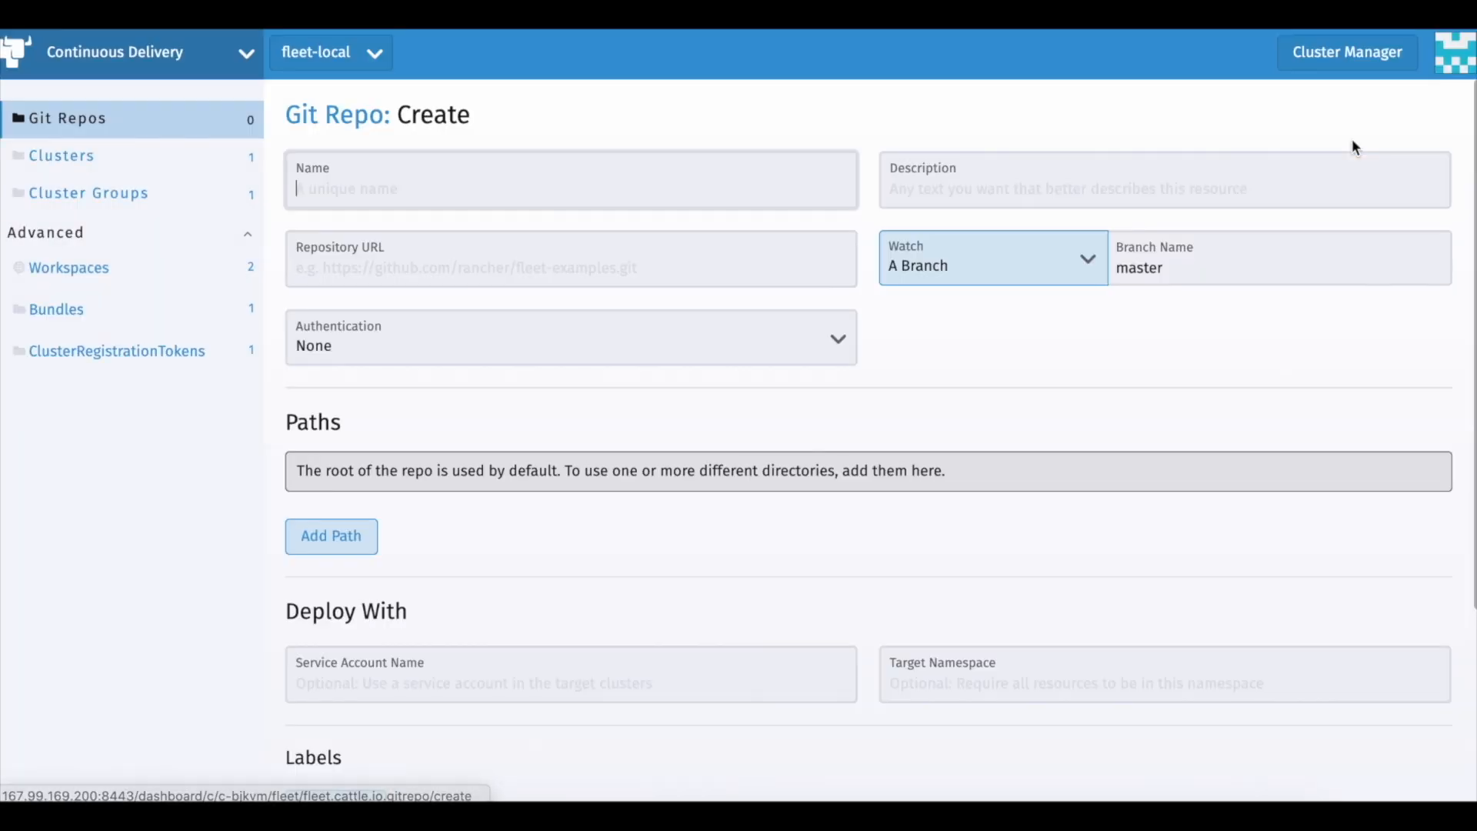
{"action": "type", "text": "backup"}
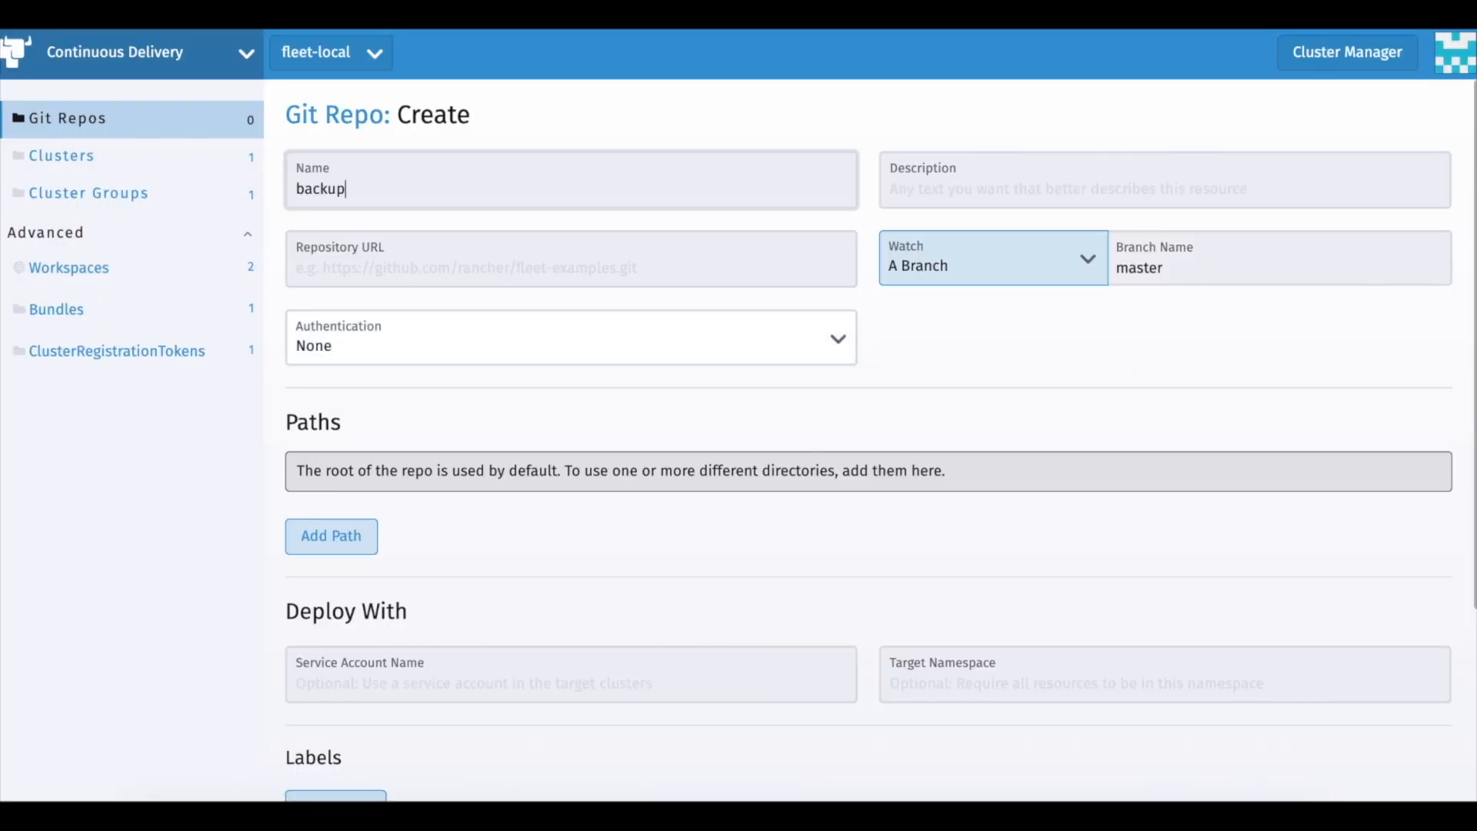
{"action": "type", "text": "-operator-rancher"}
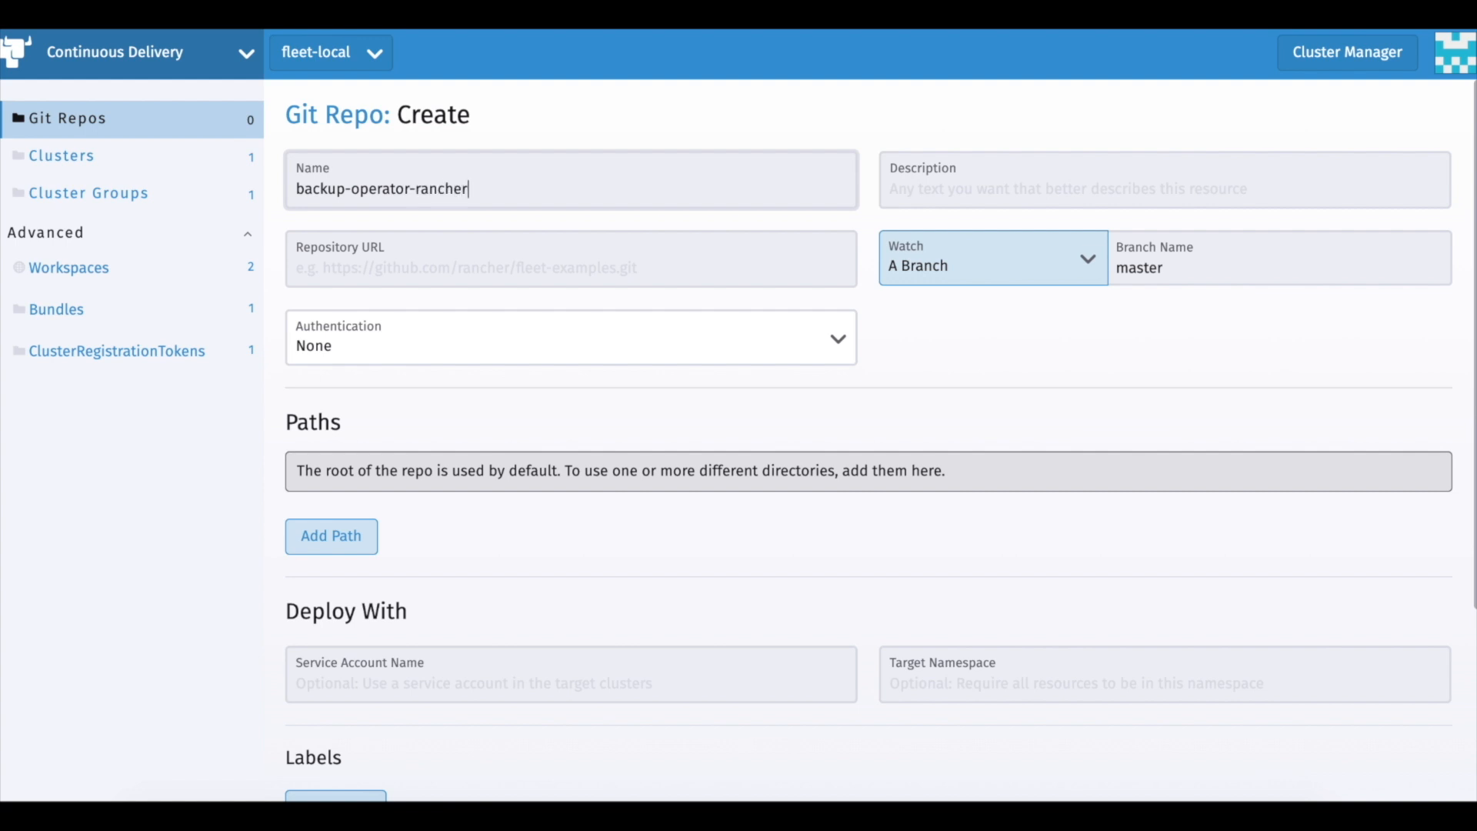
{"action": "type", "text": "https://github.com/wjimenez5271/fleet-bundles.git"}
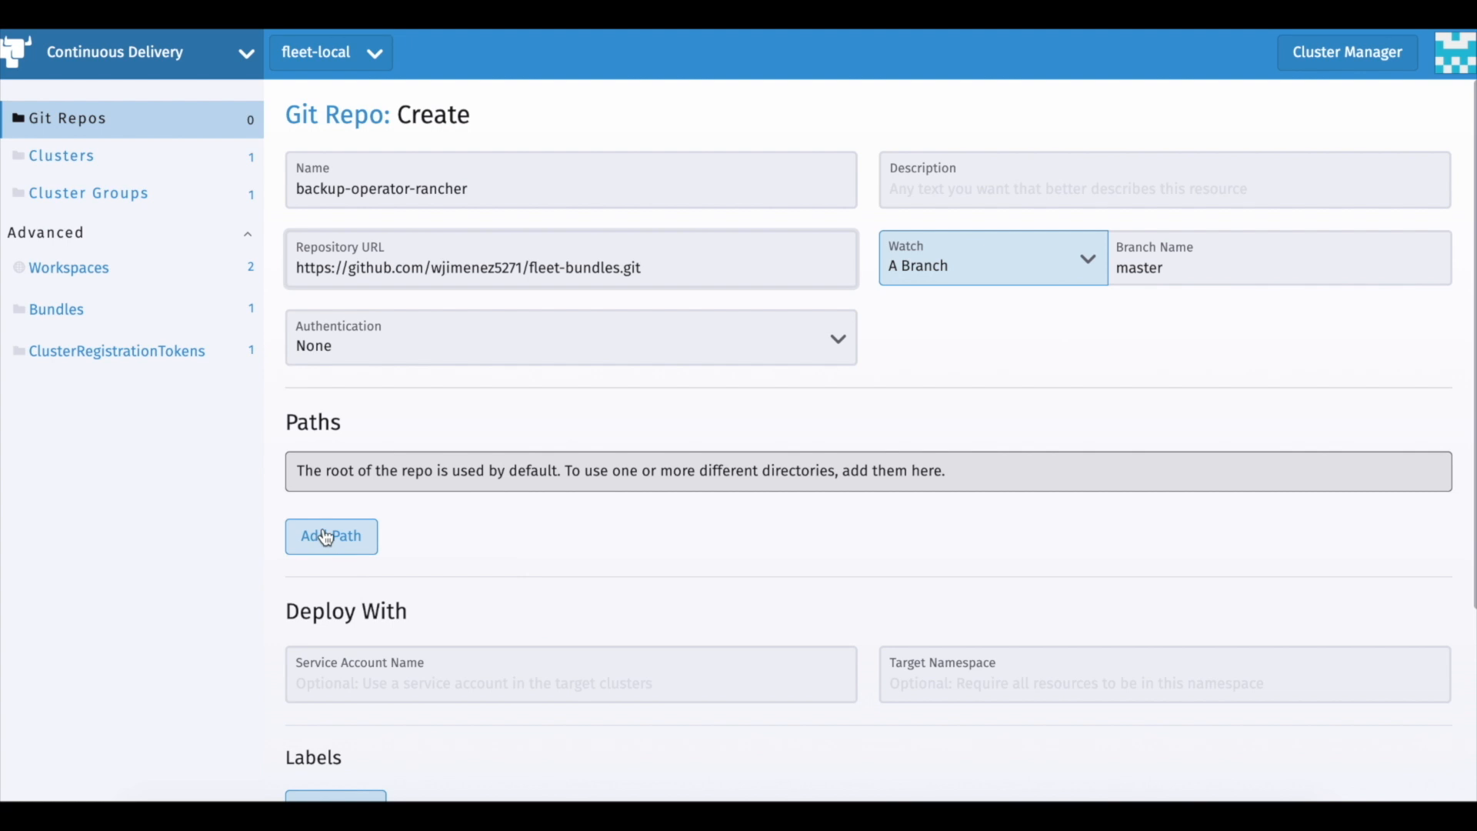
{"action": "left_click", "coordinate": [331, 535]}
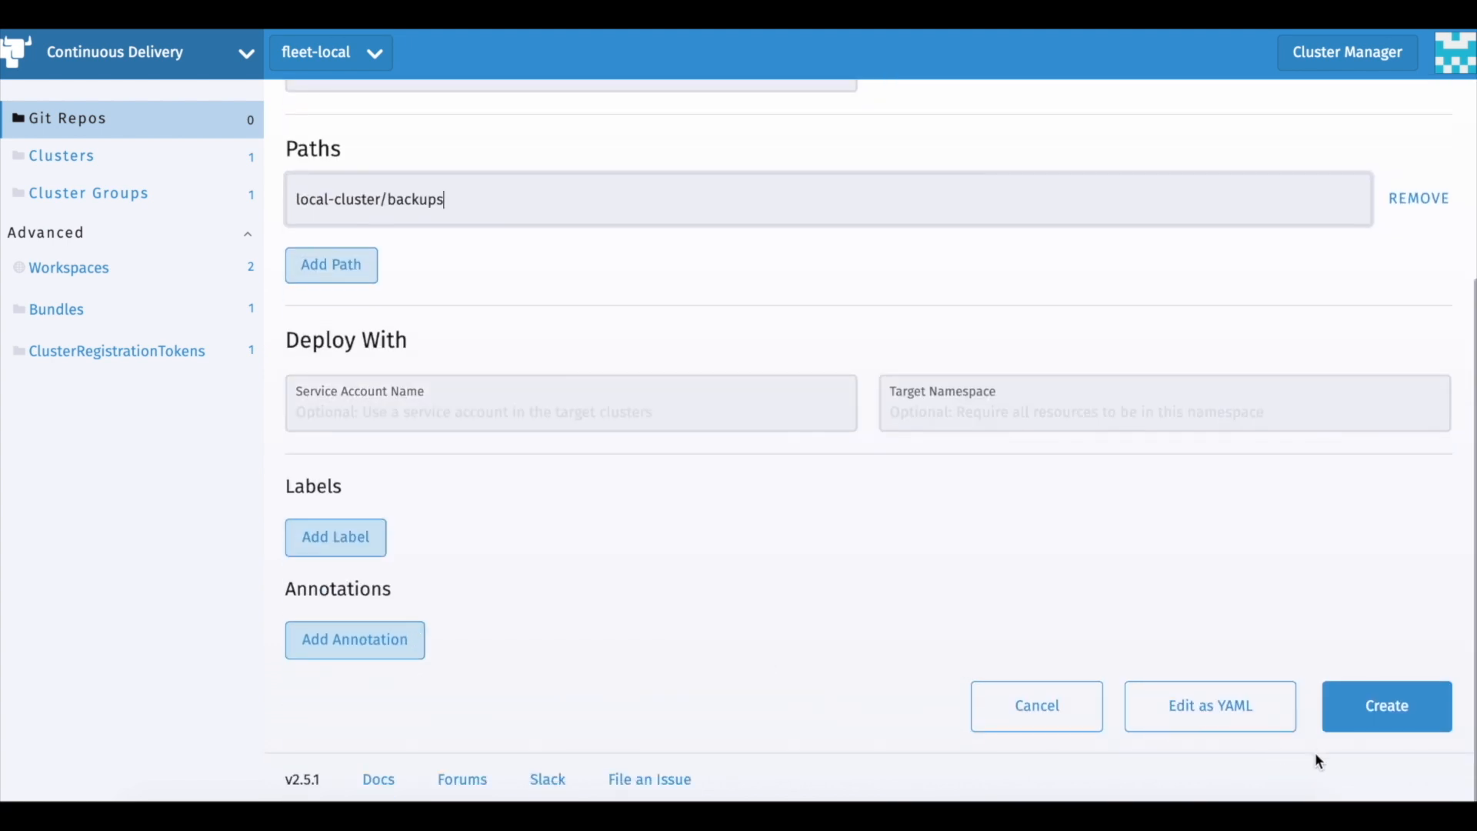
{"action": "left_click", "coordinate": [1386, 707]}
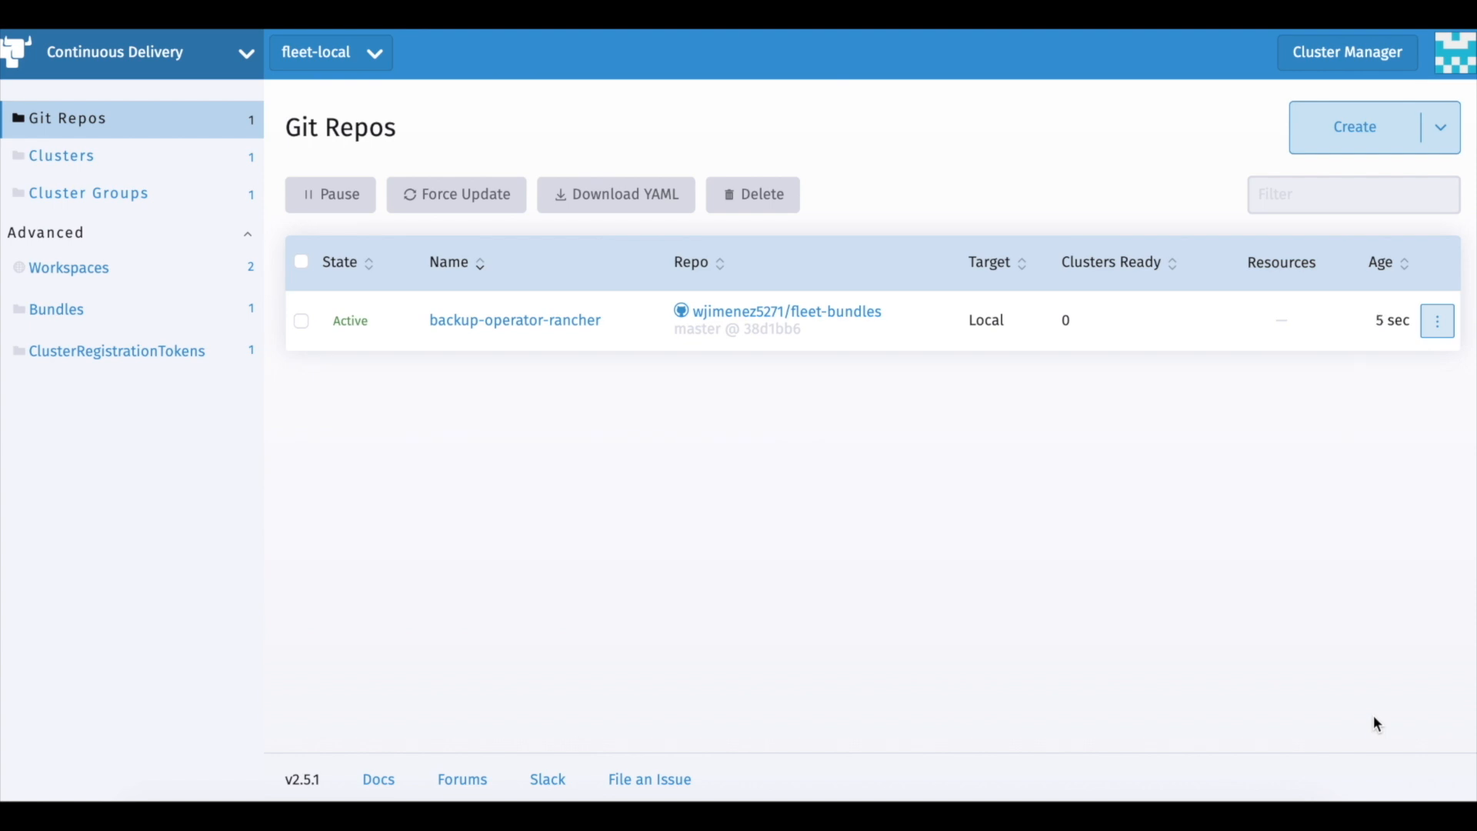
Step: Review the backup-operator-rancher repo's deployed resources, then view cluster3's workloads overview
{"action": "left_click", "coordinate": [514, 320]}
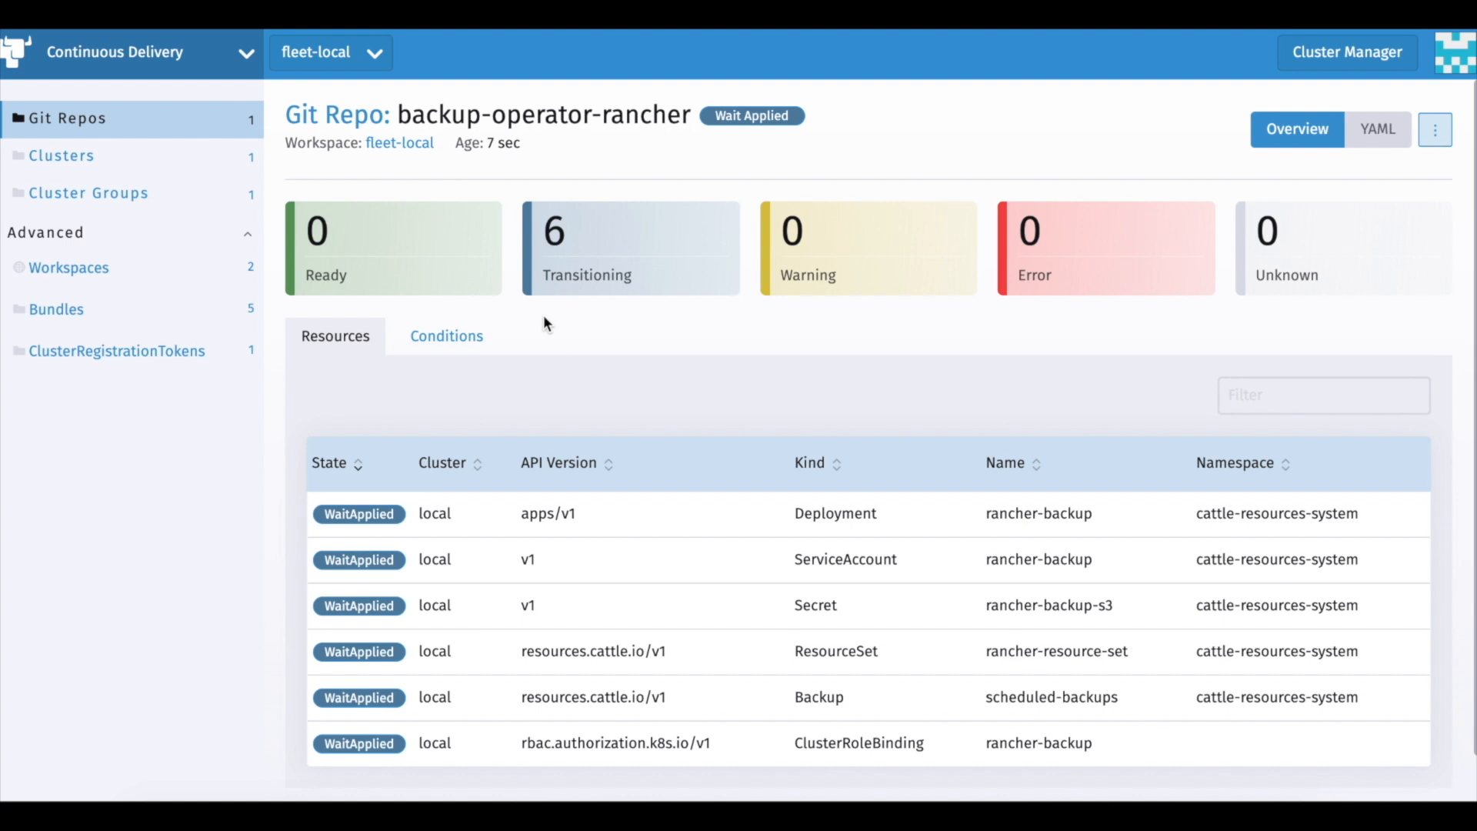
{"action": "scroll", "scroll_direction": "down", "scroll_amount": 3}
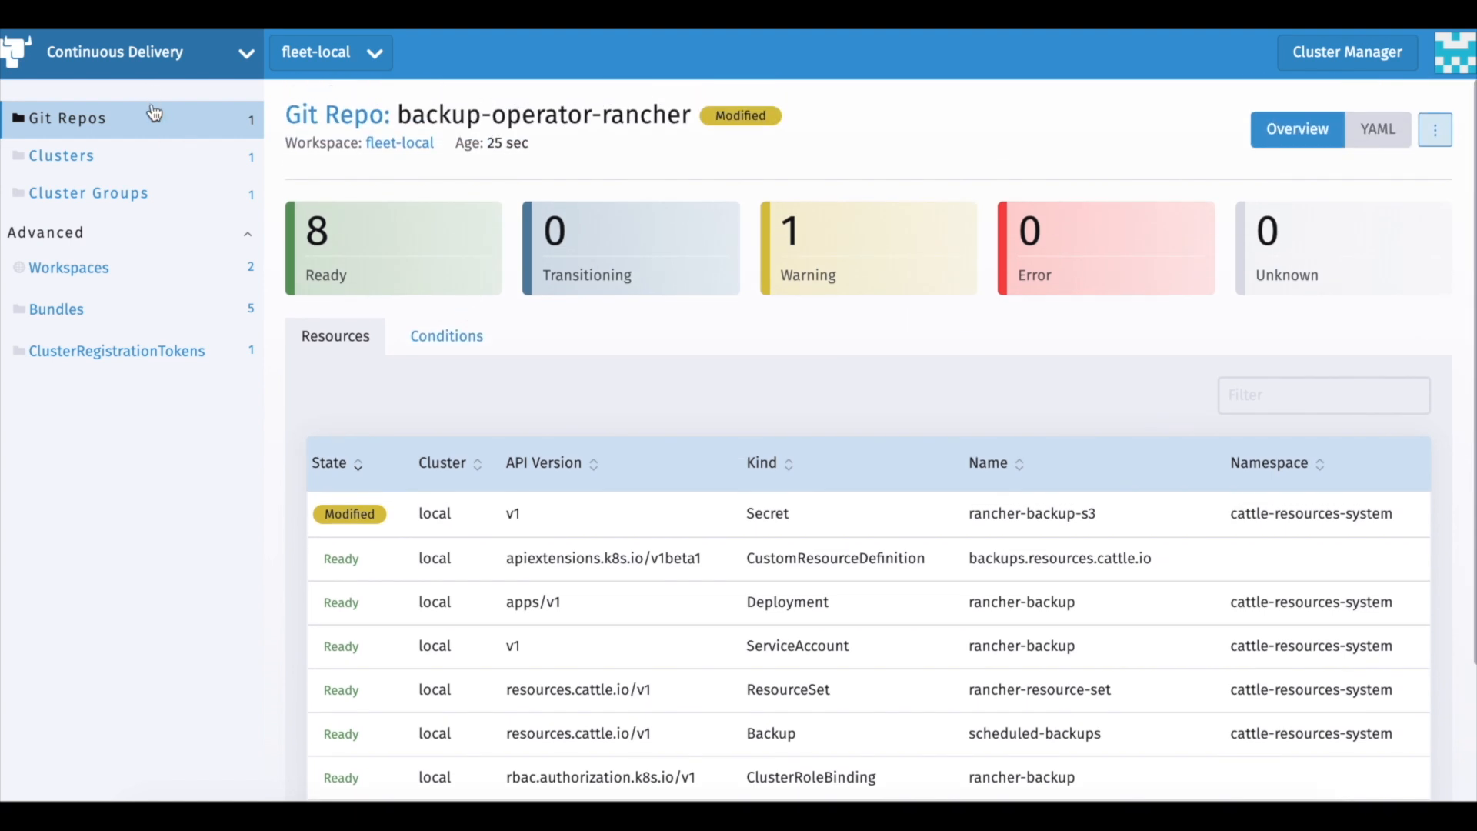
{"action": "mouse_move", "coordinate": [199, 106]}
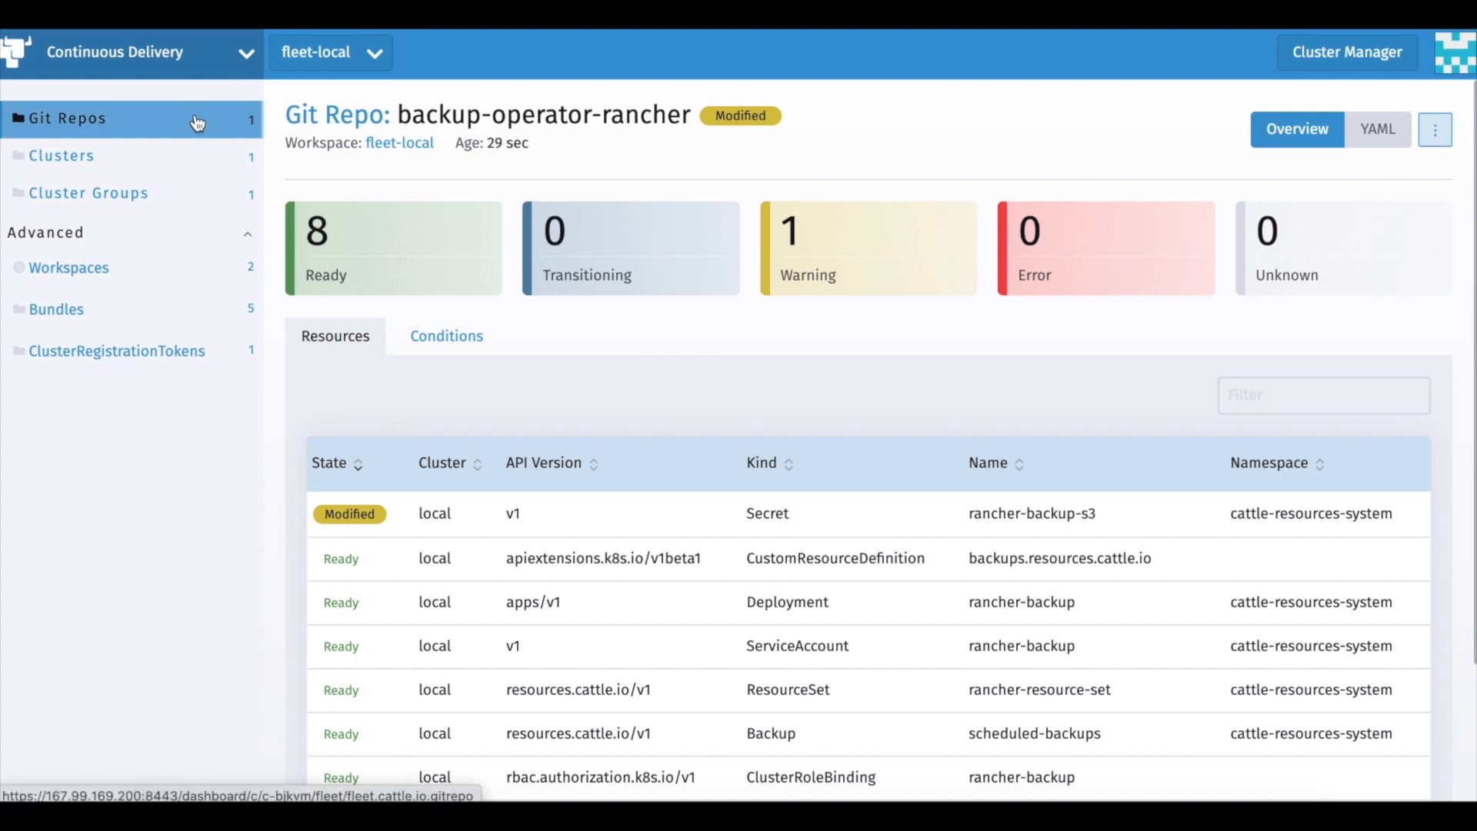
{"action": "mouse_move", "coordinate": [233, 66]}
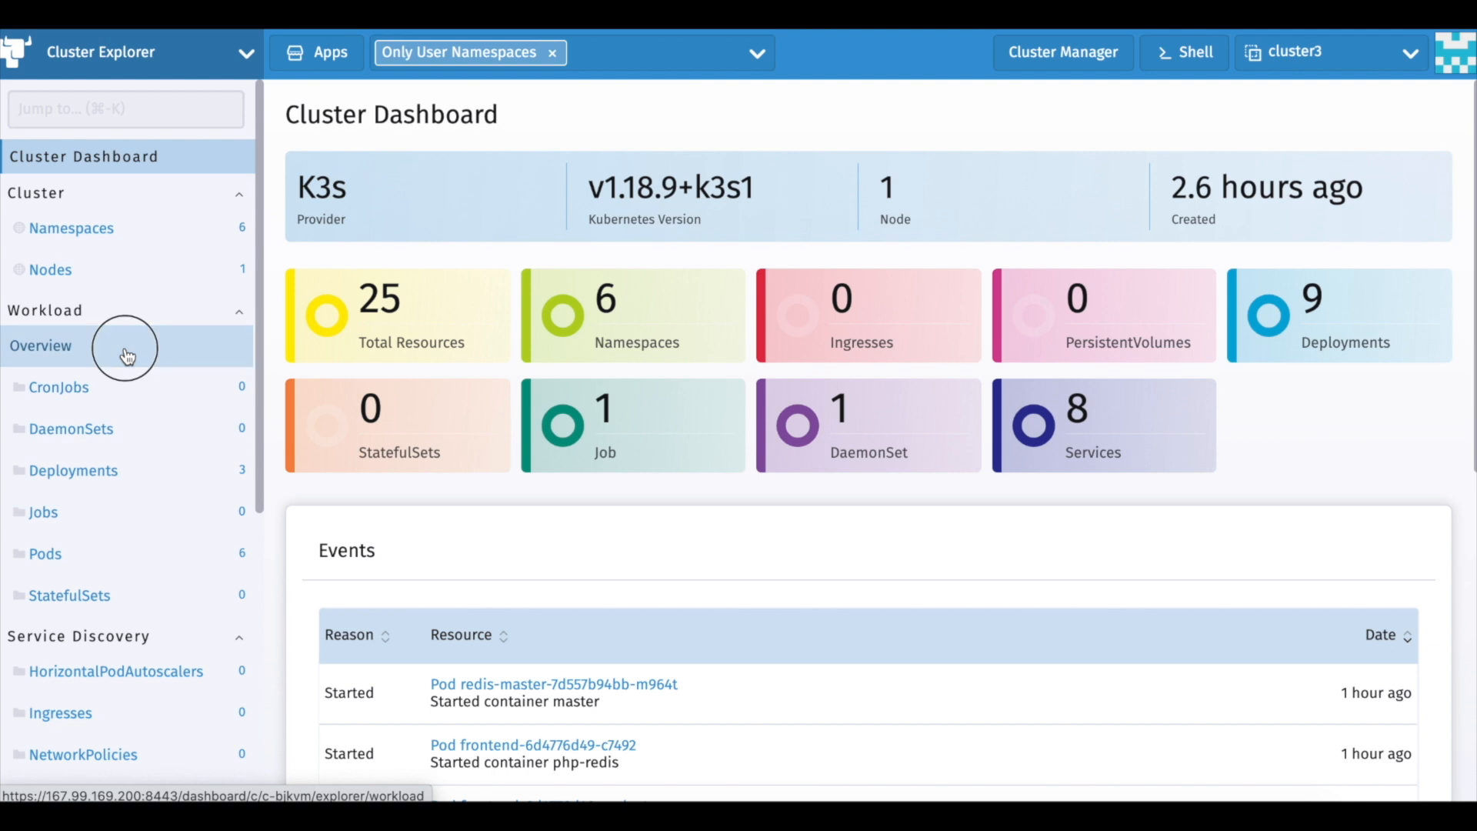
{"action": "left_click", "coordinate": [40, 346]}
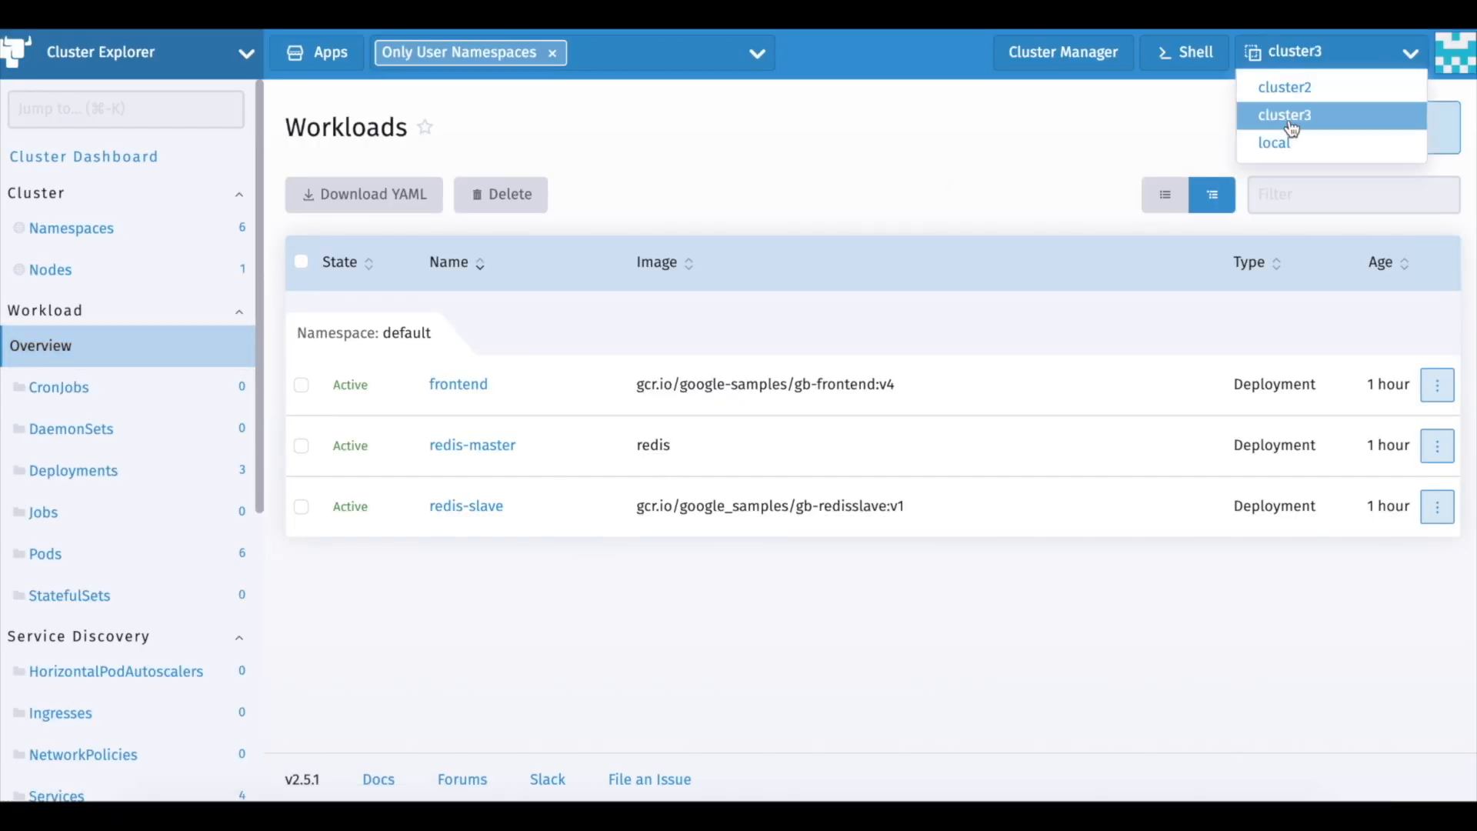
Step: Switch to the local cluster and view the backup-operator-rancher-d3501 Job completed event
{"action": "left_click", "coordinate": [1274, 142]}
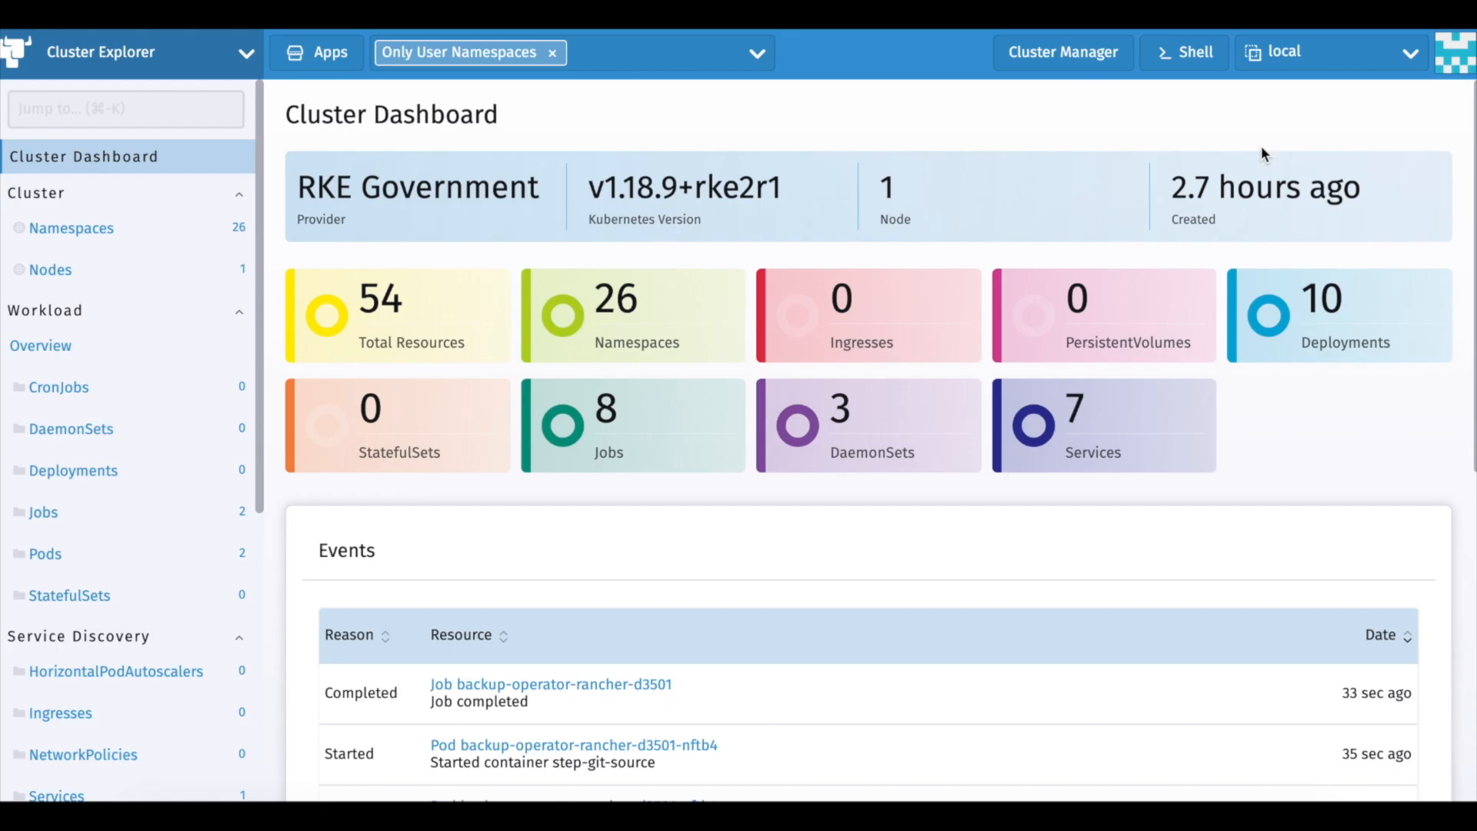
{"action": "scroll", "scroll_direction": "down", "scroll_amount": 3}
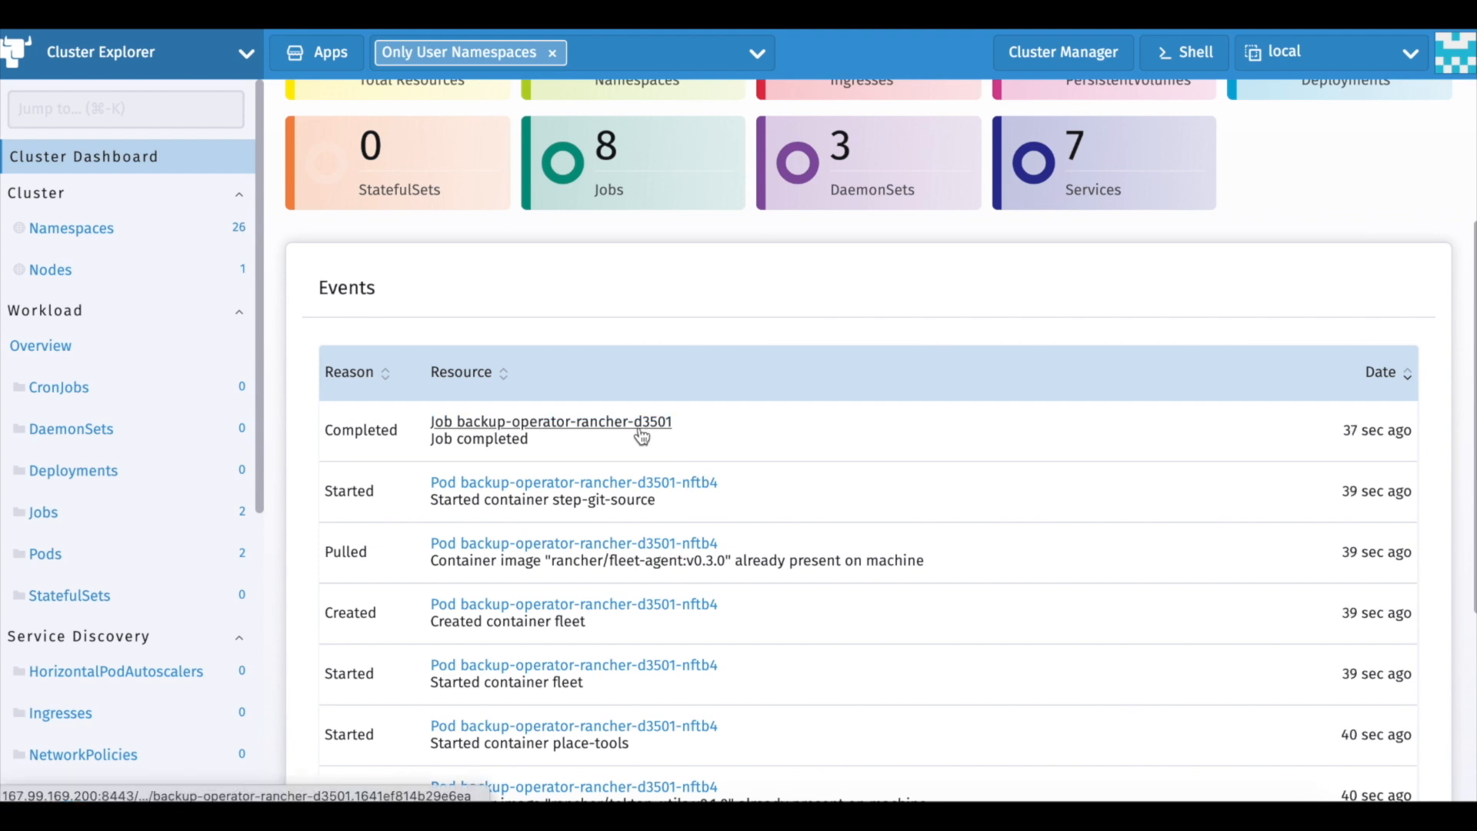
{"action": "left_click", "coordinate": [551, 422]}
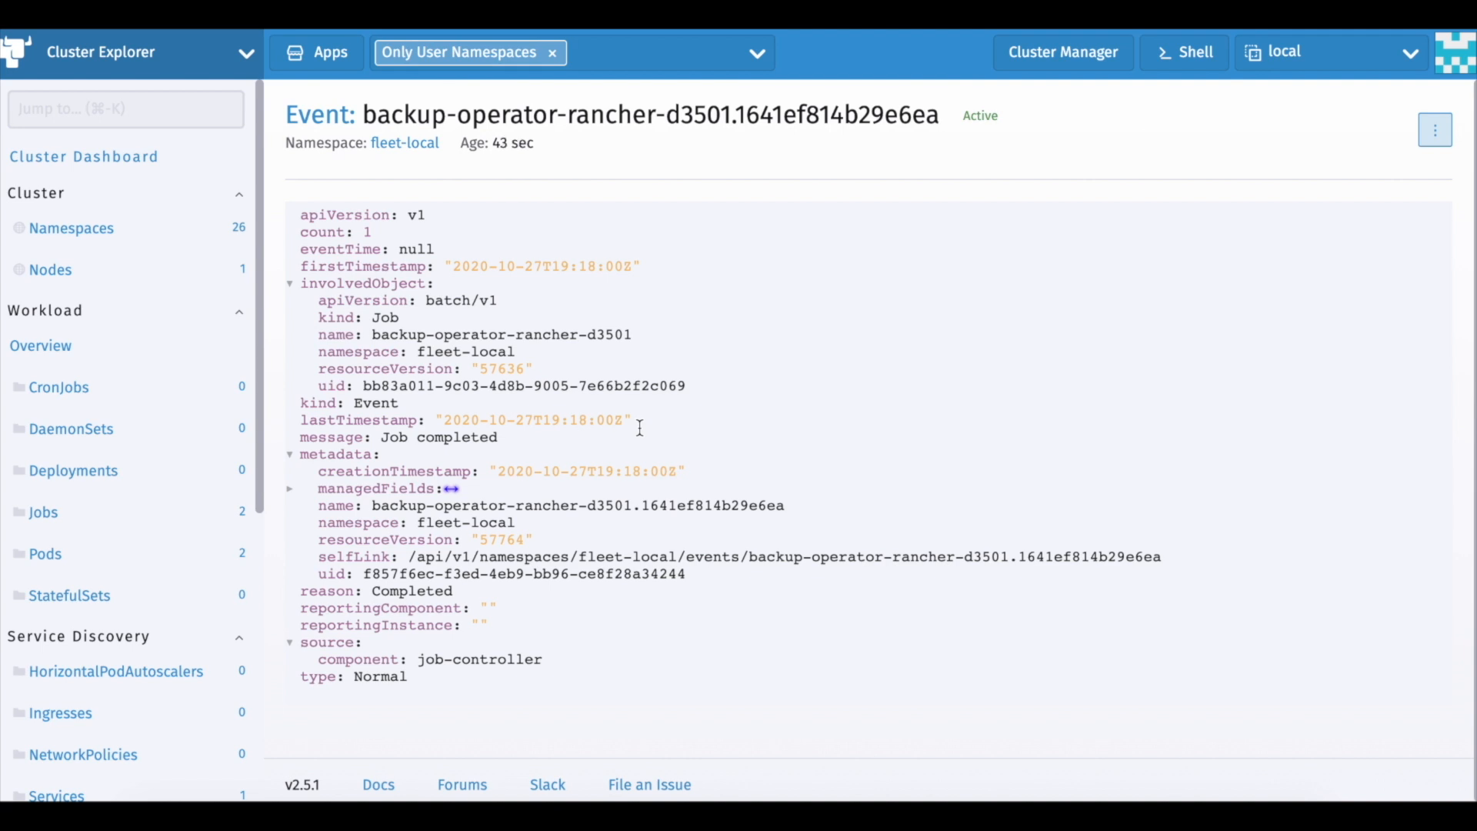
{"action": "mouse_move", "coordinate": [883, 99]}
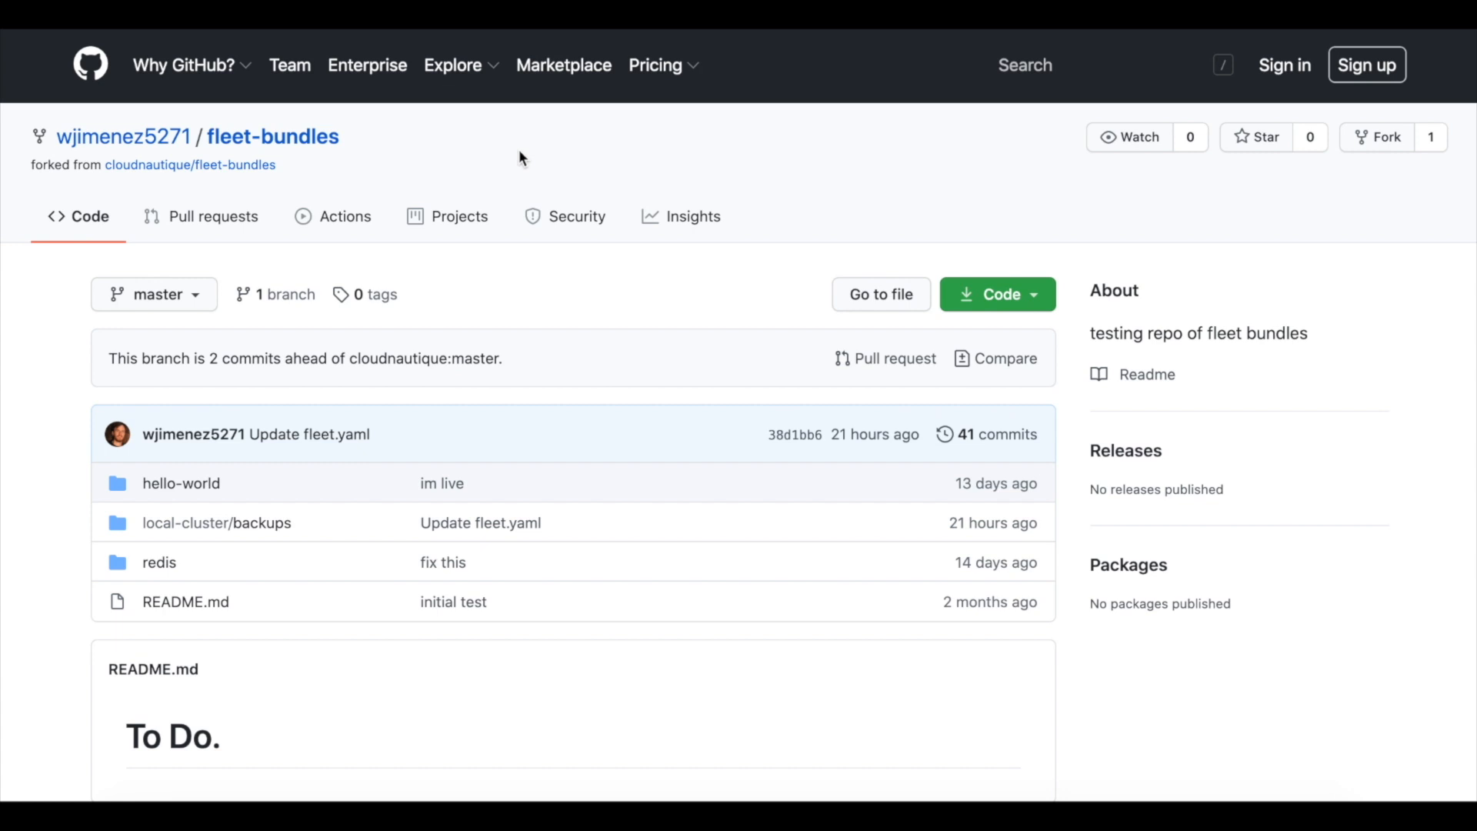
{"action": "mouse_move", "coordinate": [217, 524]}
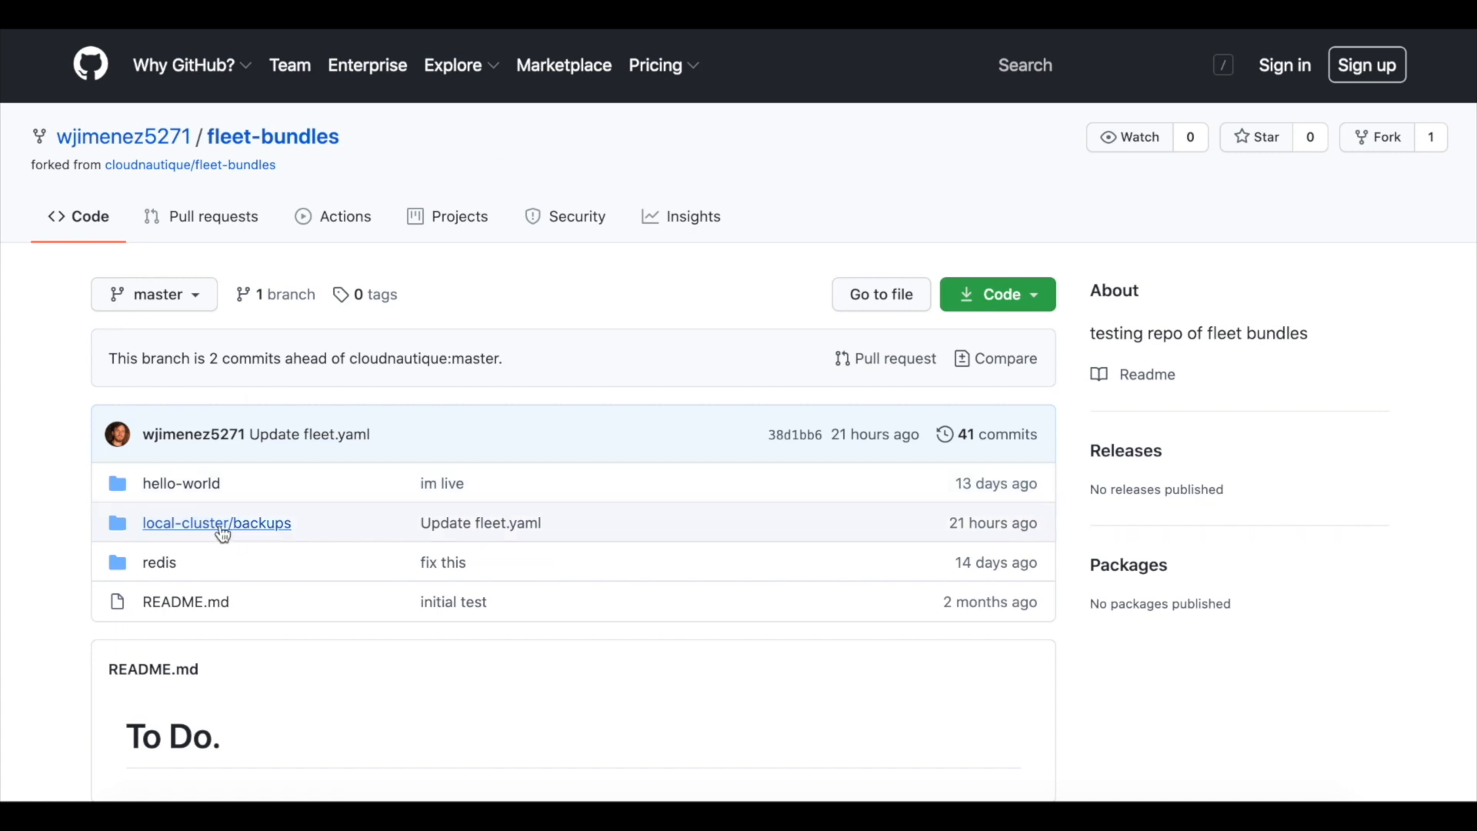
Step: View the fleet.yaml in the local-cluster backups bundle's app folder
{"action": "left_click", "coordinate": [216, 523]}
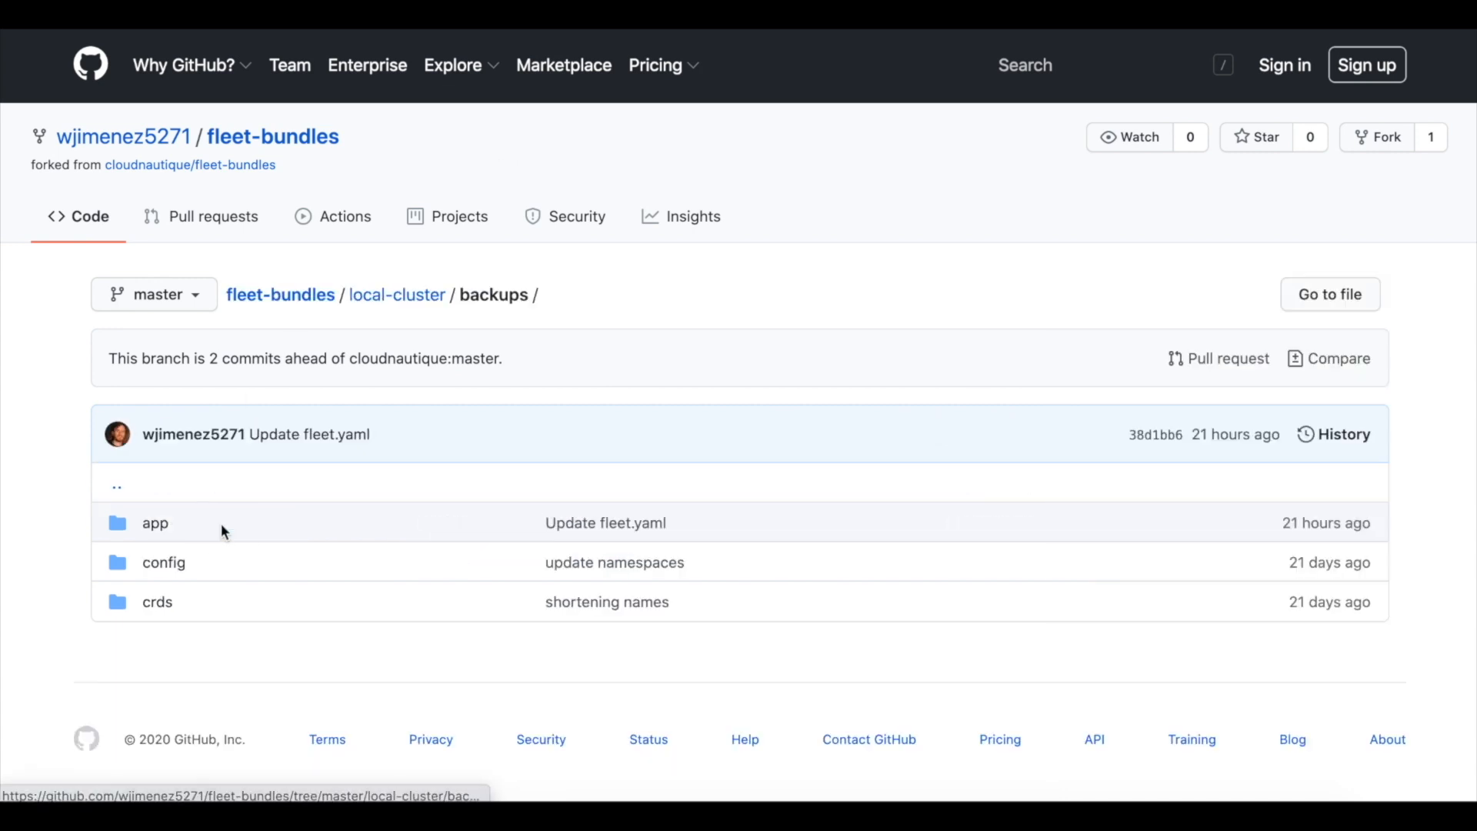
{"action": "mouse_move", "coordinate": [153, 523]}
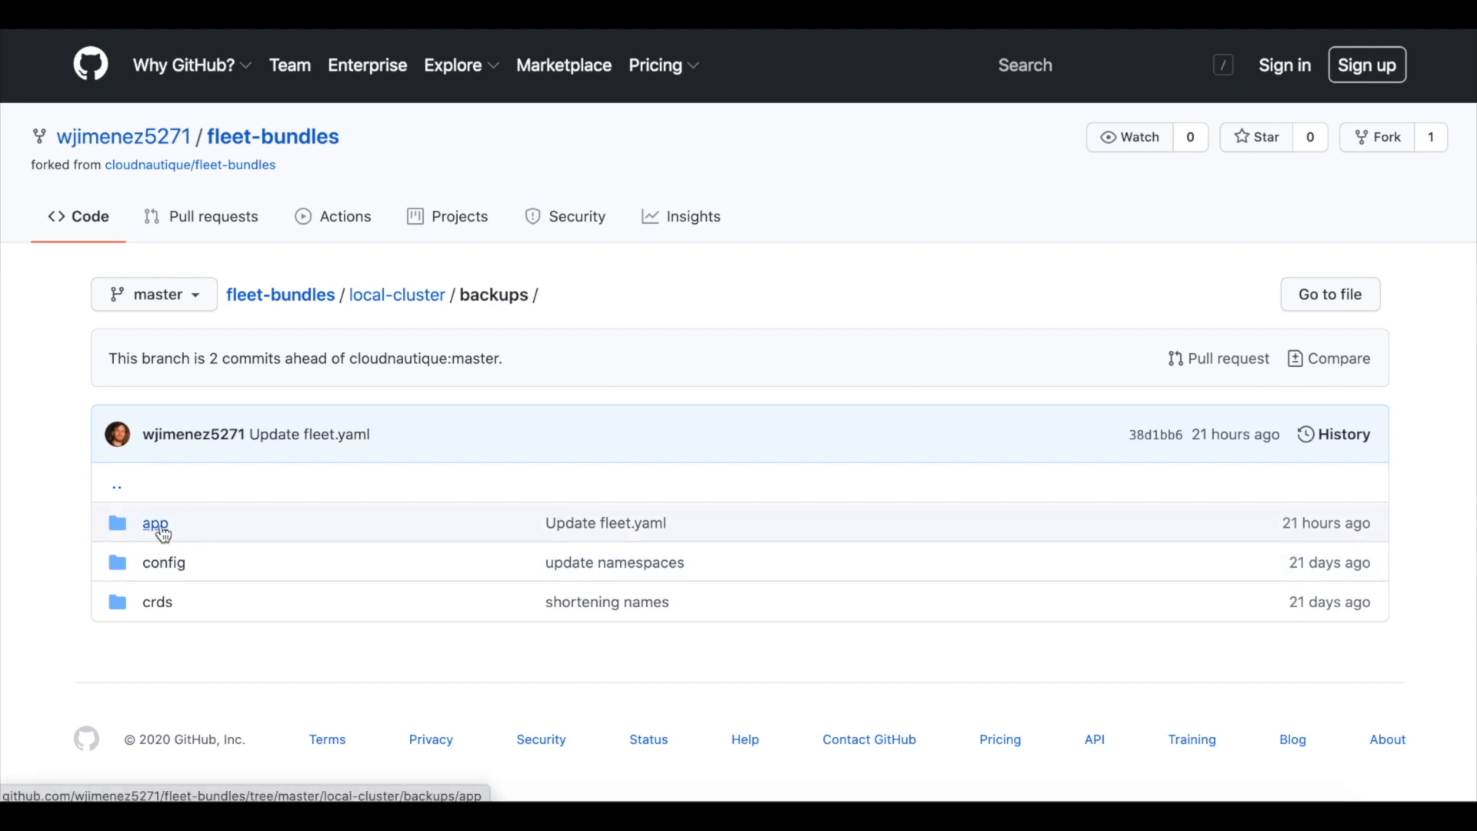
{"action": "left_click", "coordinate": [154, 523]}
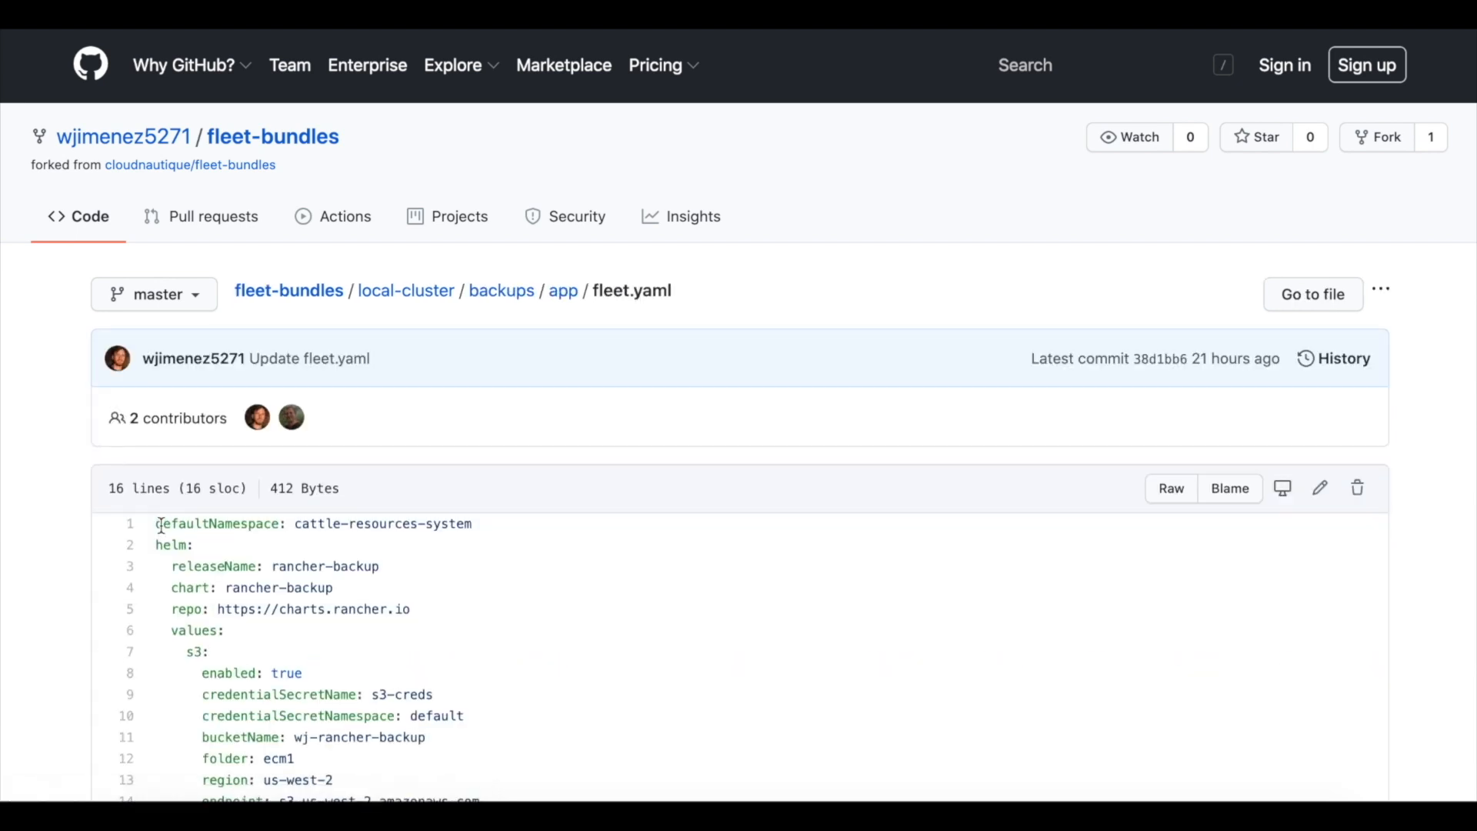
{"action": "scroll", "scroll_direction": "down", "scroll_amount": 3}
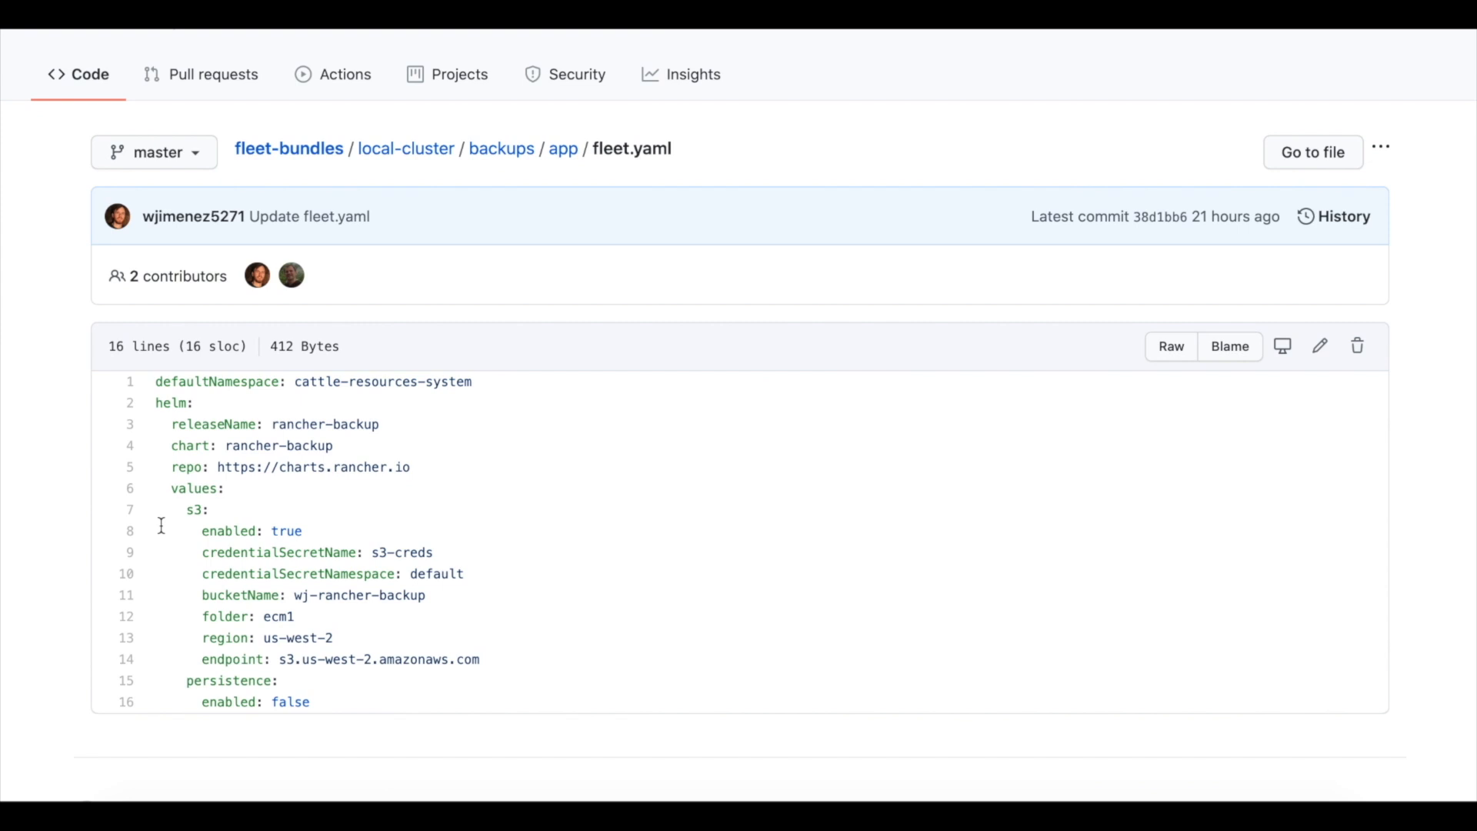
{"action": "mouse_move", "coordinate": [551, 186]}
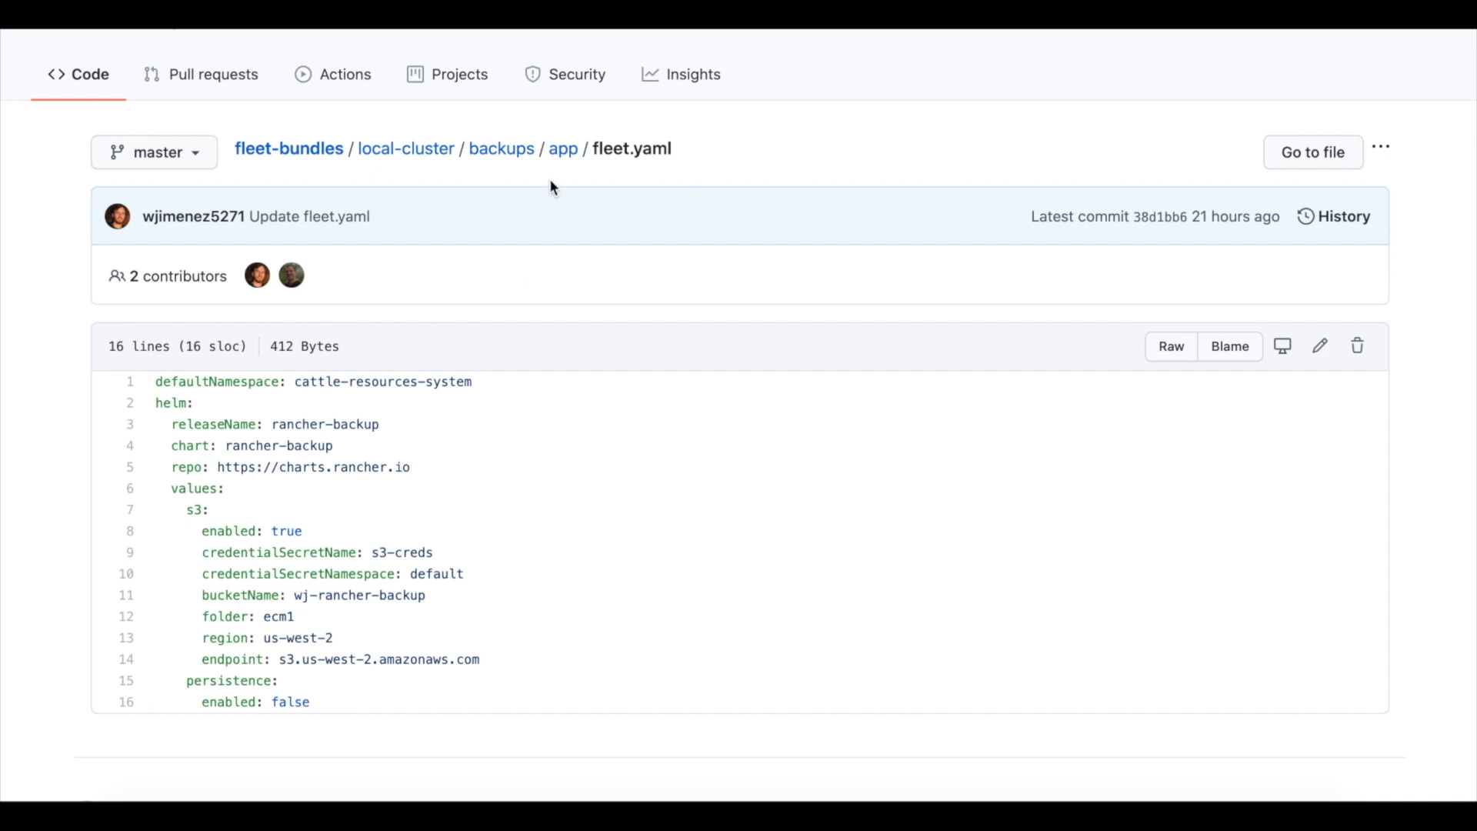
Step: View the fleet.yaml files in the backups bundle's config and crds folders
{"action": "left_click", "coordinate": [563, 148]}
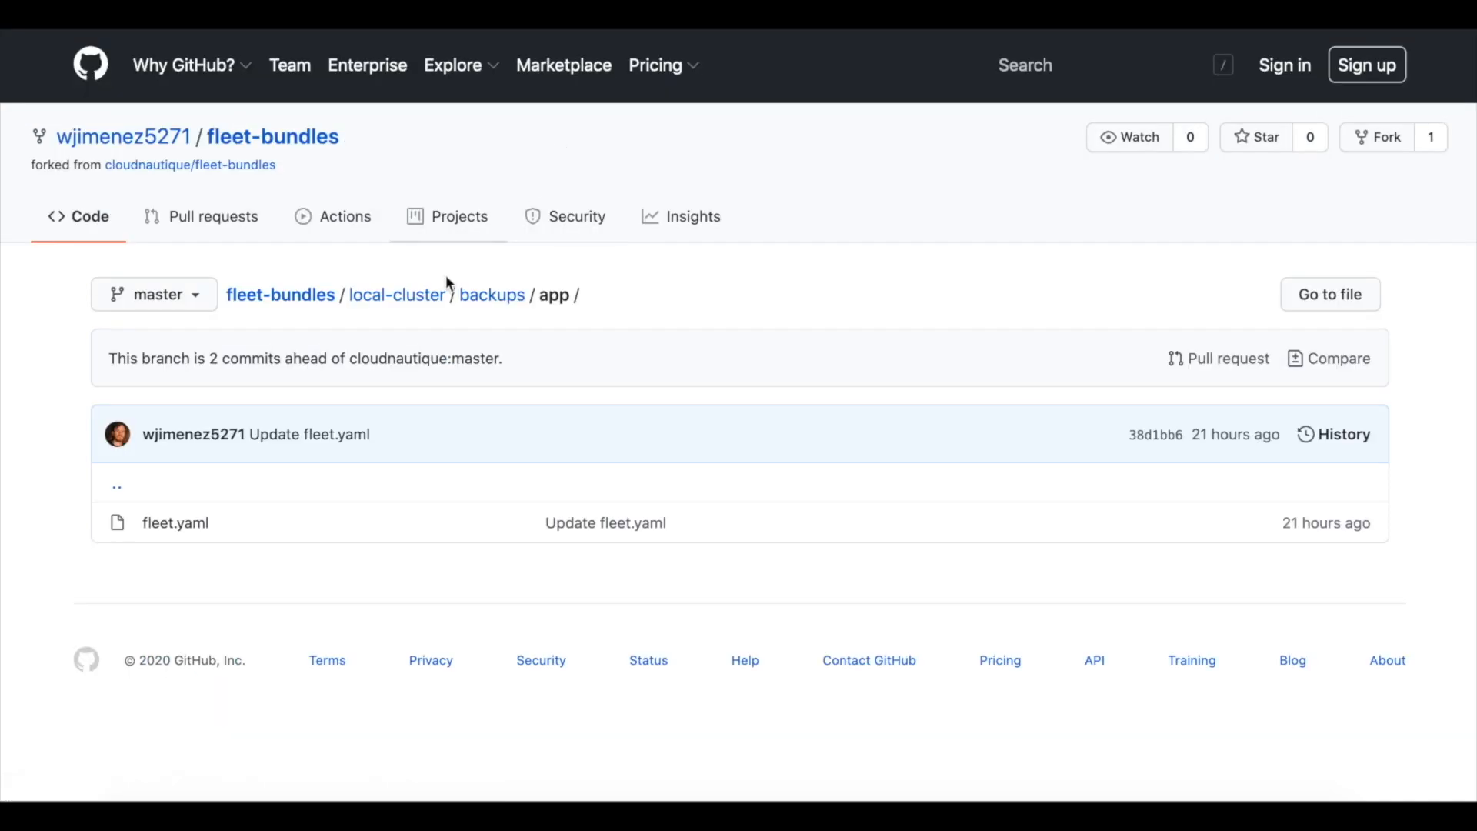
{"action": "left_click", "coordinate": [563, 294]}
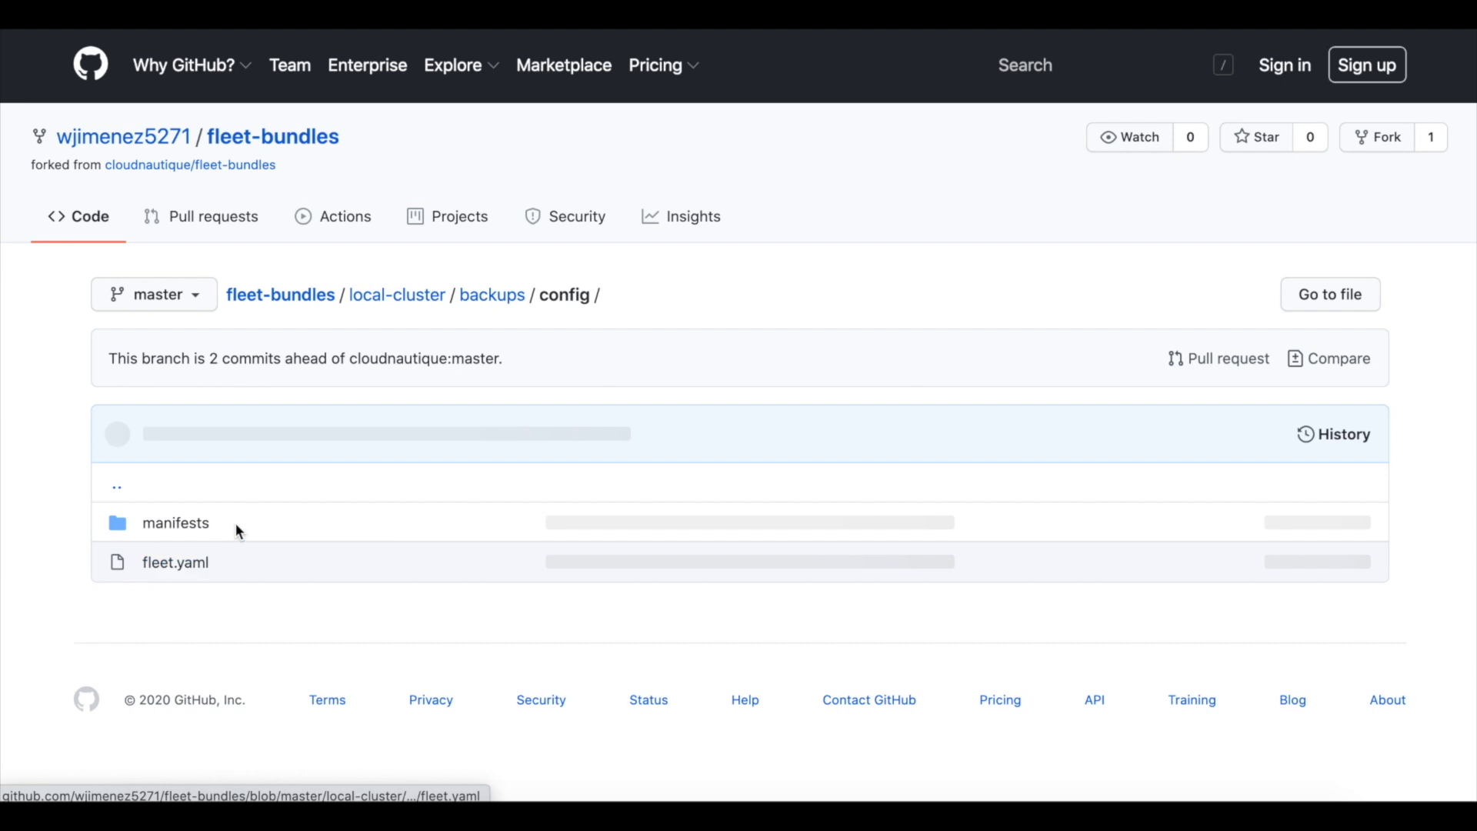
{"action": "left_click", "coordinate": [174, 563]}
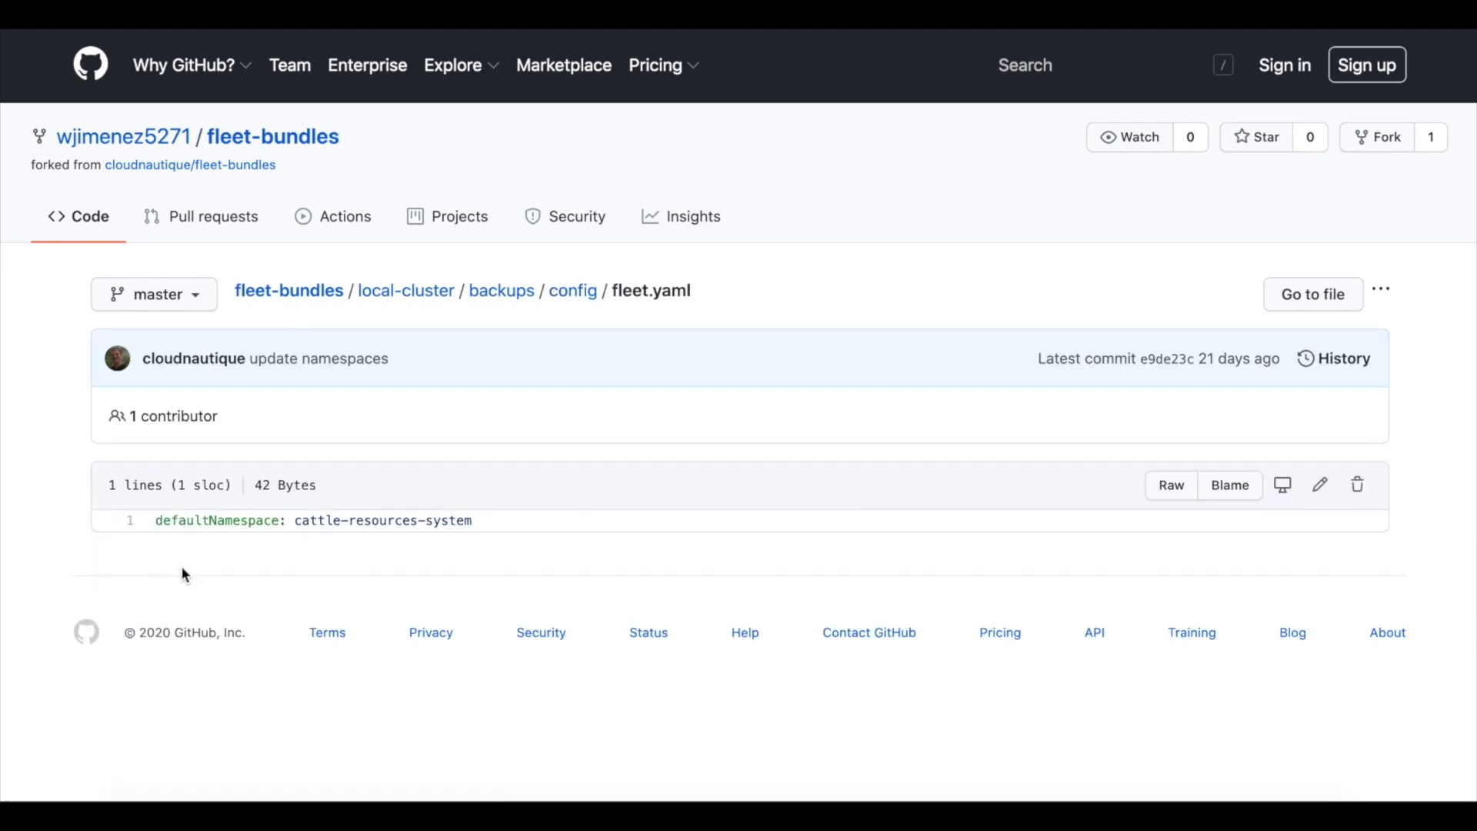
{"action": "left_click", "coordinate": [492, 294]}
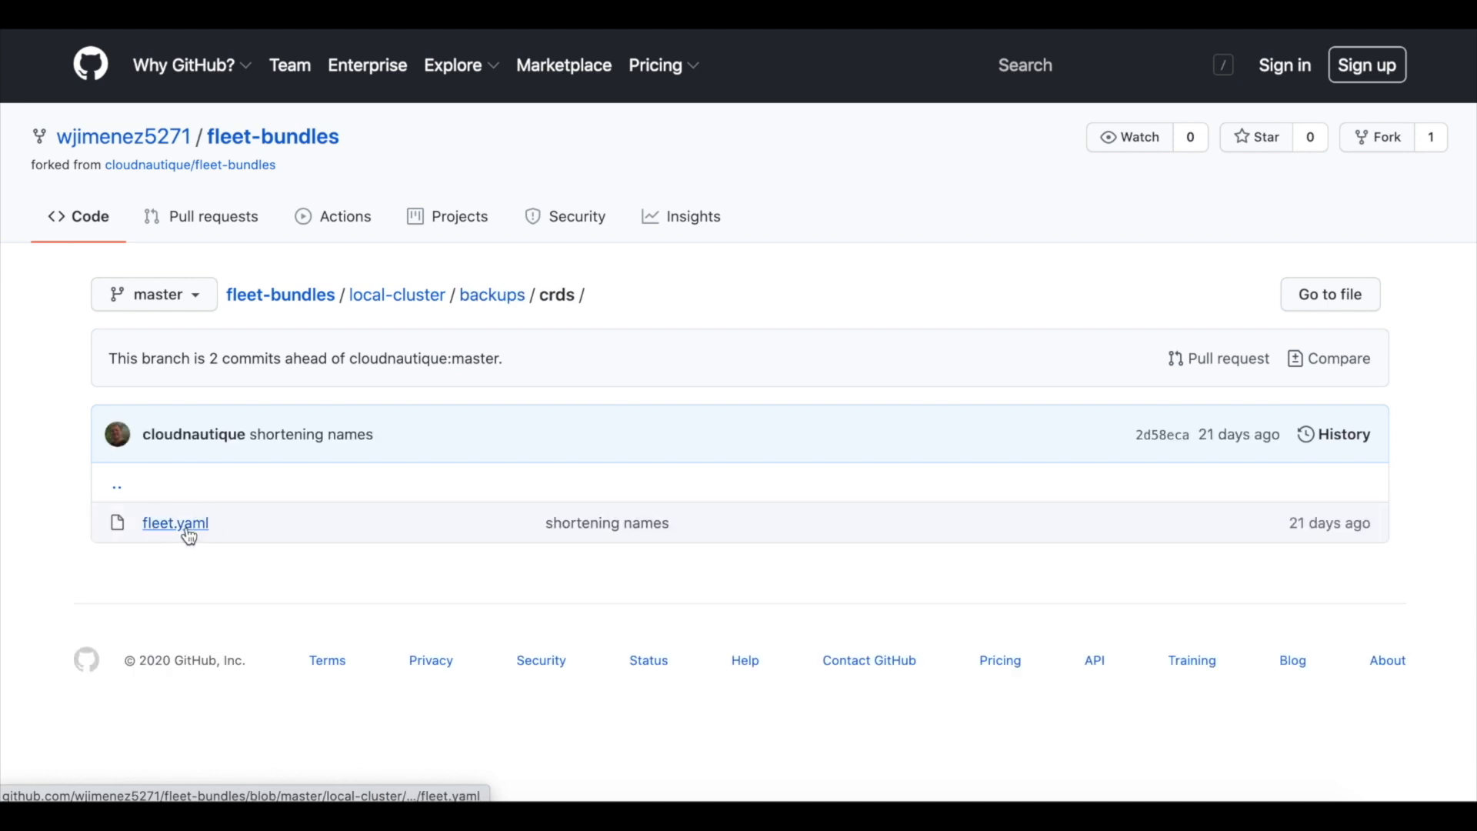
{"action": "left_click", "coordinate": [174, 523]}
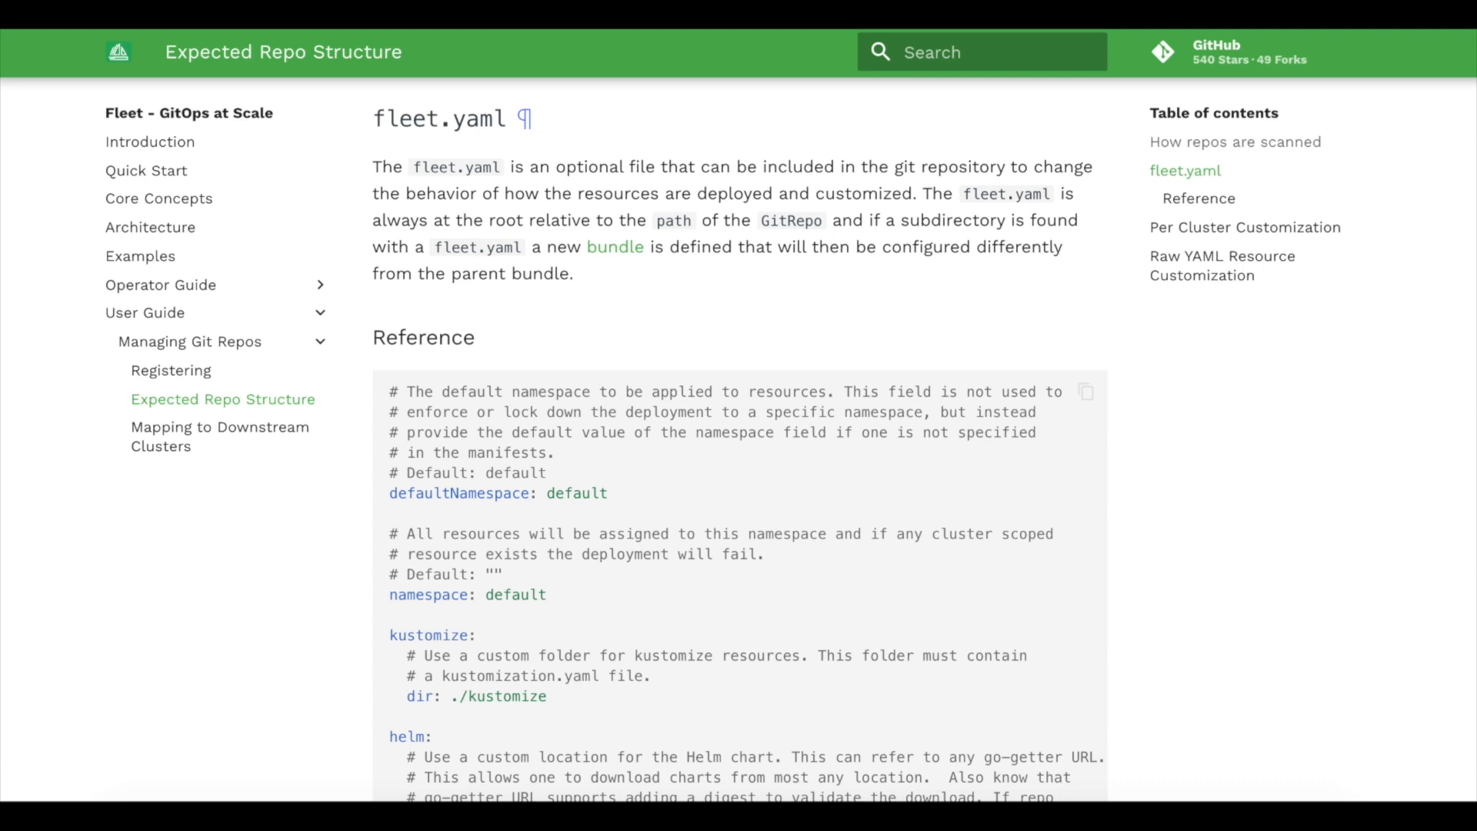
{"action": "mouse_move", "coordinate": [954, 515]}
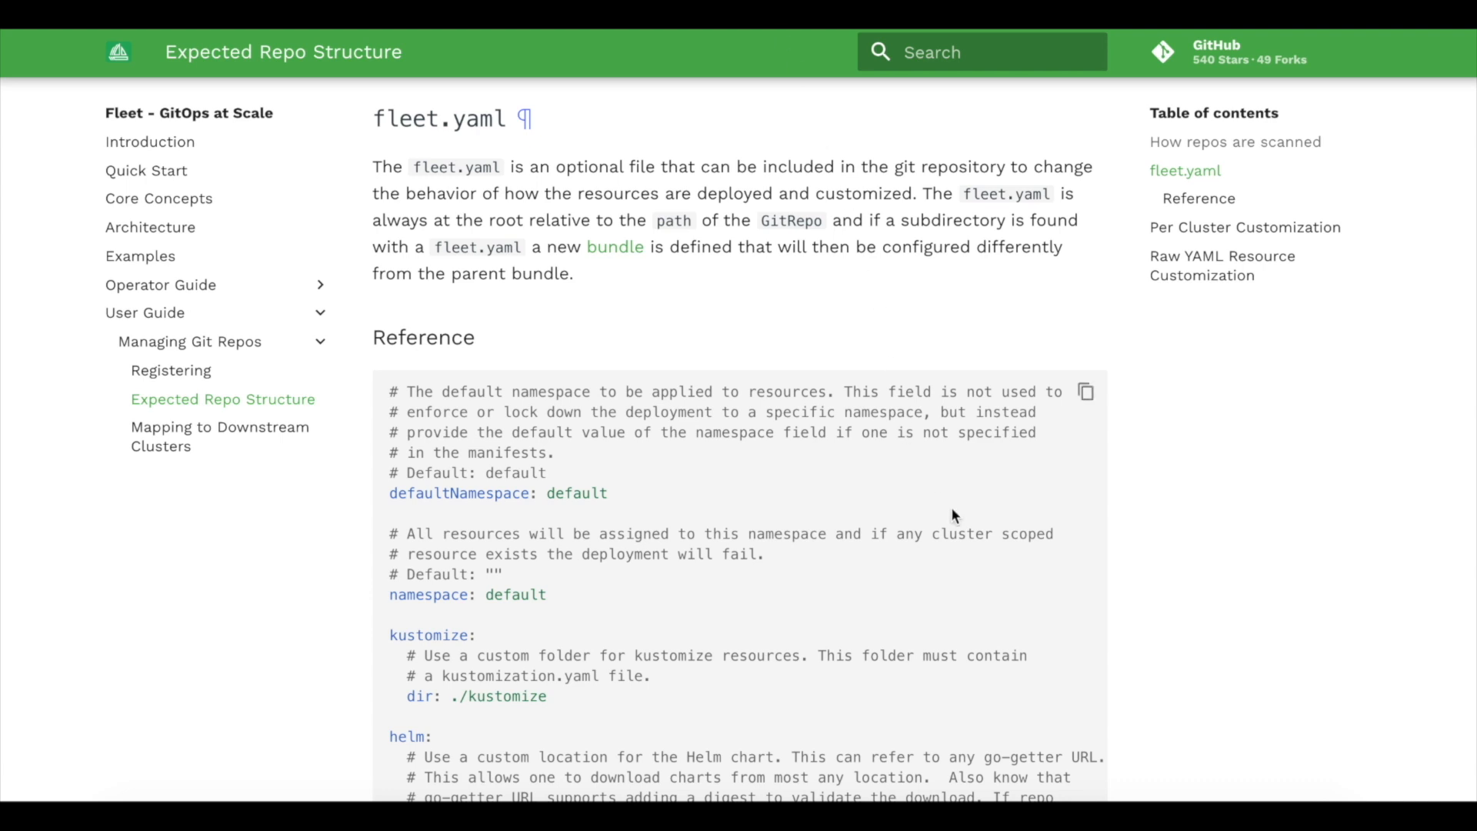
Step: Read the fleet.yaml reference through helm, rolloutStrategy and targetCustomizations to Per Cluster Customization
{"action": "scroll", "scroll_direction": "down", "scroll_amount": 3}
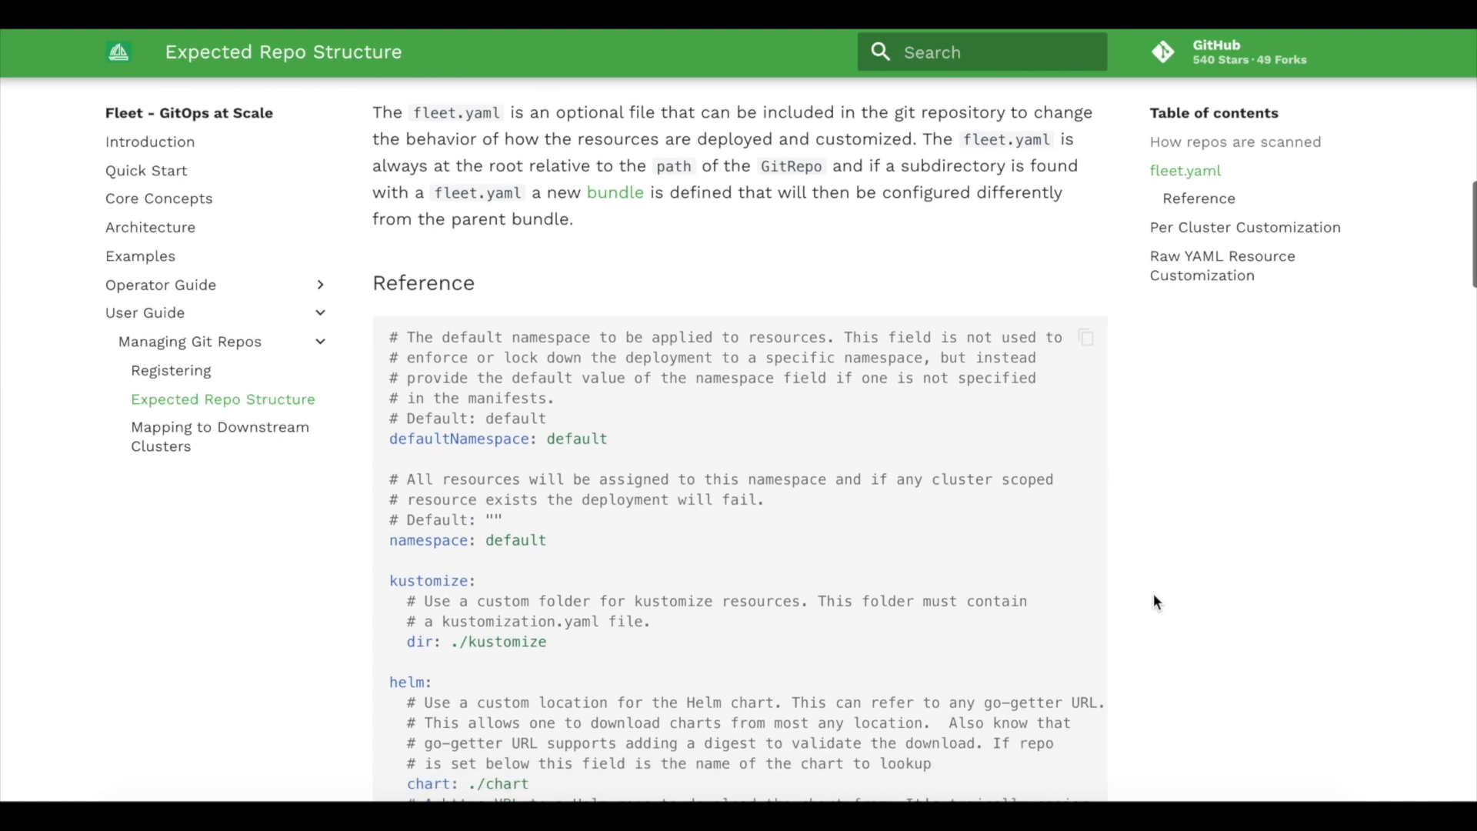
{"action": "scroll", "scroll_direction": "down", "scroll_amount": 3}
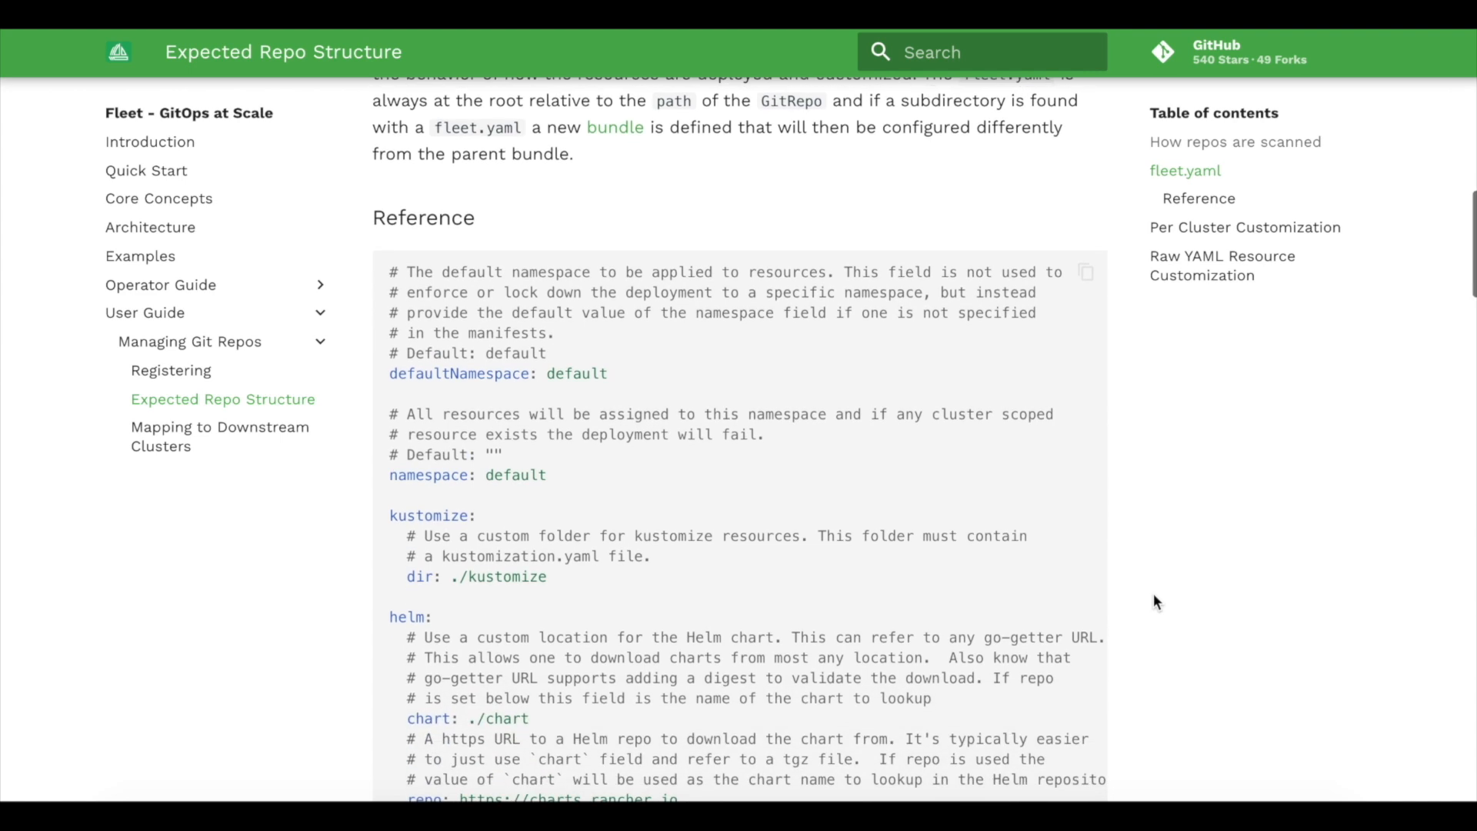
{"action": "scroll", "scroll_direction": "down", "scroll_amount": 3}
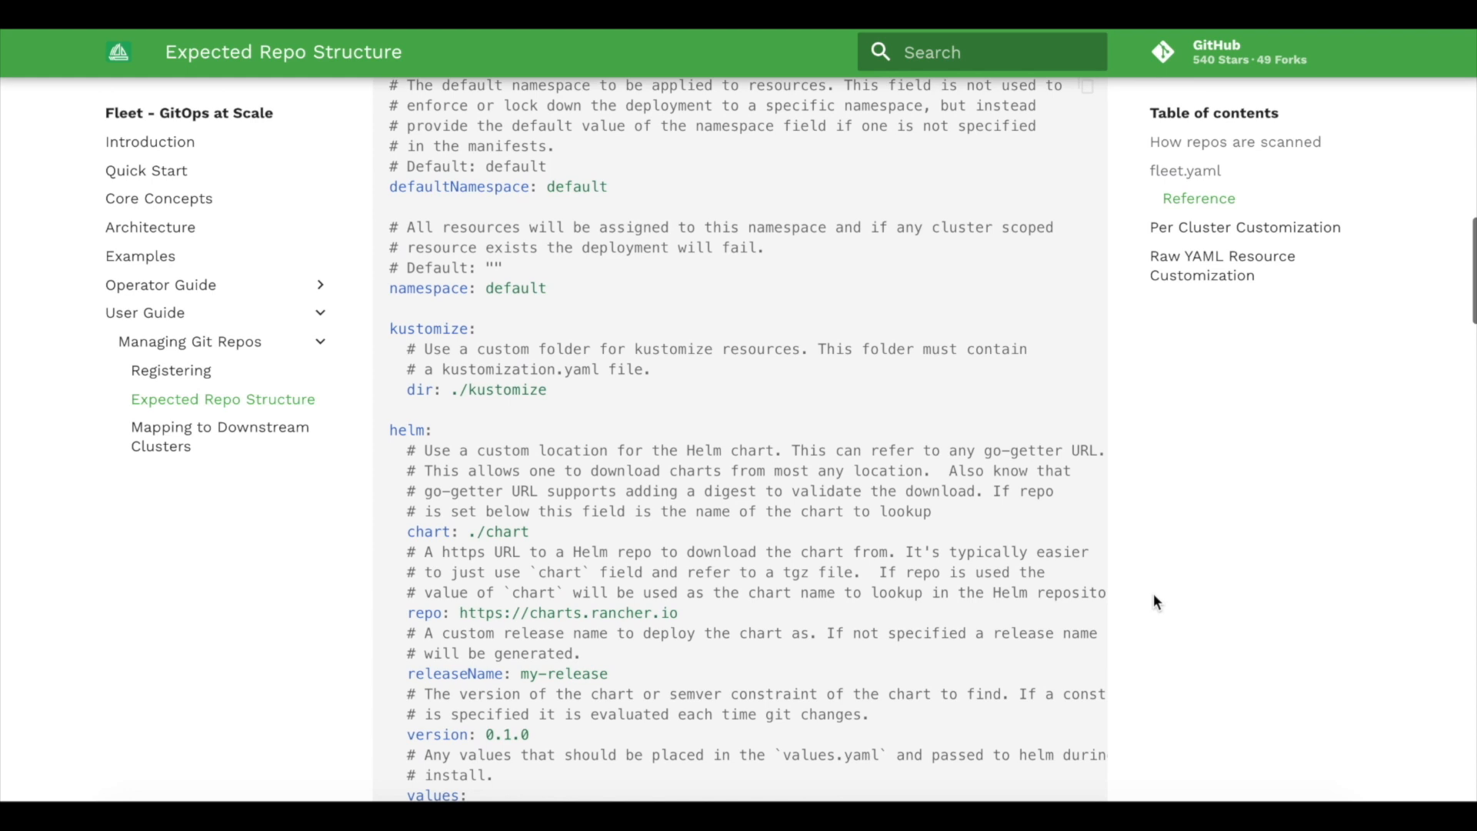
{"action": "scroll", "scroll_direction": "down", "scroll_amount": 3}
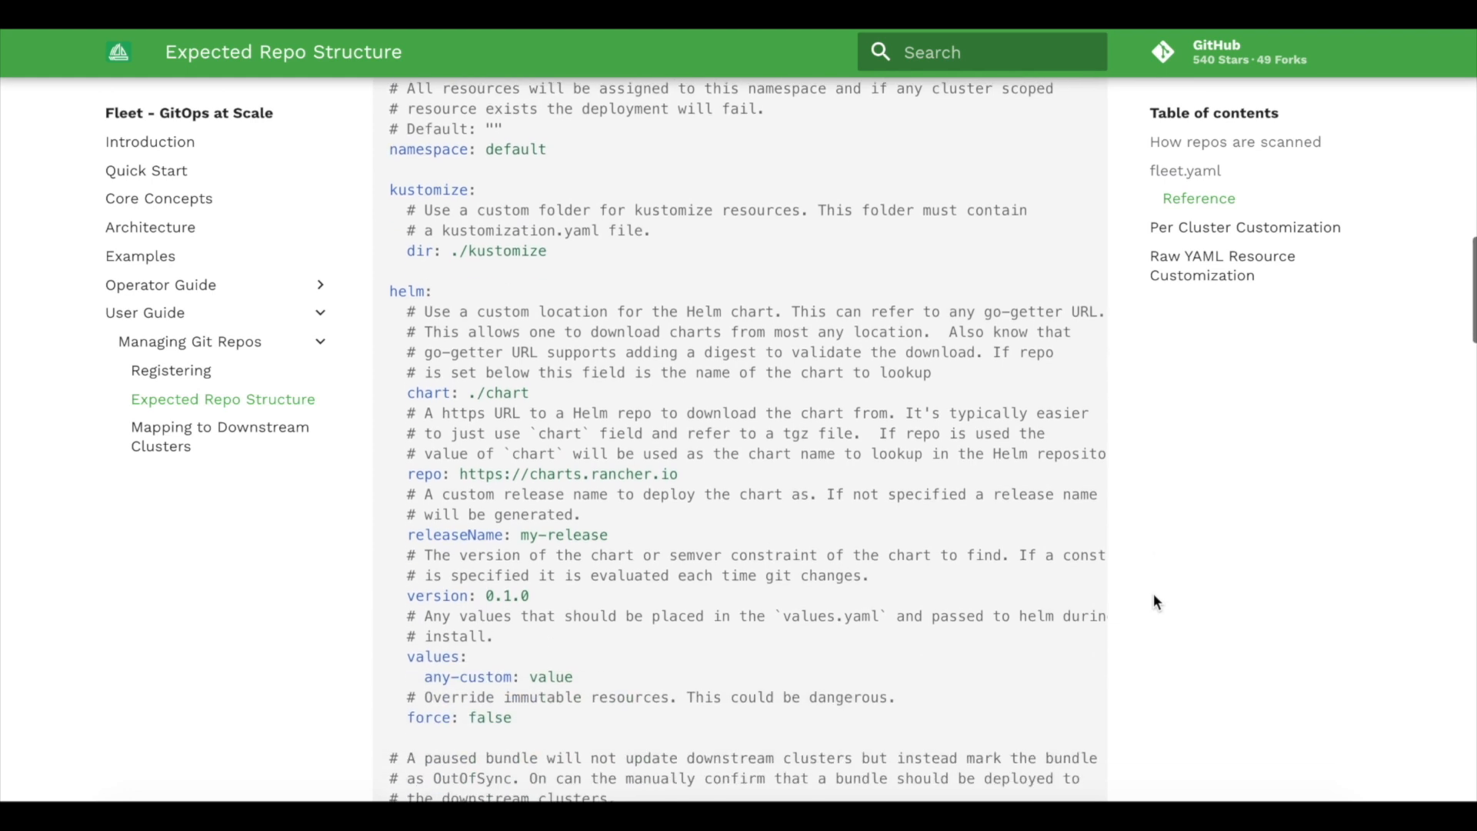
{"action": "scroll", "scroll_direction": "down", "scroll_amount": 3}
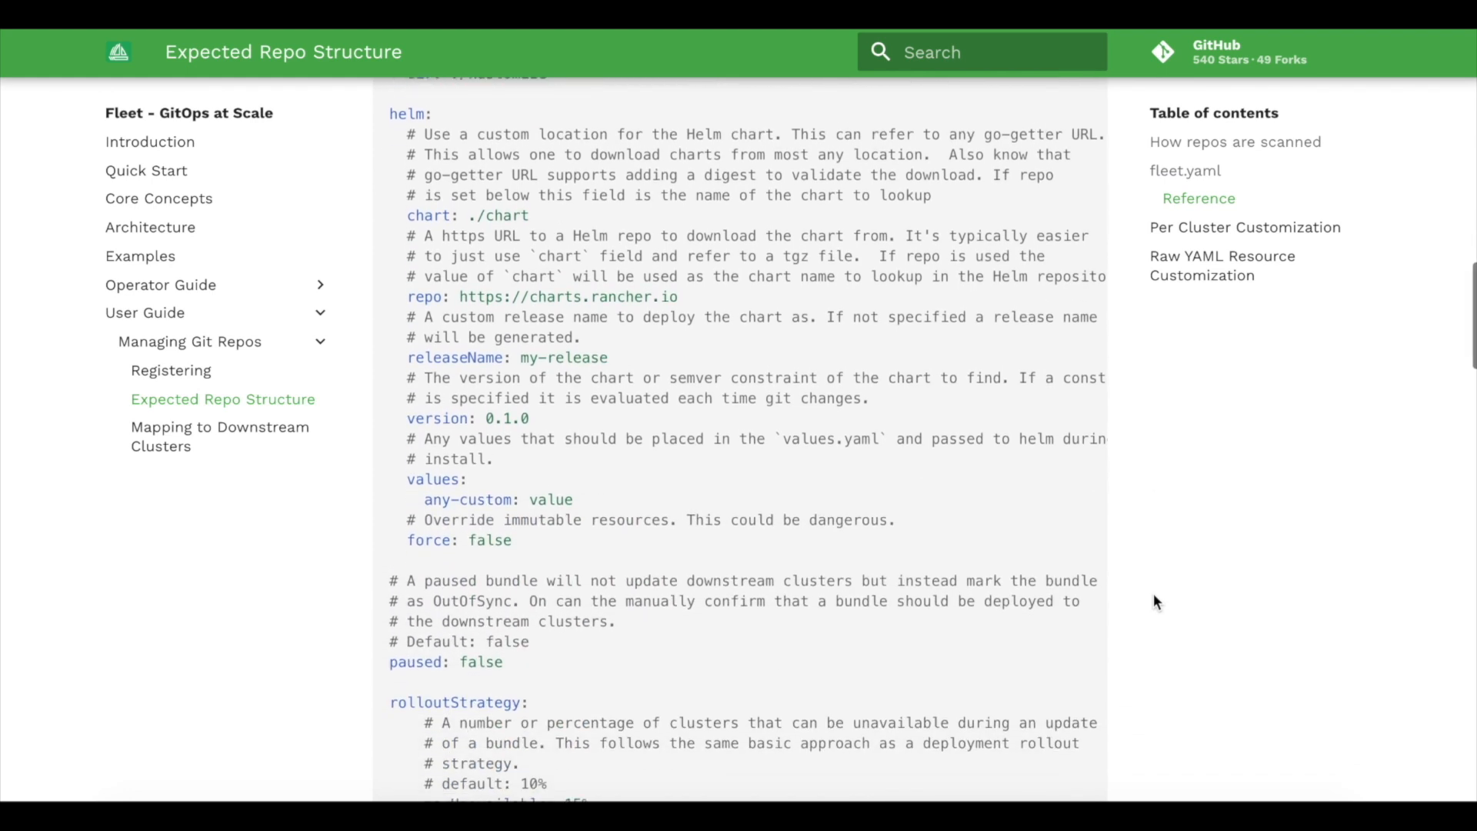
{"action": "scroll", "scroll_direction": "down", "scroll_amount": 3}
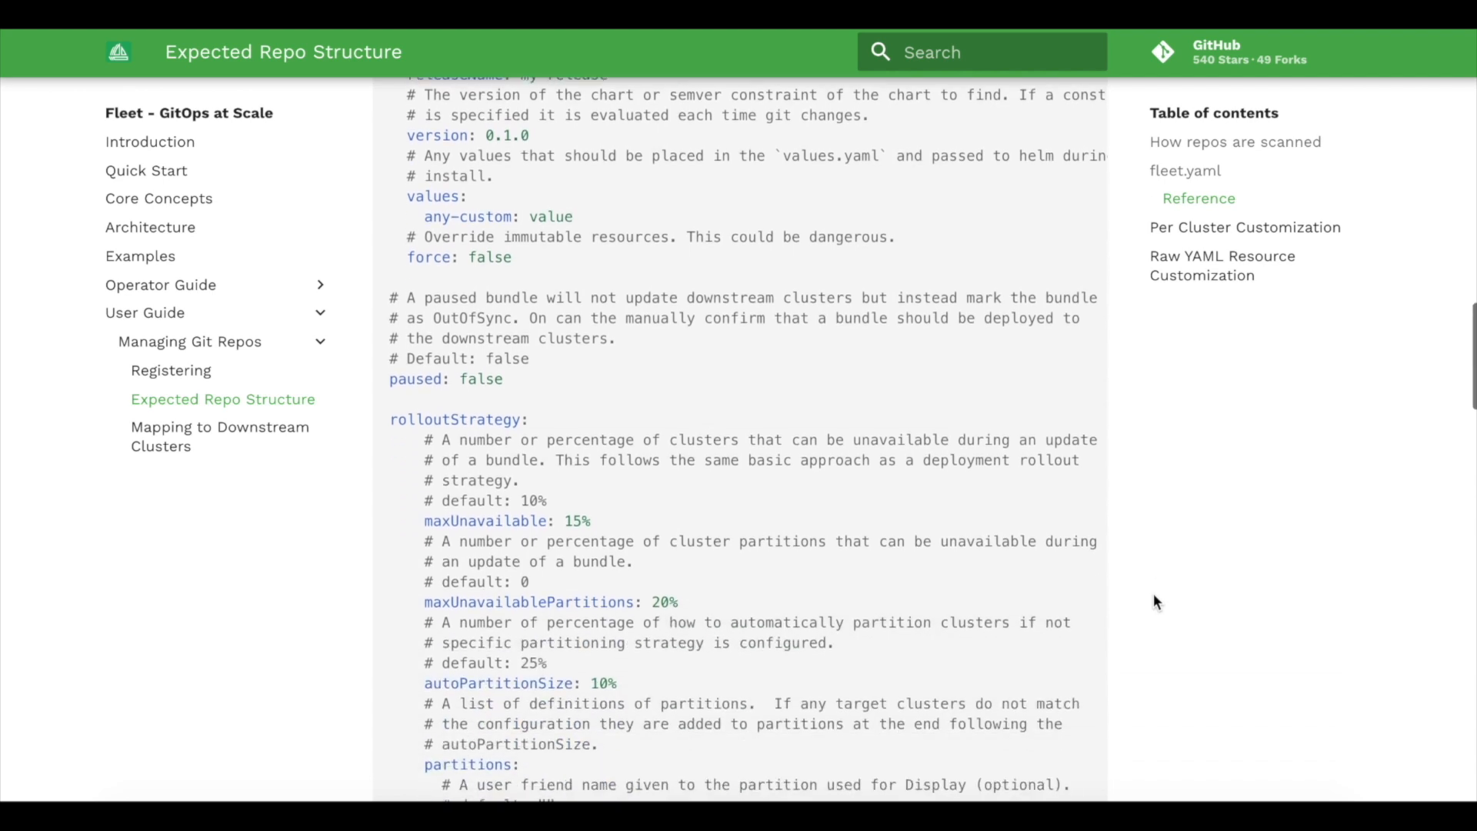
{"action": "scroll", "scroll_direction": "down", "scroll_amount": 3}
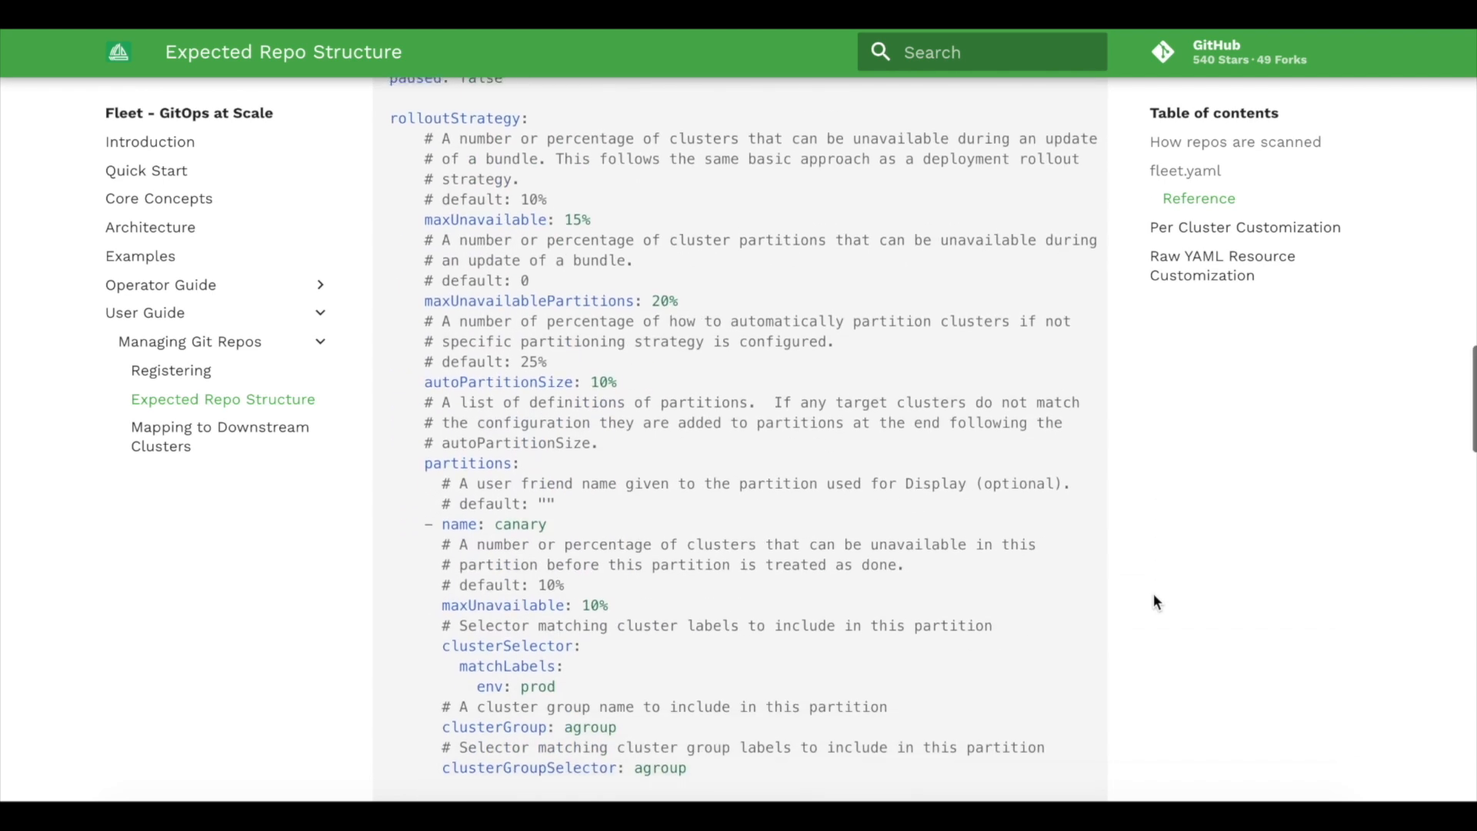
{"action": "scroll", "scroll_direction": "down", "scroll_amount": 3}
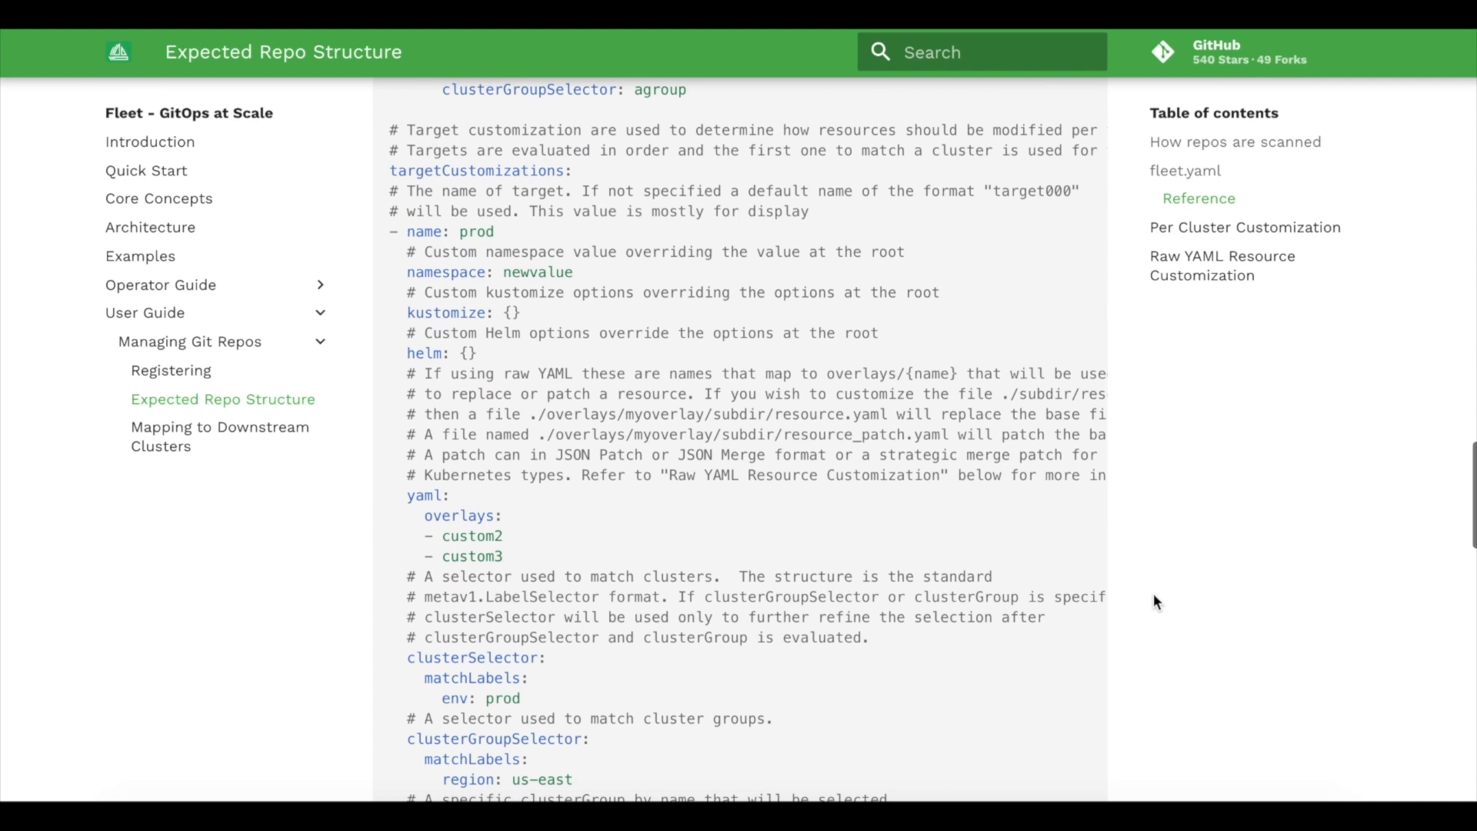
{"action": "scroll", "scroll_direction": "down", "scroll_amount": 3}
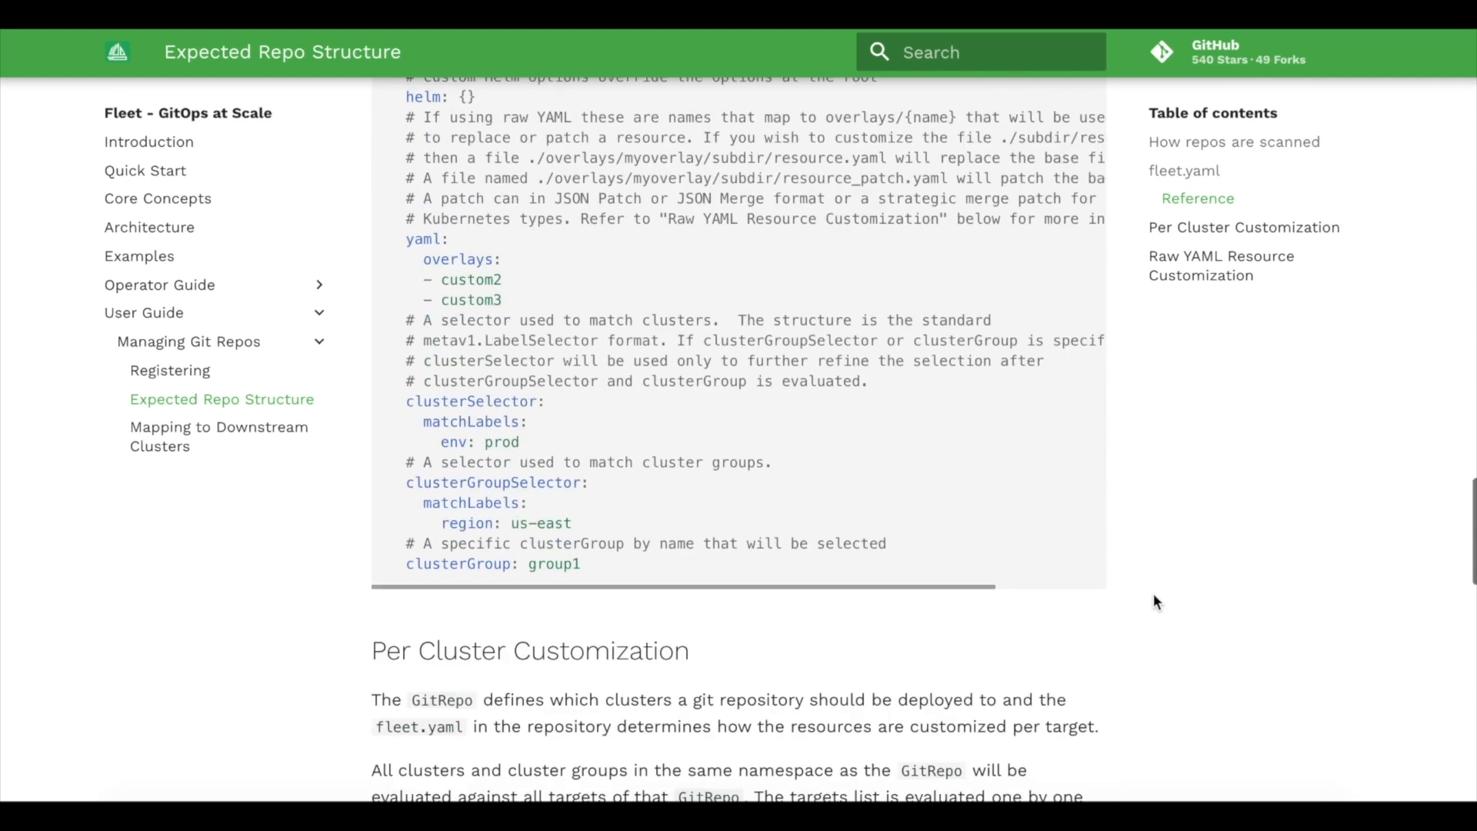
{"action": "scroll", "scroll_direction": "down", "scroll_amount": 3}
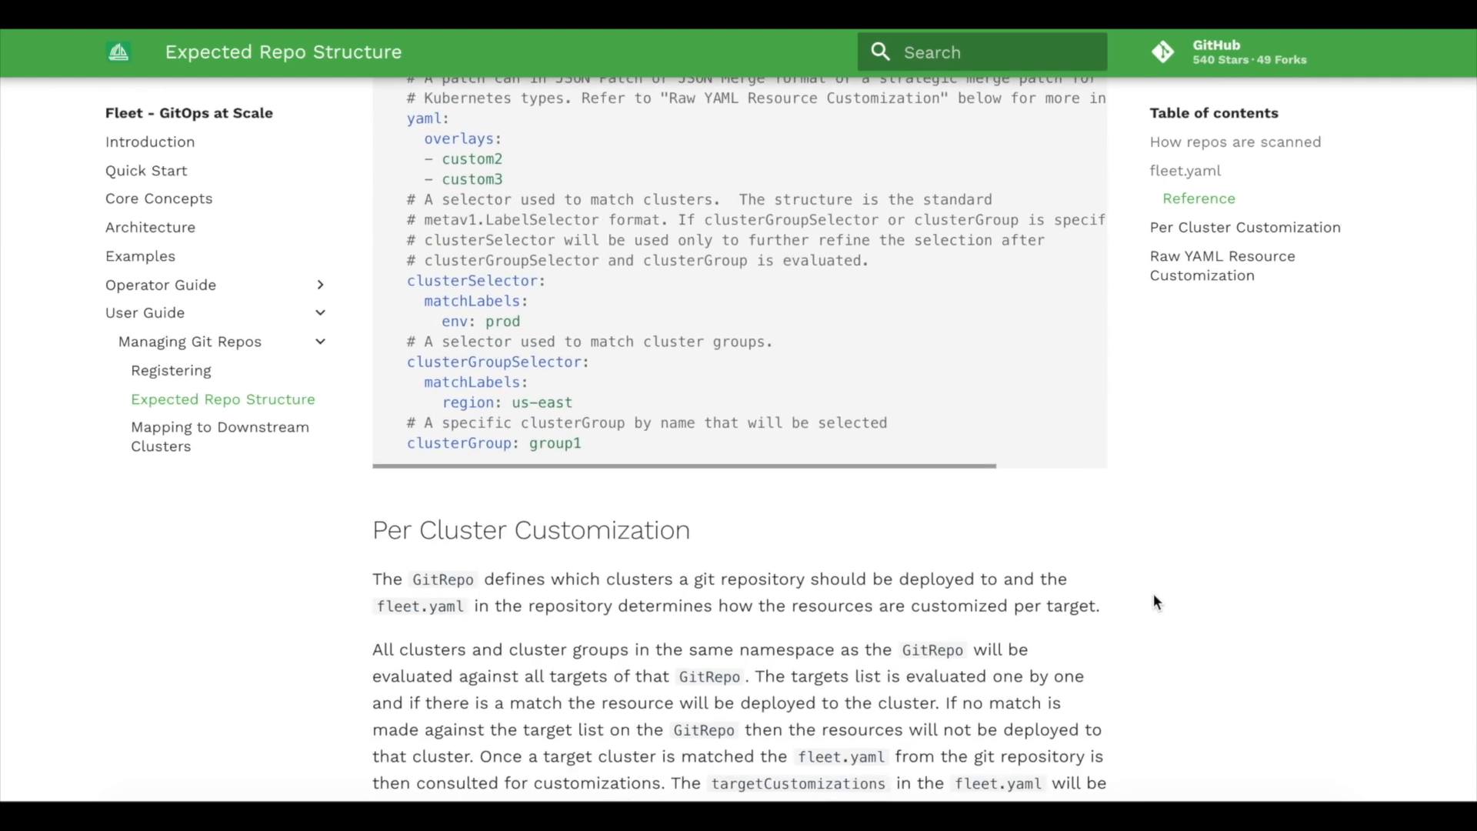